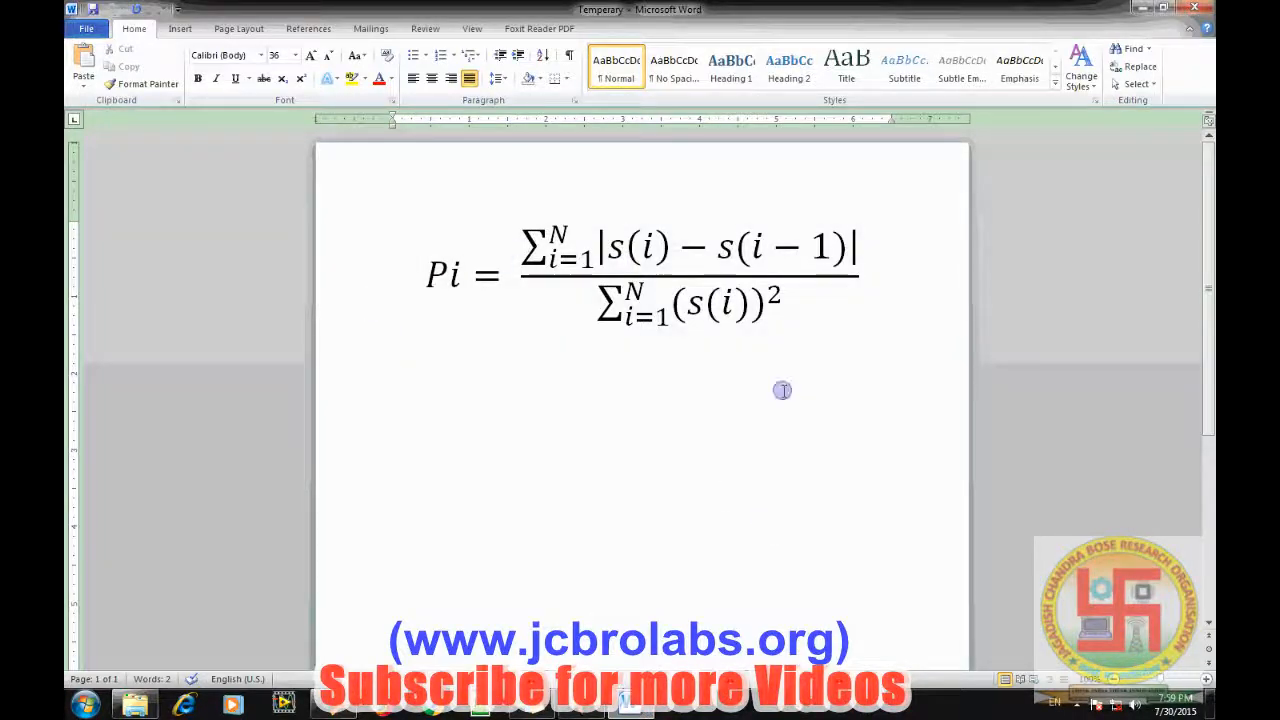
{"action": "mouse_move", "coordinate": [760, 532]}
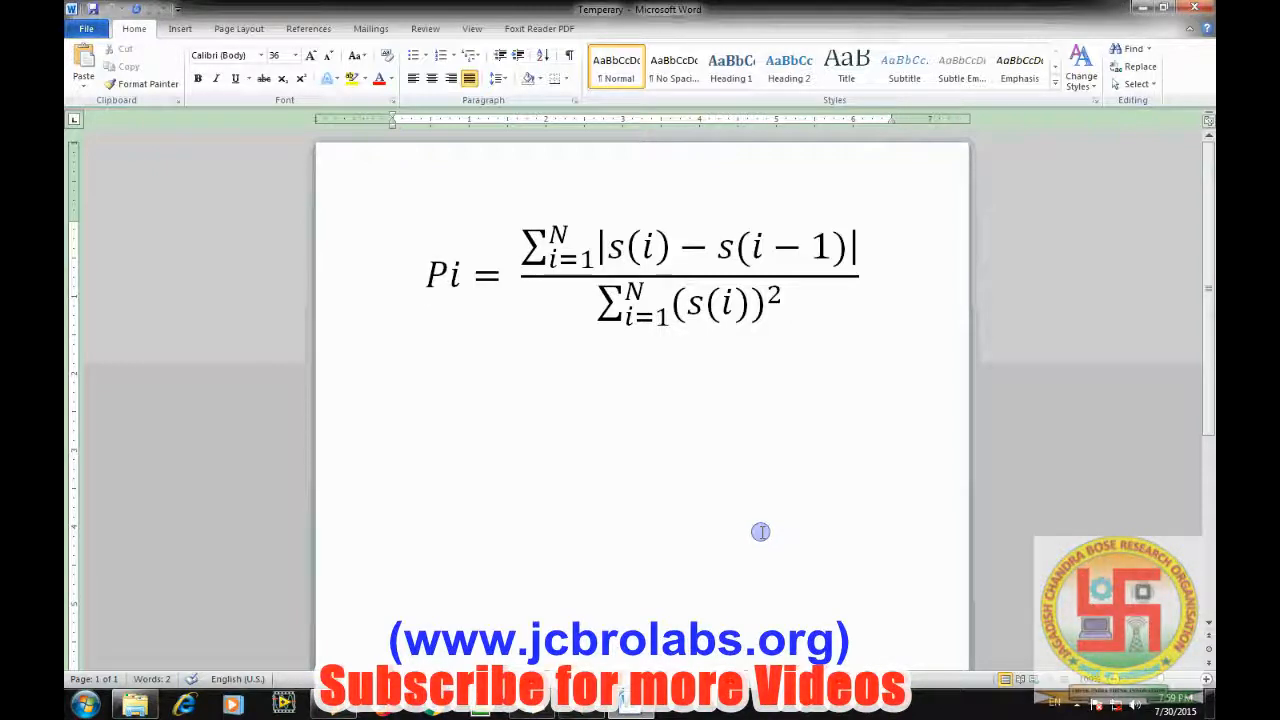
Review the Pi energy ratio equation in Word before moving to MATLAB.
{"action": "left_click", "coordinate": [750, 276]}
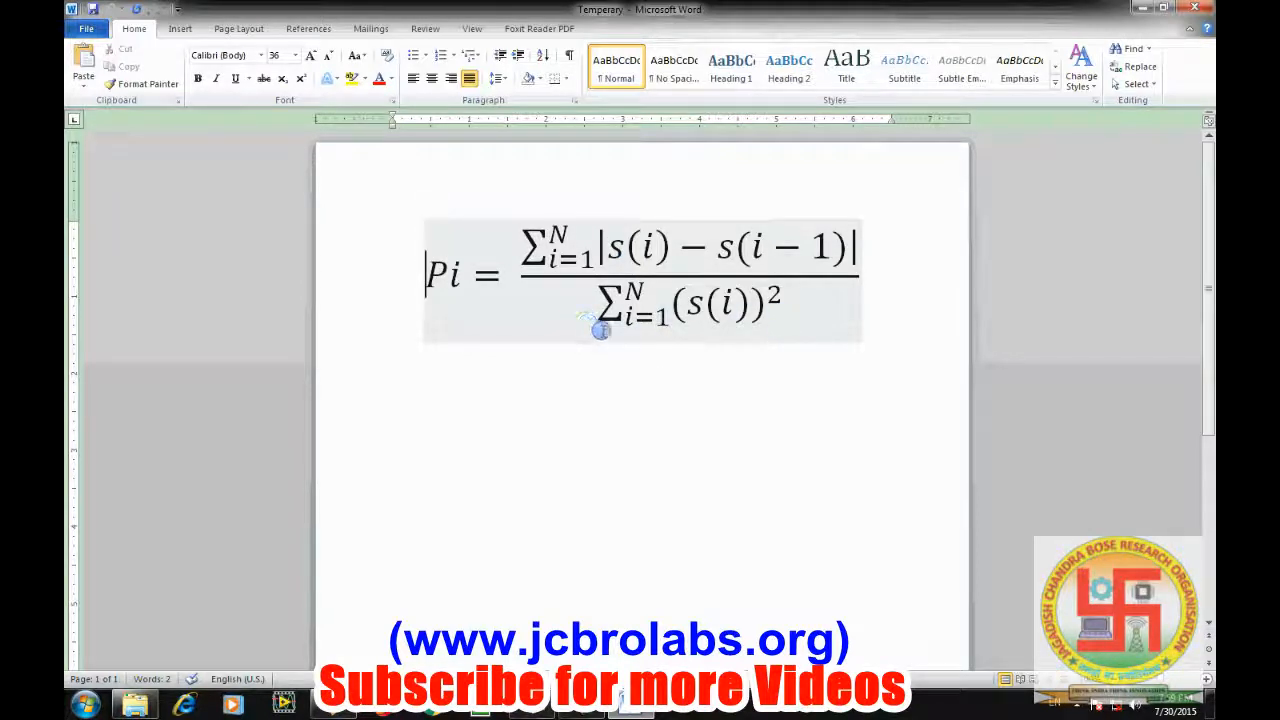
{"action": "mouse_move", "coordinate": [770, 330]}
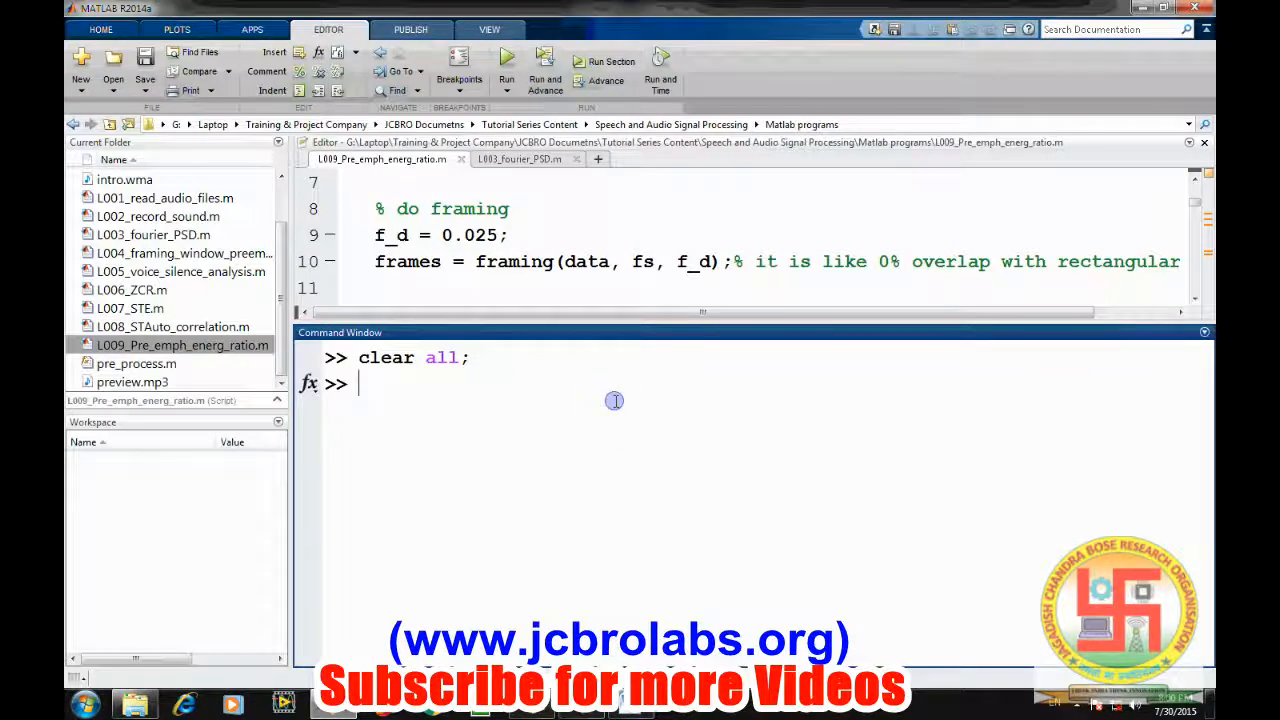
Read intro.wma into data and fs with audioread, then begin the normalization line.
{"action": "type", "text": "[data"}
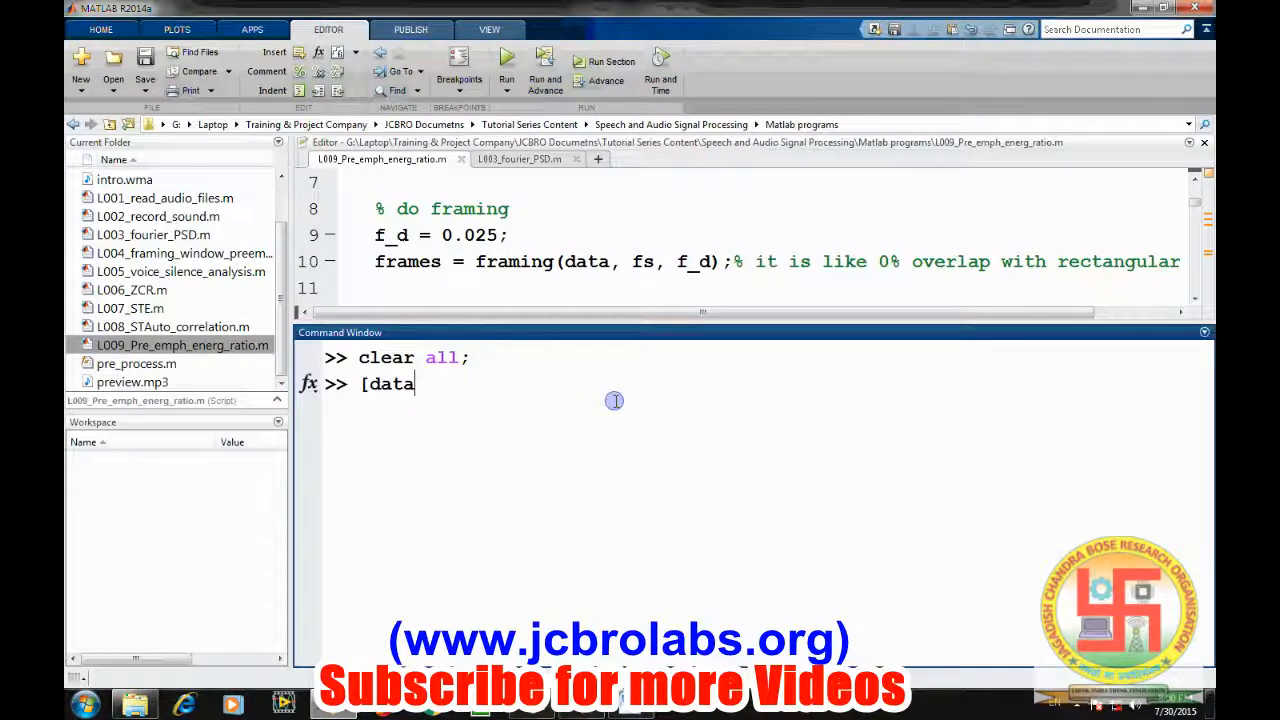
{"action": "type", "text": ", fs] ="}
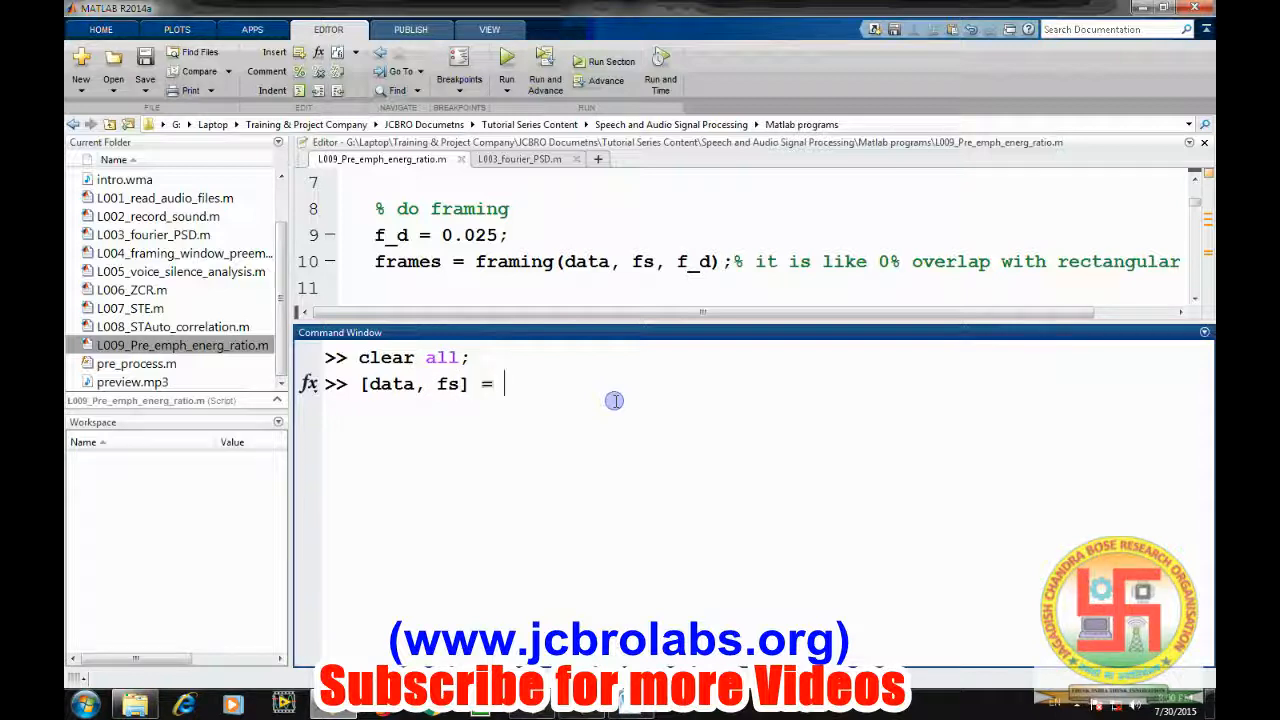
{"action": "type", "text": "audiorea"}
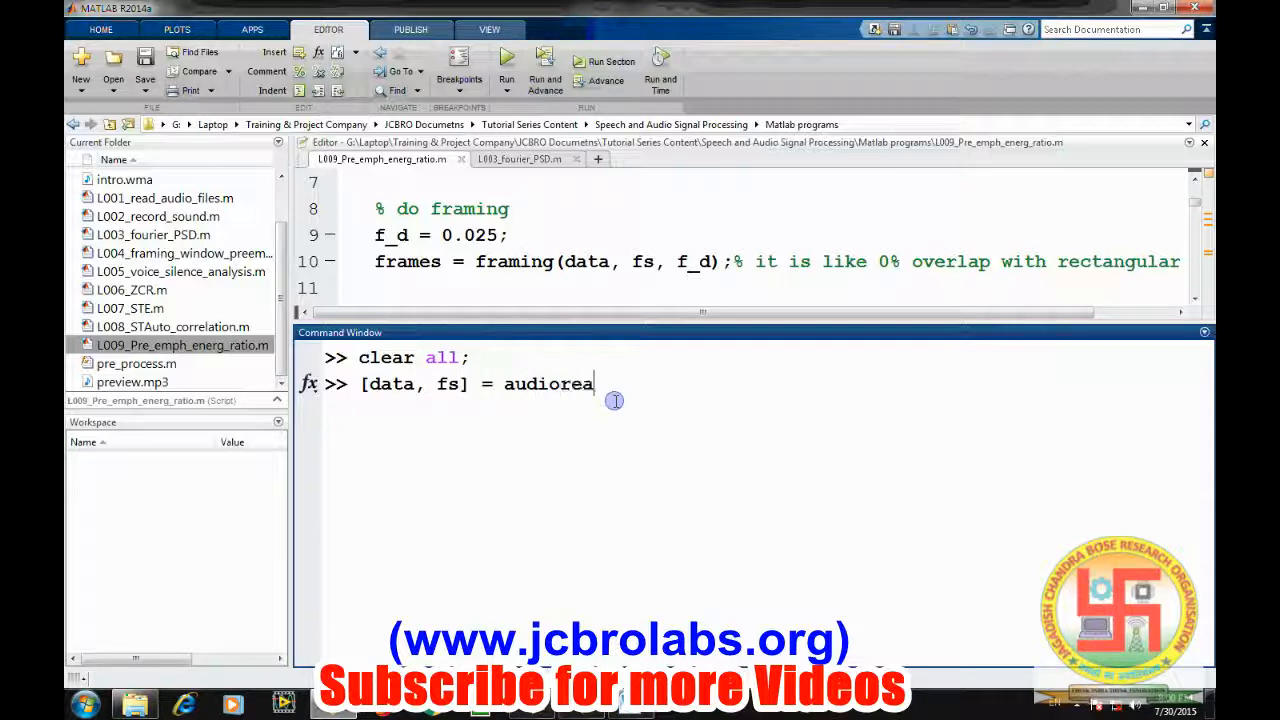
{"action": "type", "text": "d("}
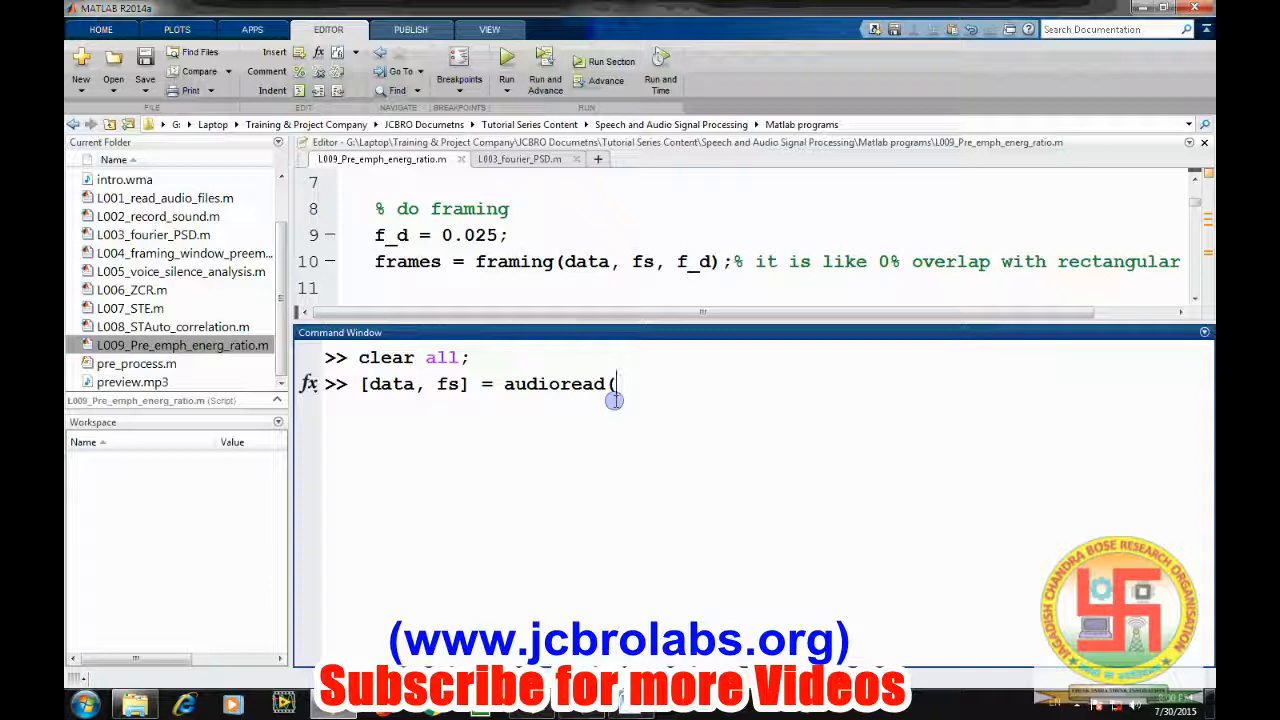
{"action": "type", "text": "'i"}
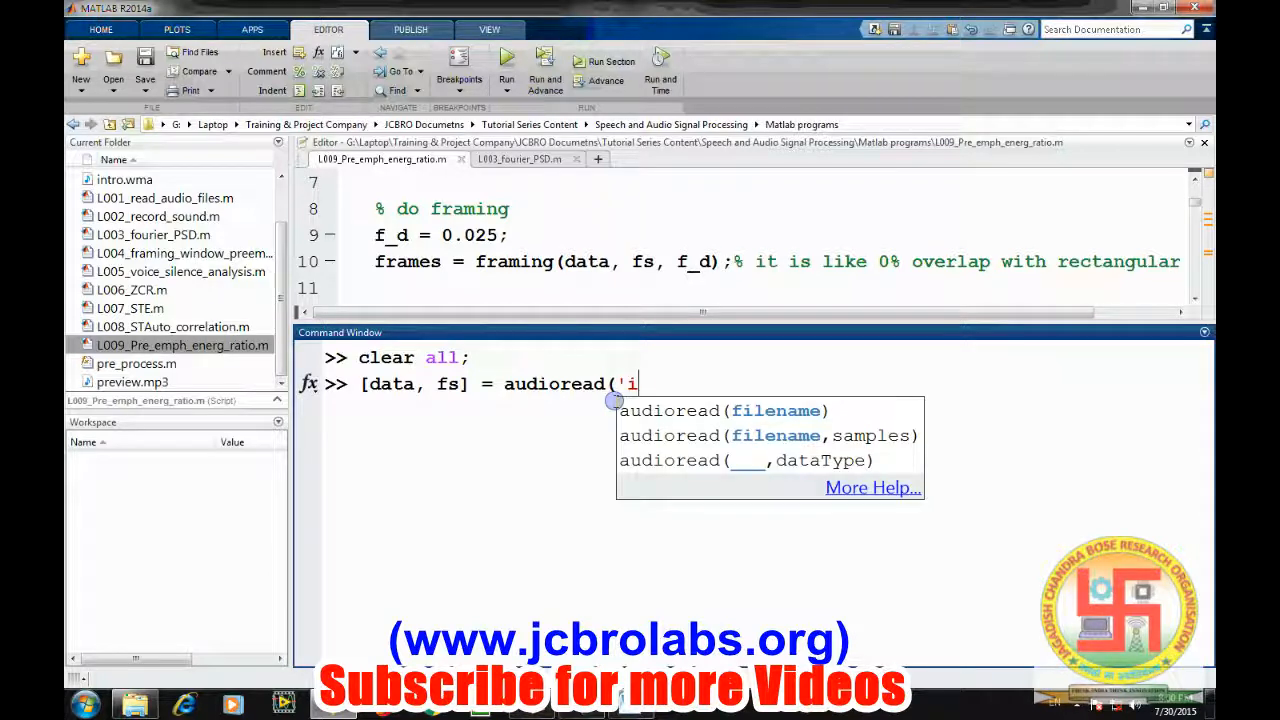
{"action": "type", "text": "ntro.wma"}
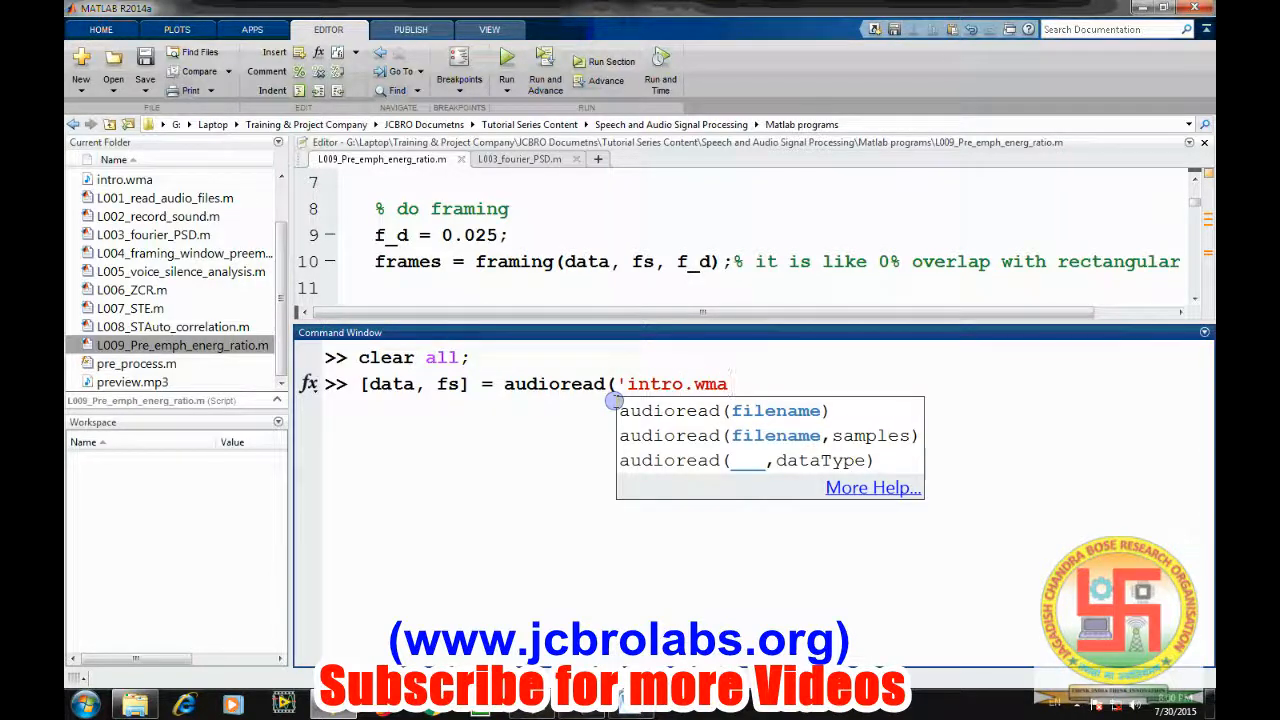
{"action": "key", "text": "Return"}
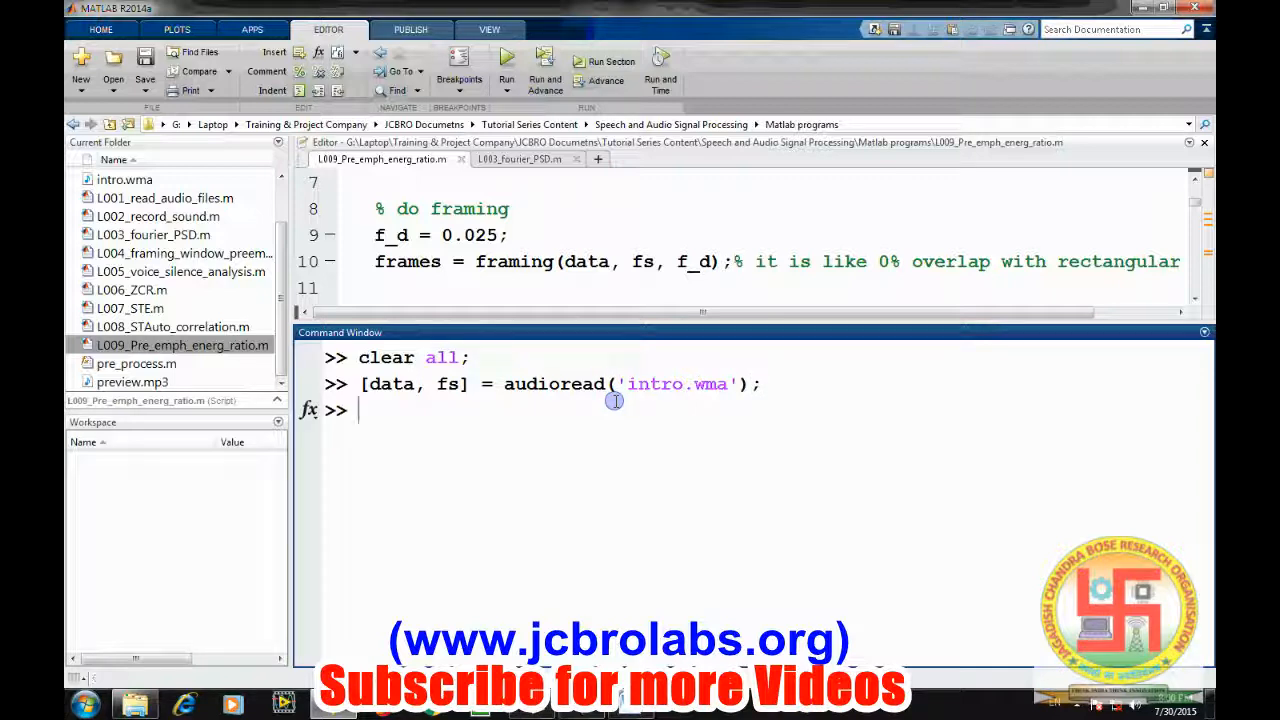
{"action": "type", "text": "d"}
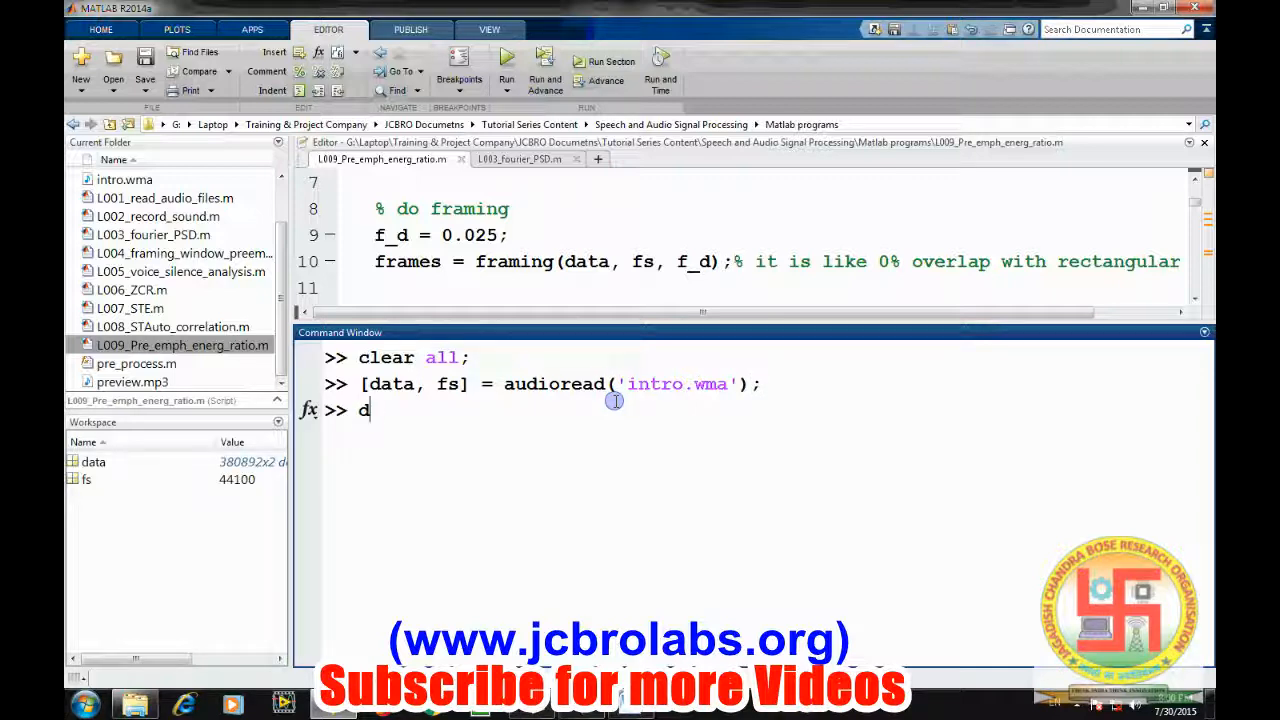
{"action": "type", "text": "ata"}
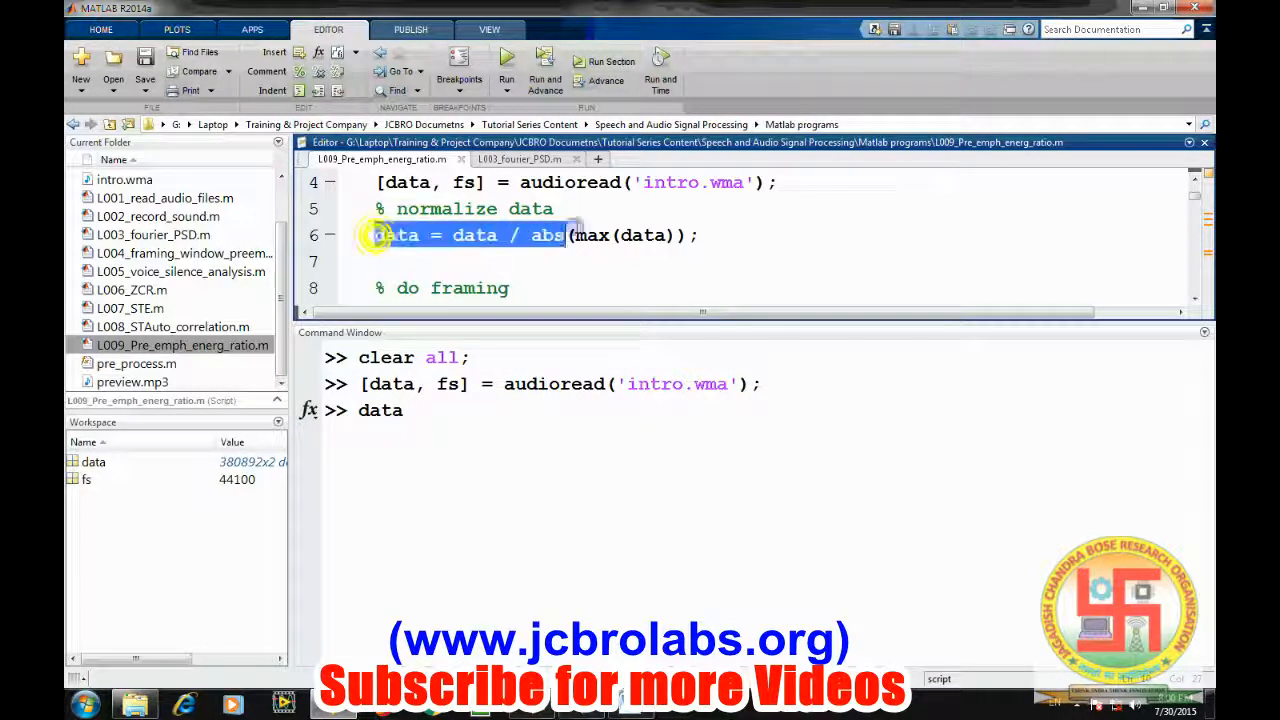
Normalize data by abs(max(data)) and plot the speech waveform, then leave the figure.
{"action": "triple_click", "coordinate": [540, 236]}
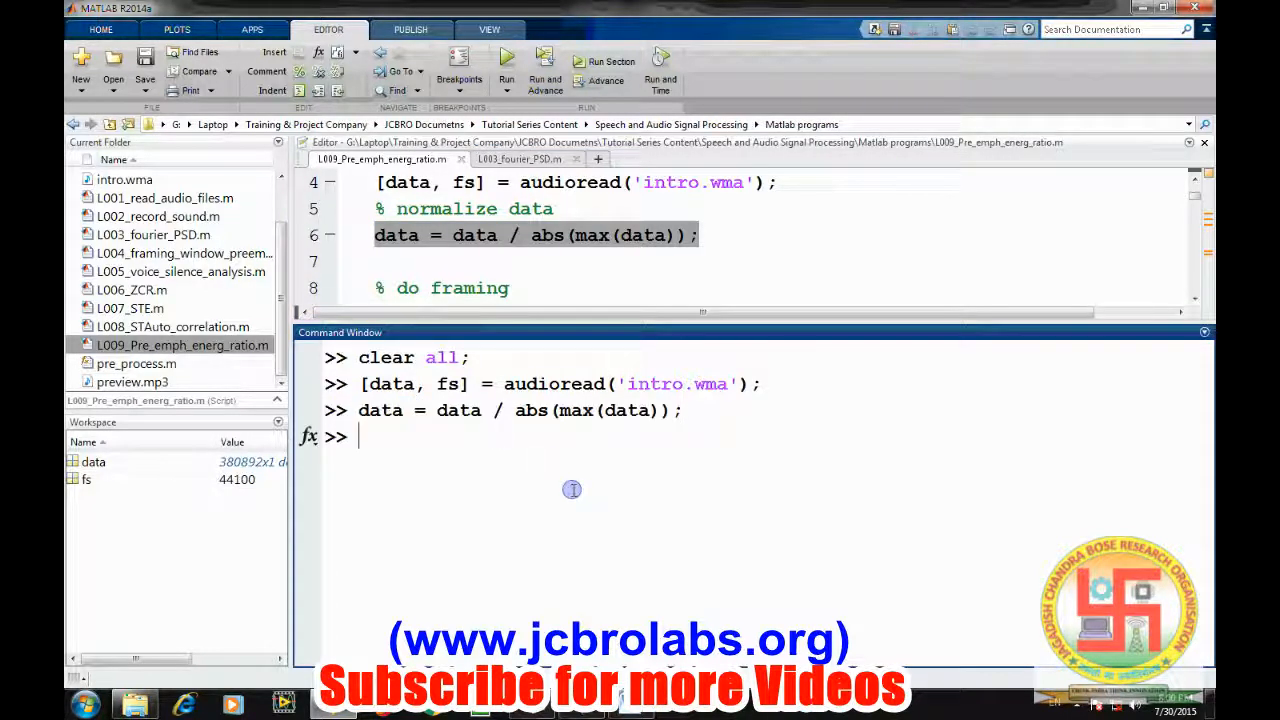
{"action": "type", "text": "plot(data"}
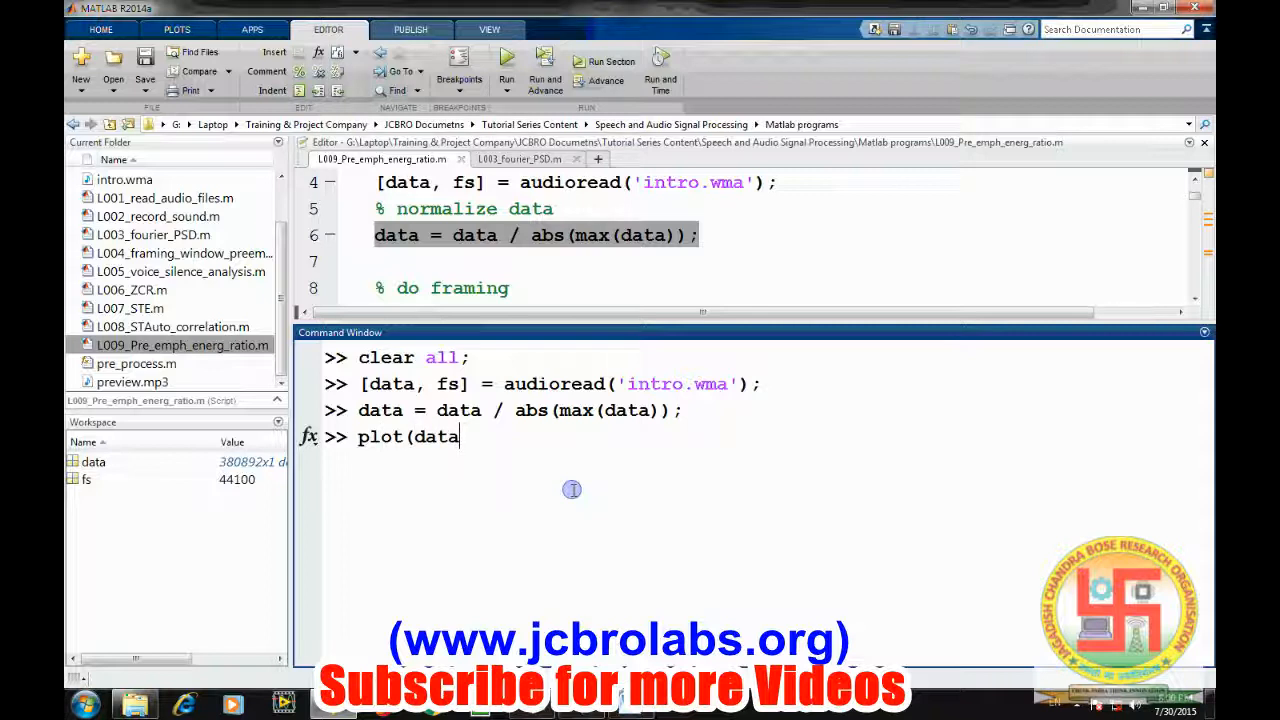
{"action": "key", "text": "Return"}
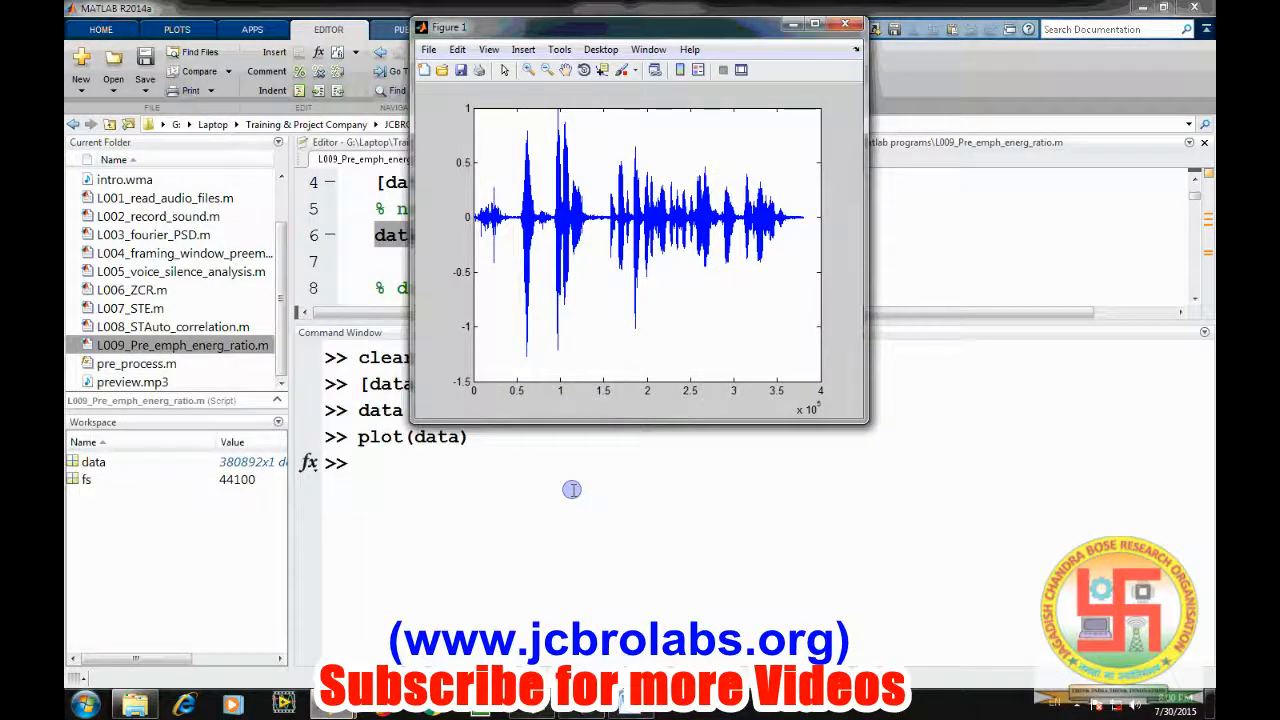
{"action": "left_click", "coordinate": [844, 24]}
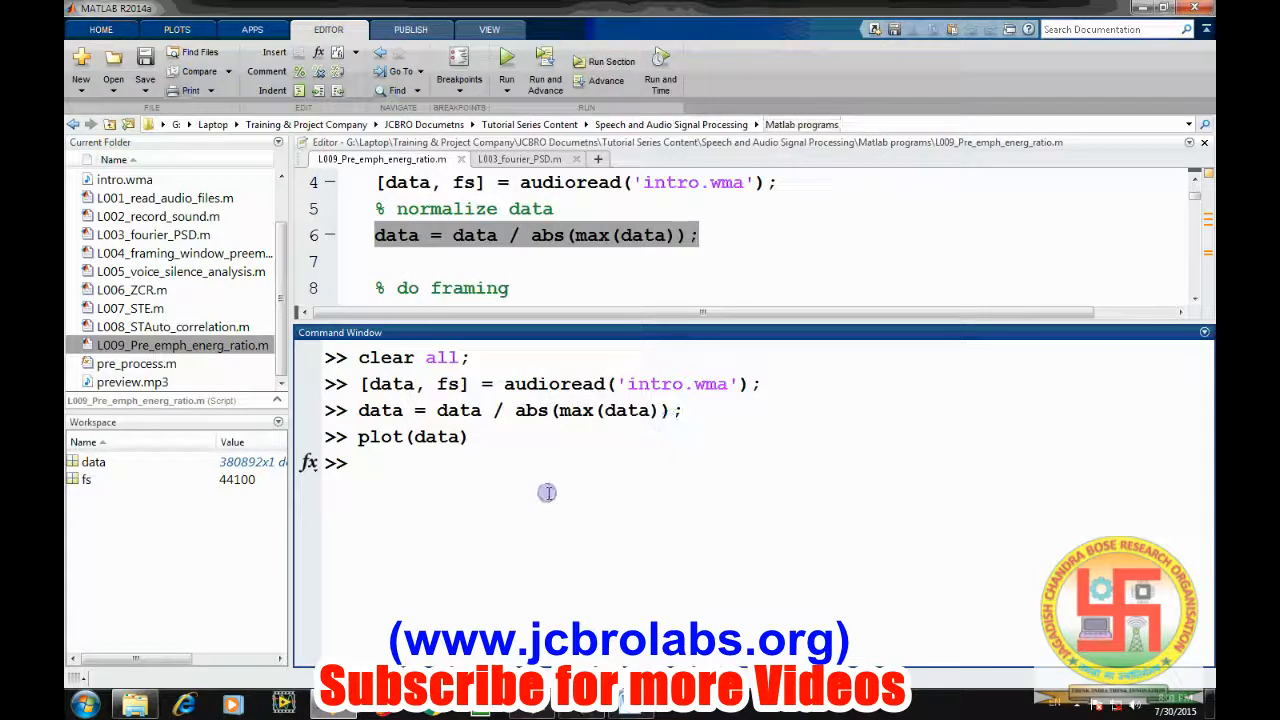
{"action": "mouse_move", "coordinate": [544, 472]}
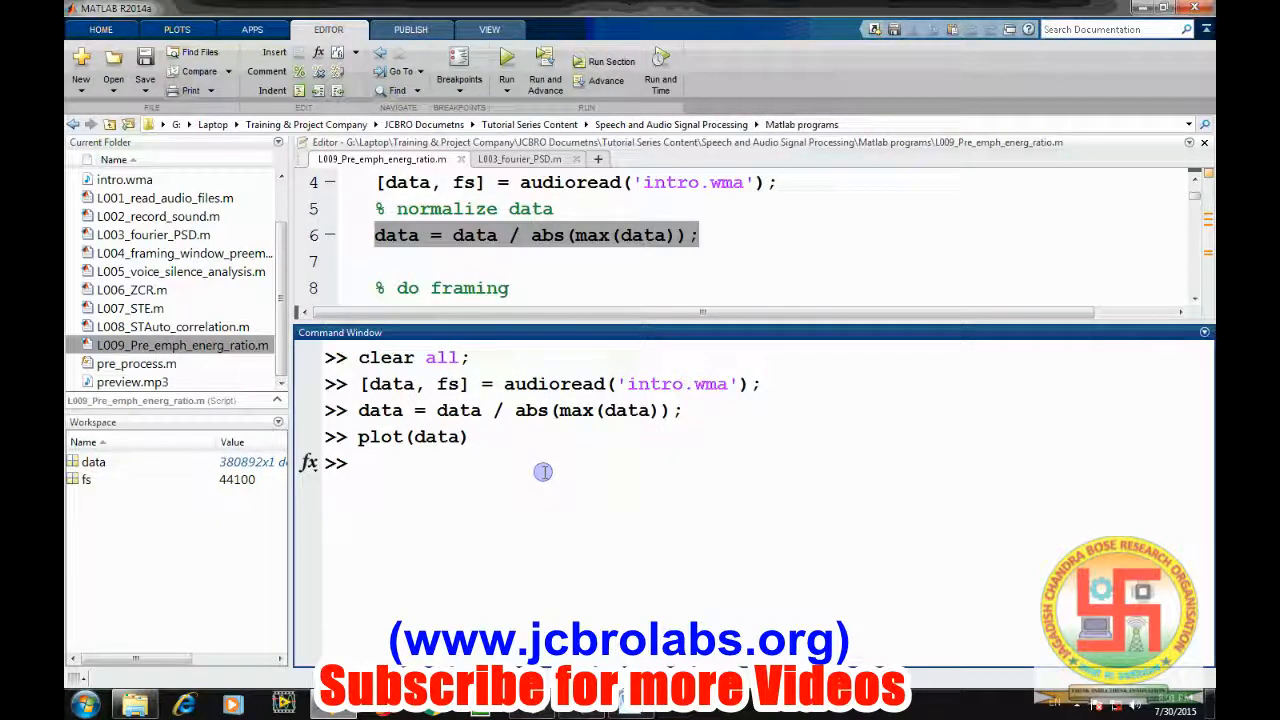
Define the frame duration f_d = 0.025 and clear the earlier commands.
{"action": "type", "text": "f"}
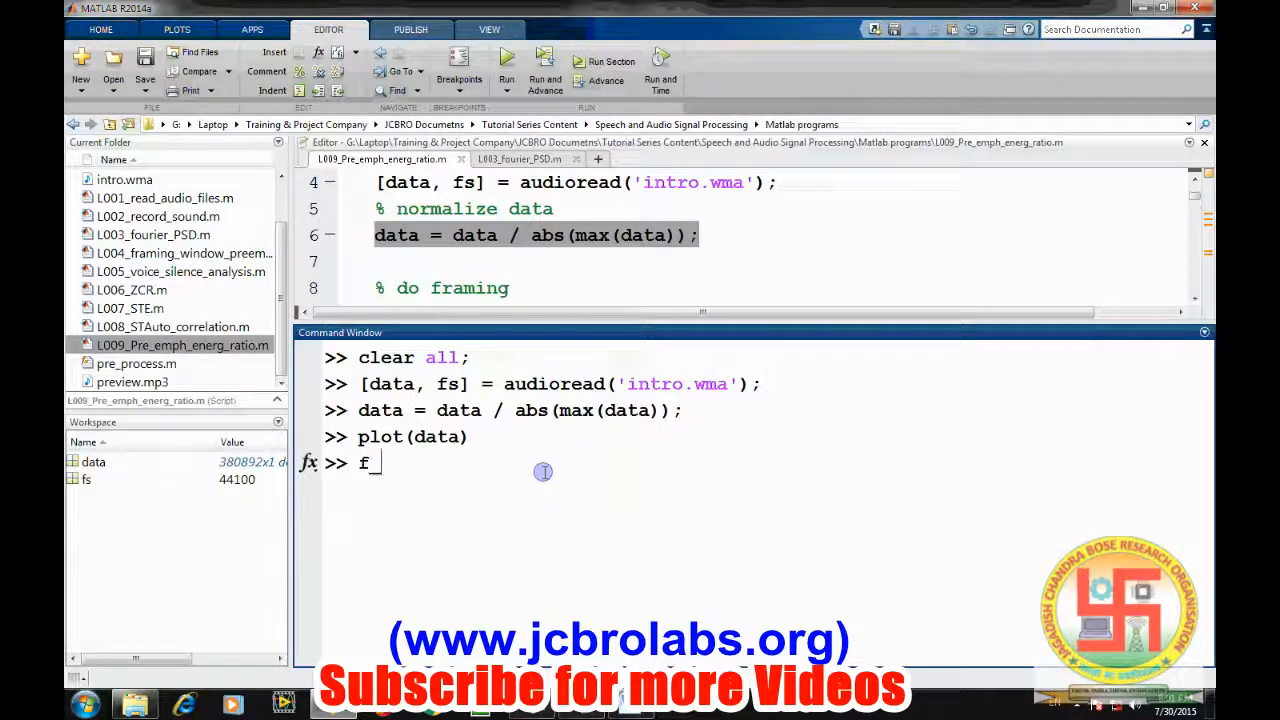
{"action": "type", "text": "_d = 0.0"}
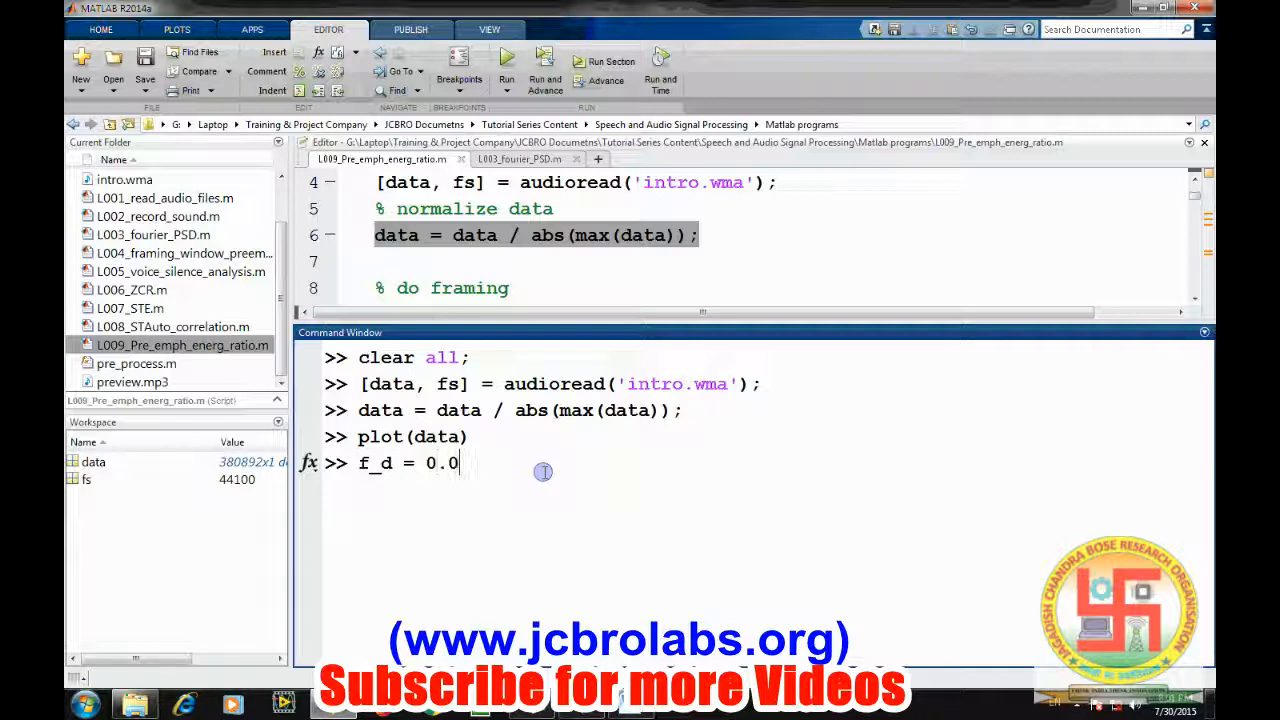
{"action": "type", "text": "25;"}
{"action": "type", "text": "cl"}
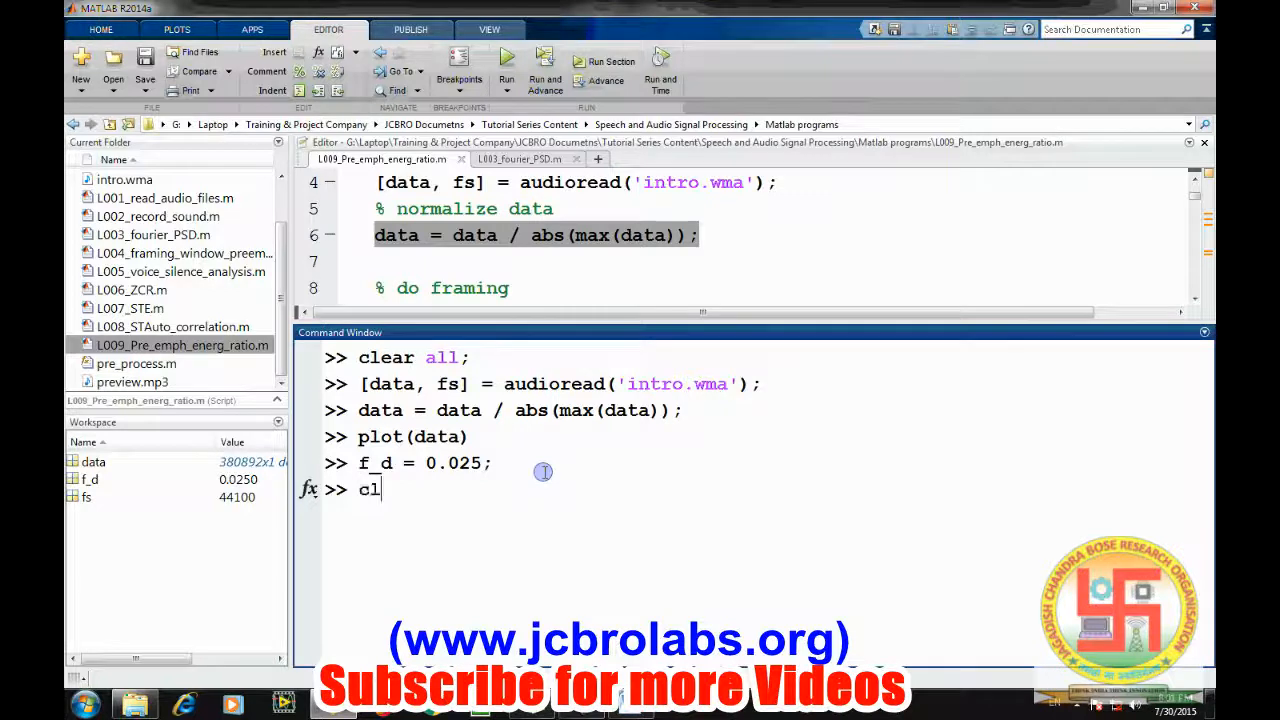
{"action": "key", "text": "Return"}
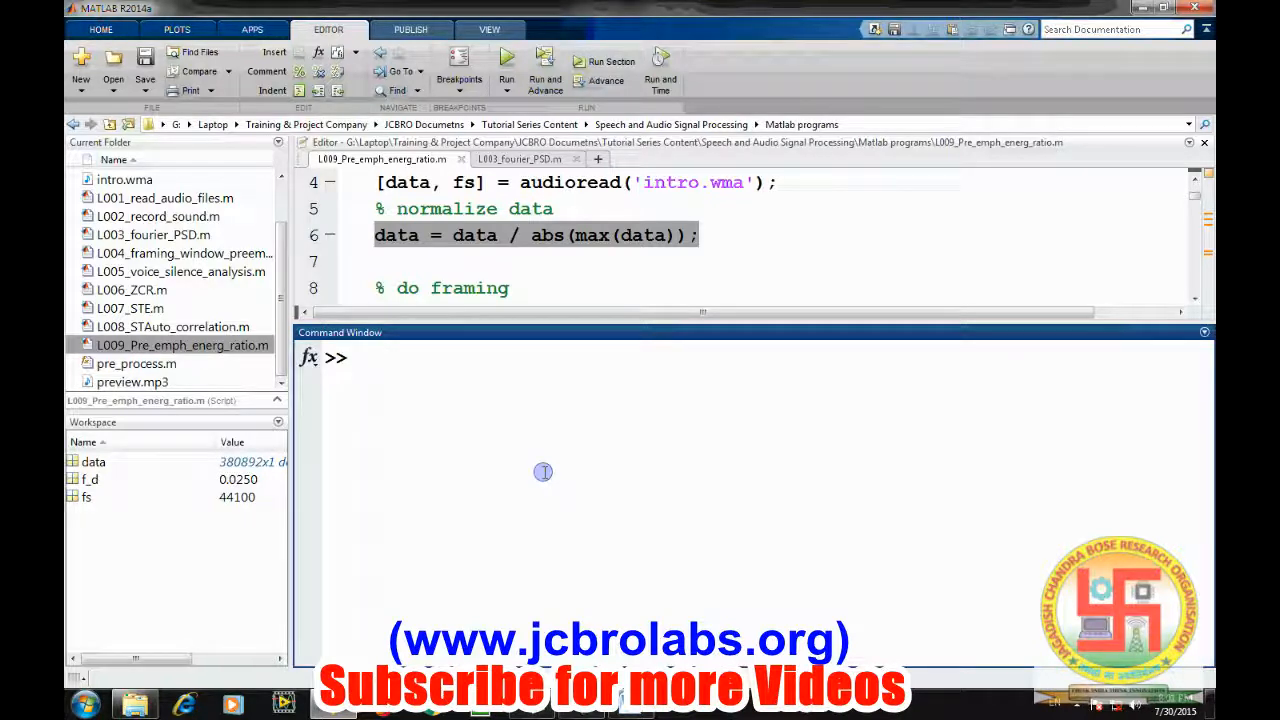
Split data into frames with framing(data, fs, f_d), giving a 345×1103 matrix.
{"action": "type", "text": "frames = fr"}
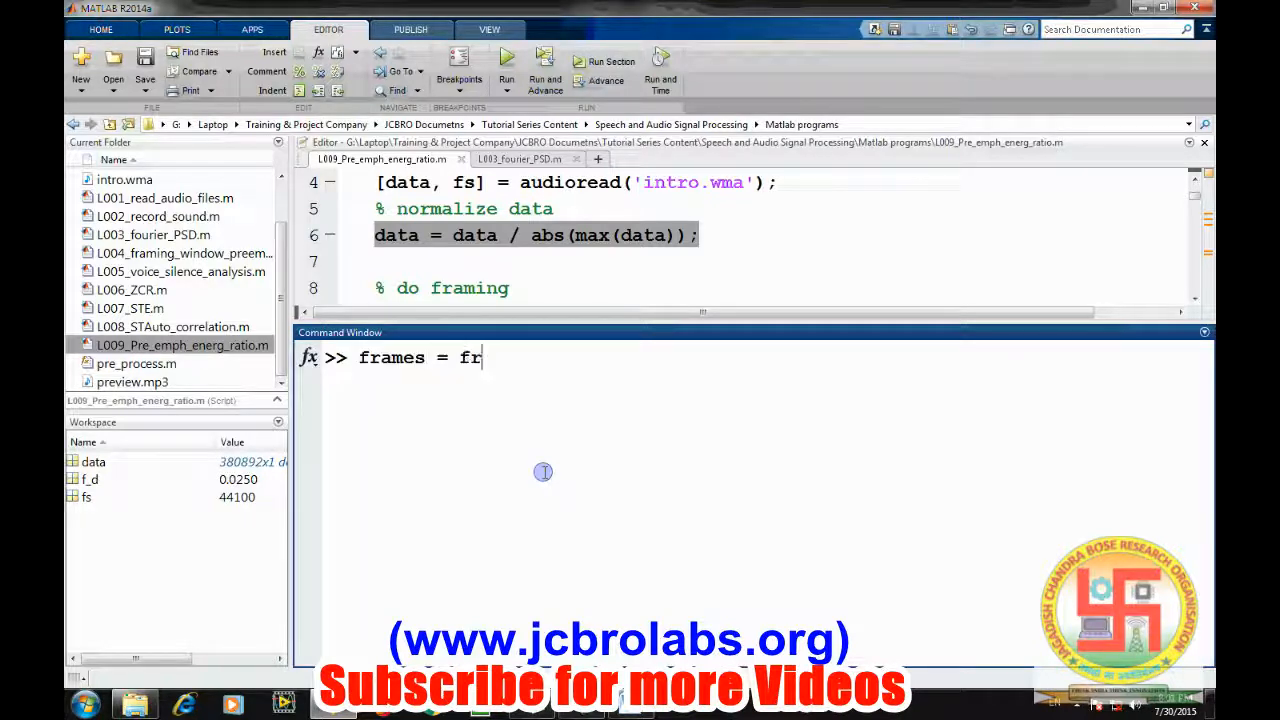
{"action": "type", "text": "aming"}
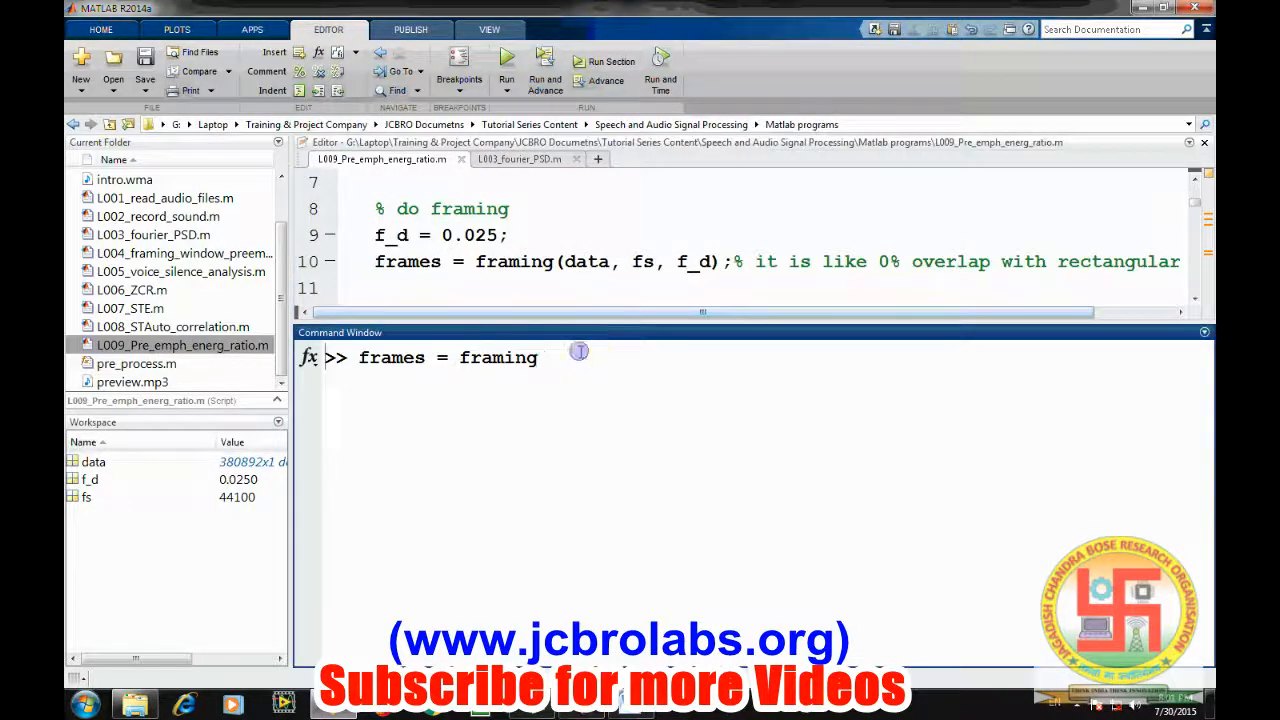
{"action": "type", "text": "(data, fs,"}
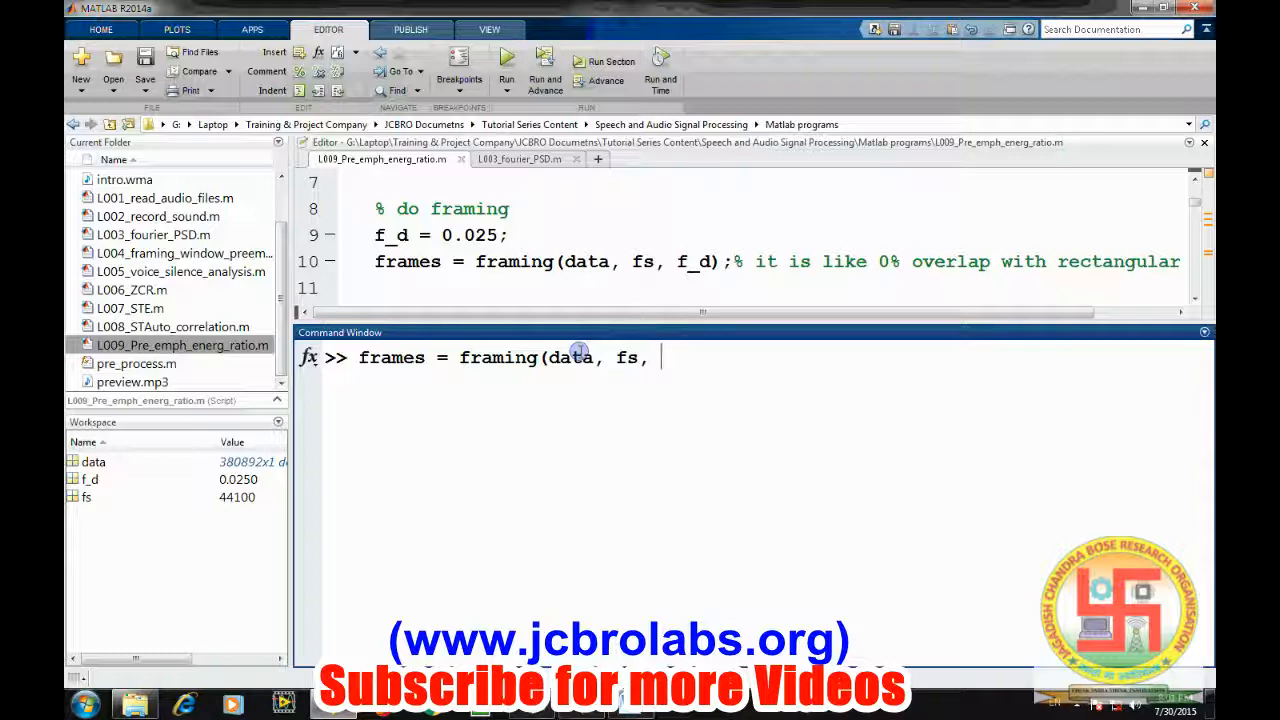
{"action": "type", "text": "f_d)"}
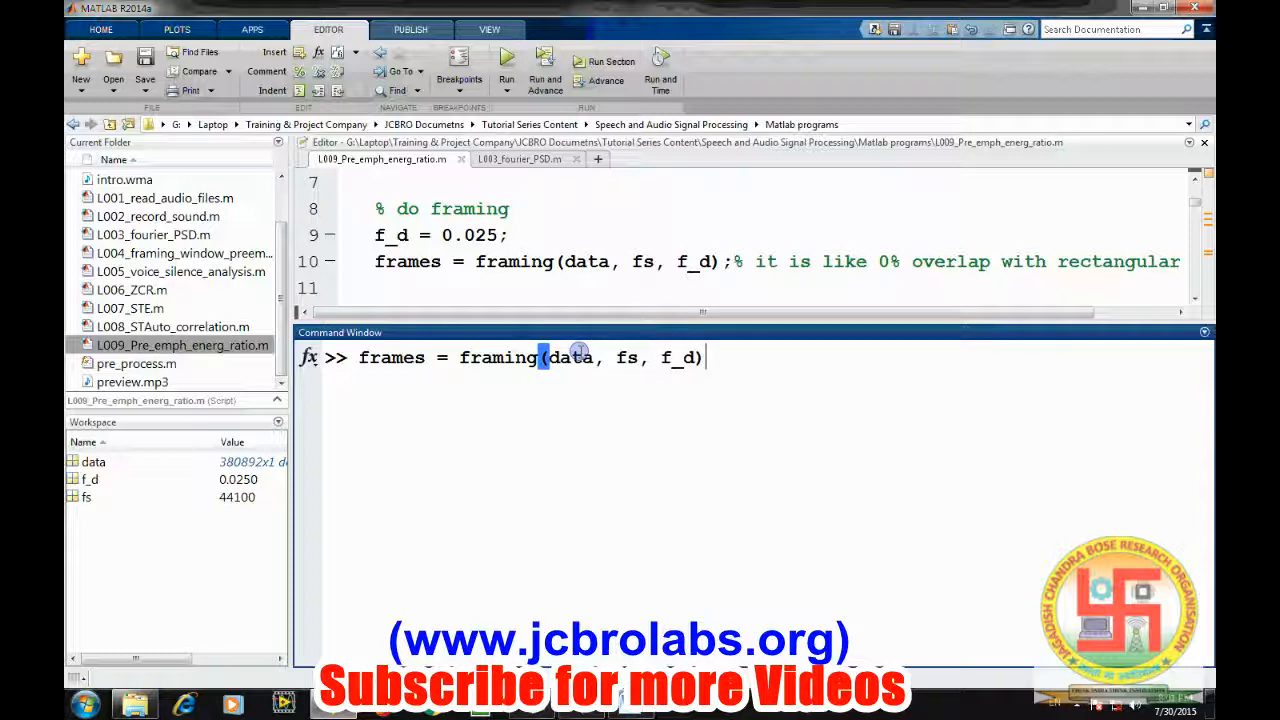
{"action": "key", "text": "Return"}
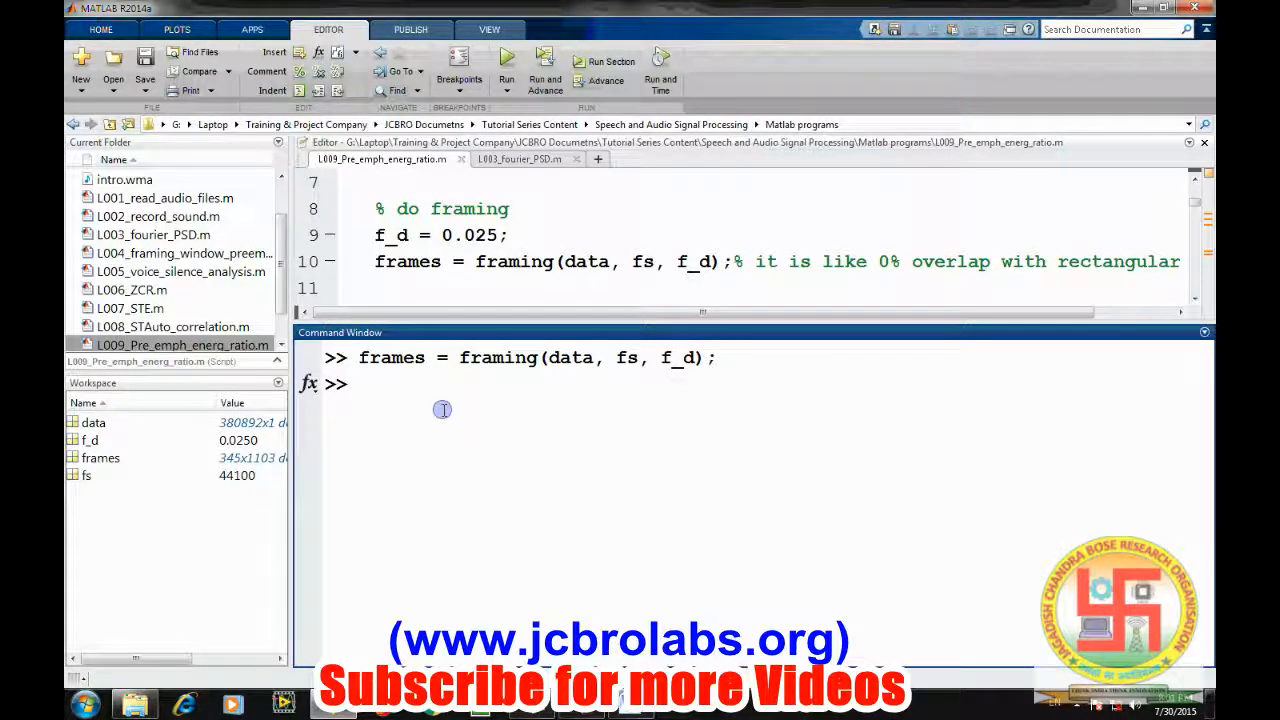
{"action": "mouse_move", "coordinate": [566, 300]}
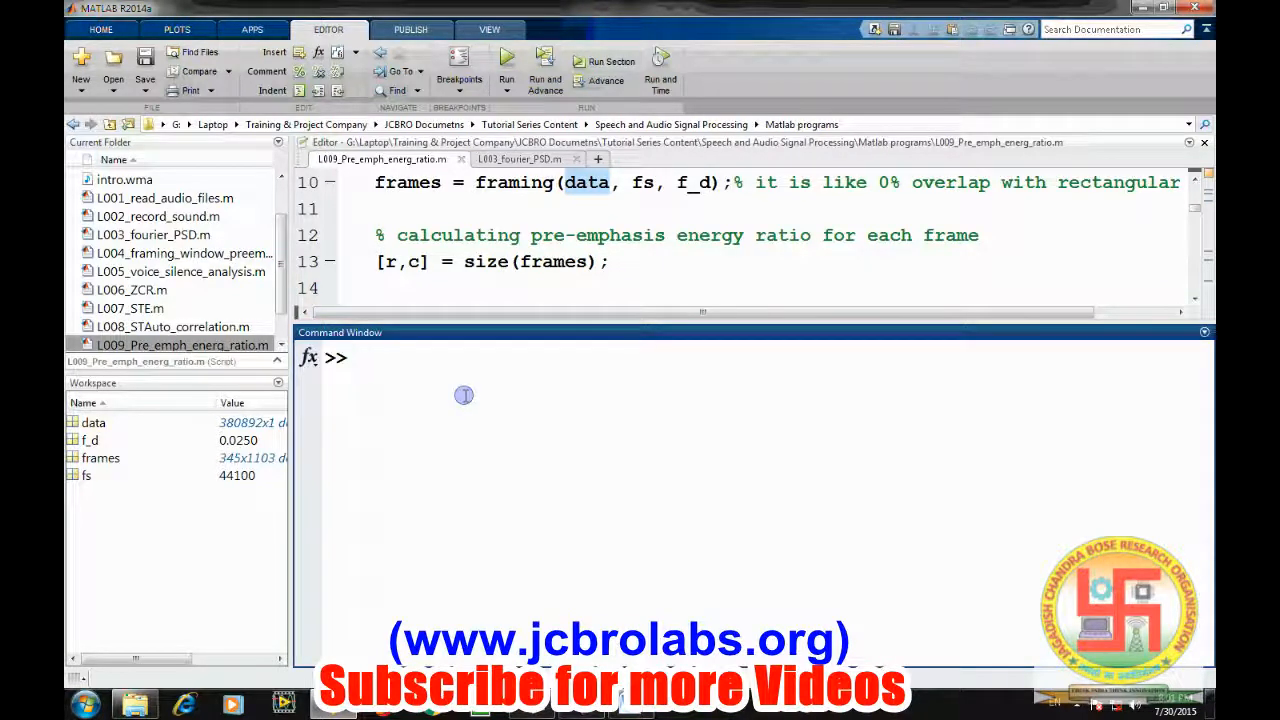
Get r = 345 and c = 1103 from [r,c] = size(frames).
{"action": "type", "text": "[r,c ]"}
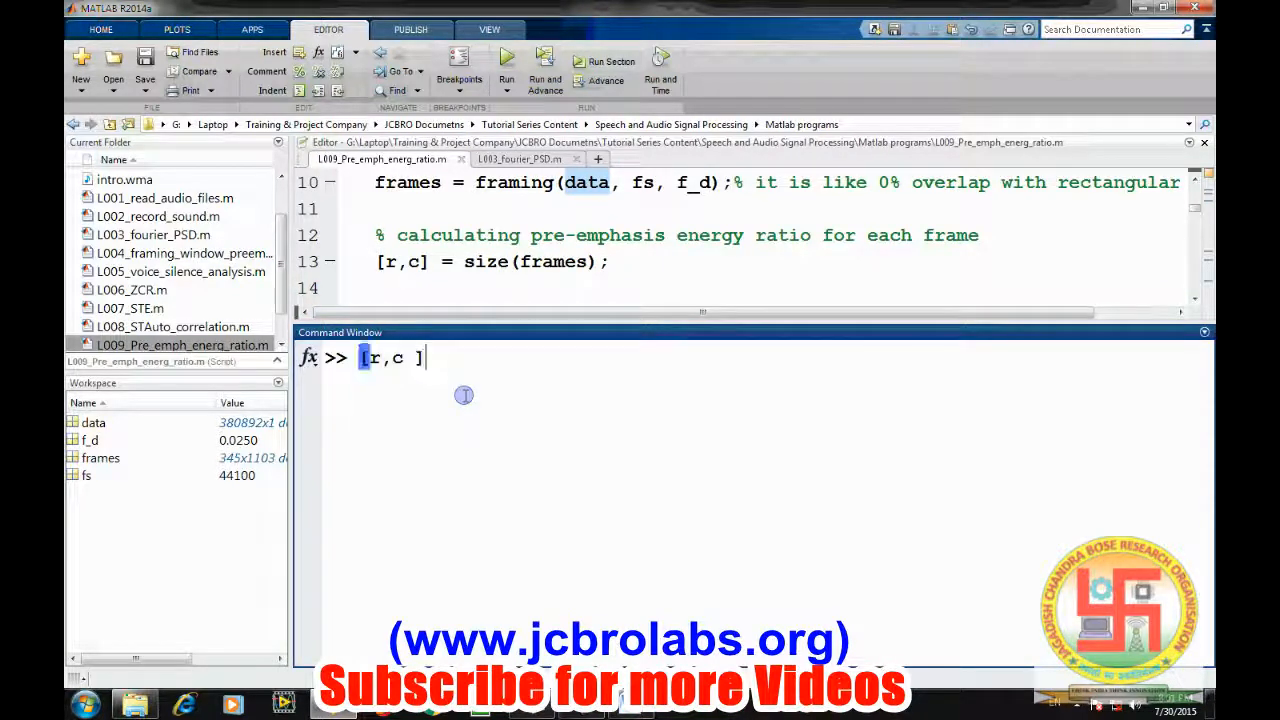
{"action": "type", "text": "= siz"}
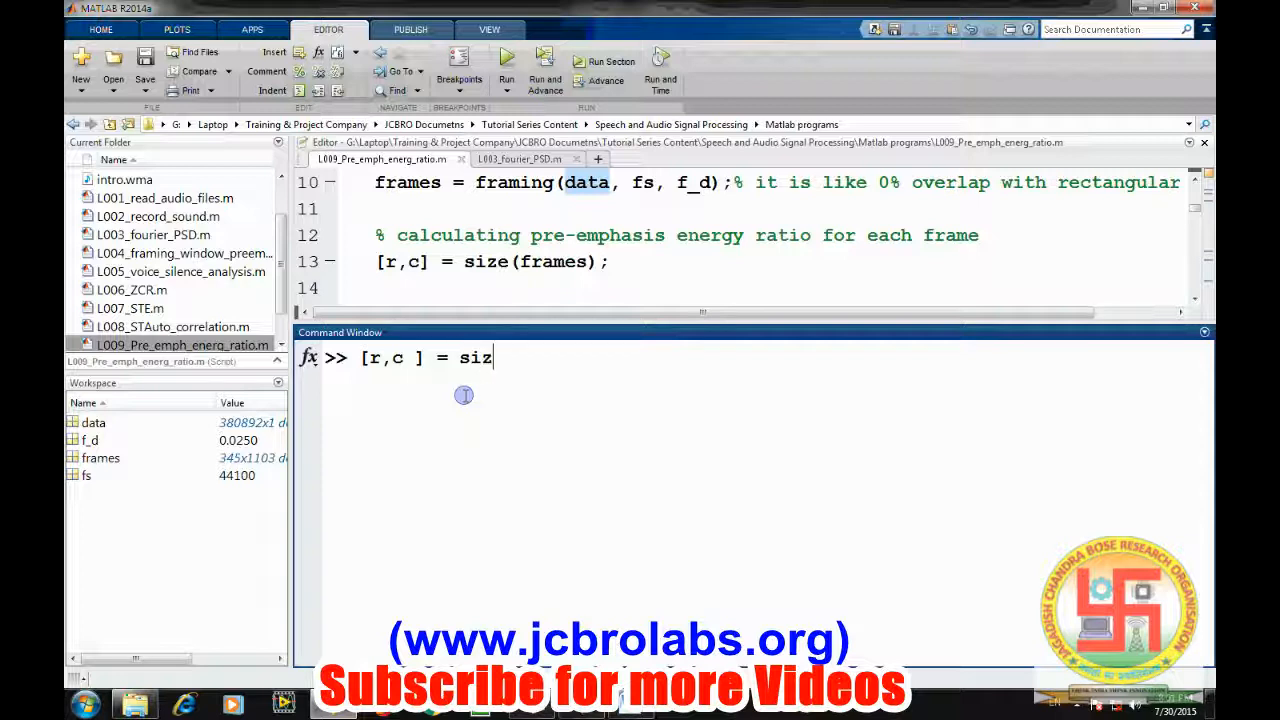
{"action": "type", "text": "e(frames"}
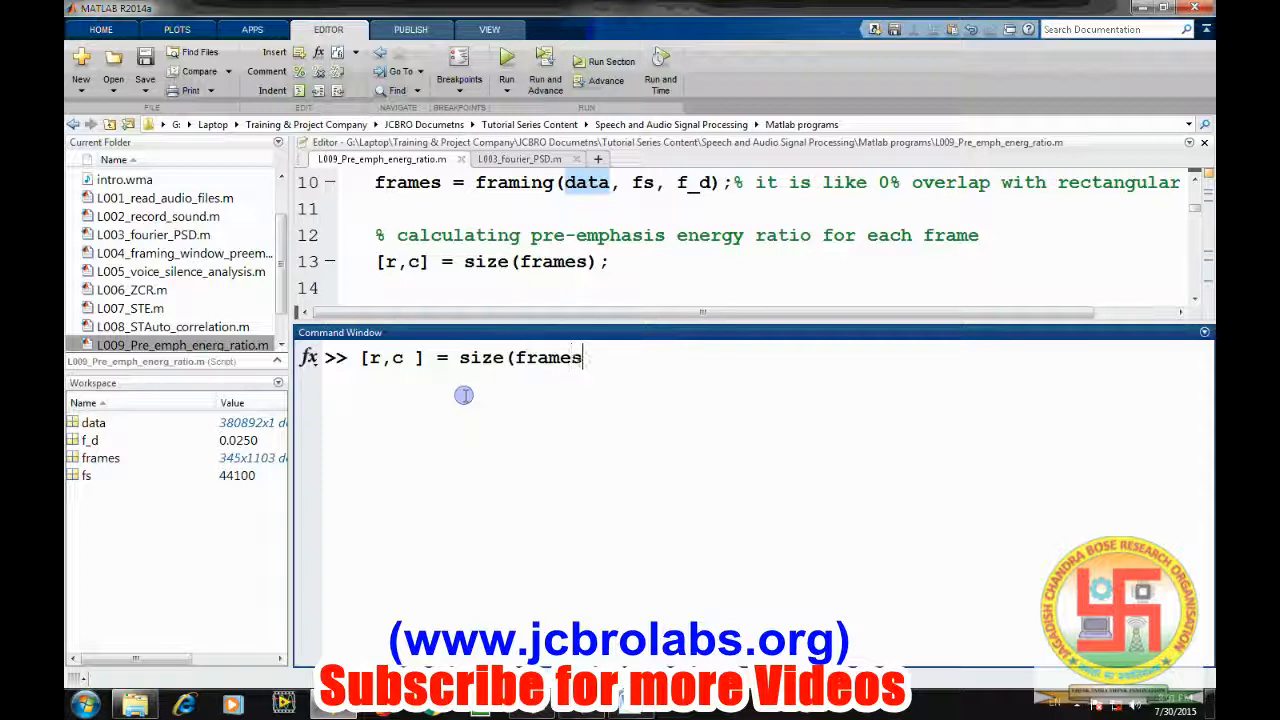
{"action": "type", "text": ");"}
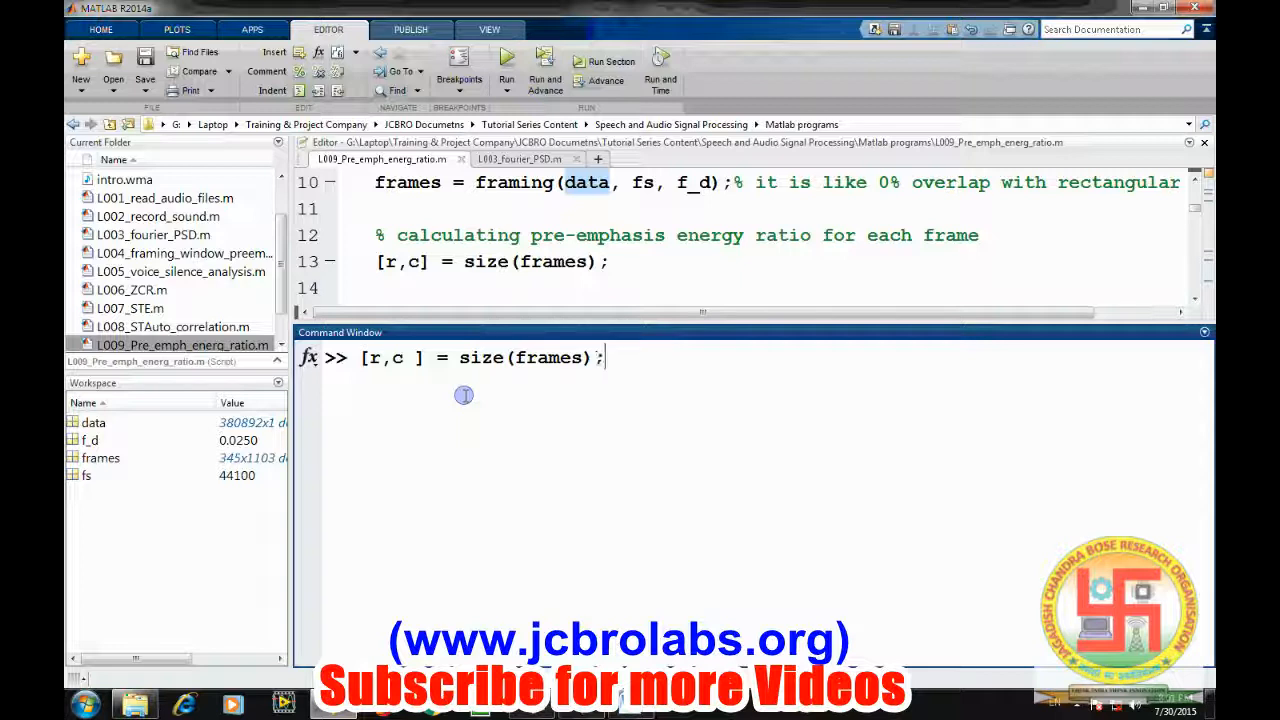
{"action": "key", "text": "Return"}
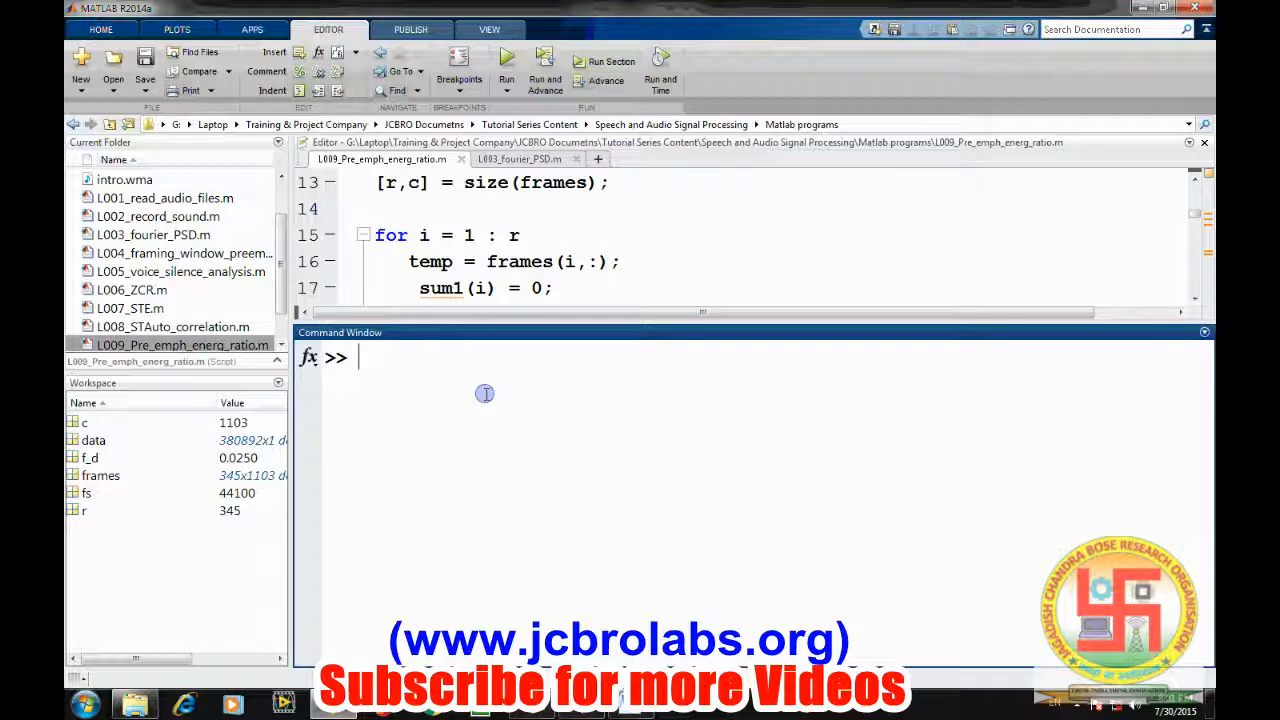
Start the for i = 1:r loop with temp = frames(i,:) and sum1(i) = 0.
{"action": "type", "text": "for i"}
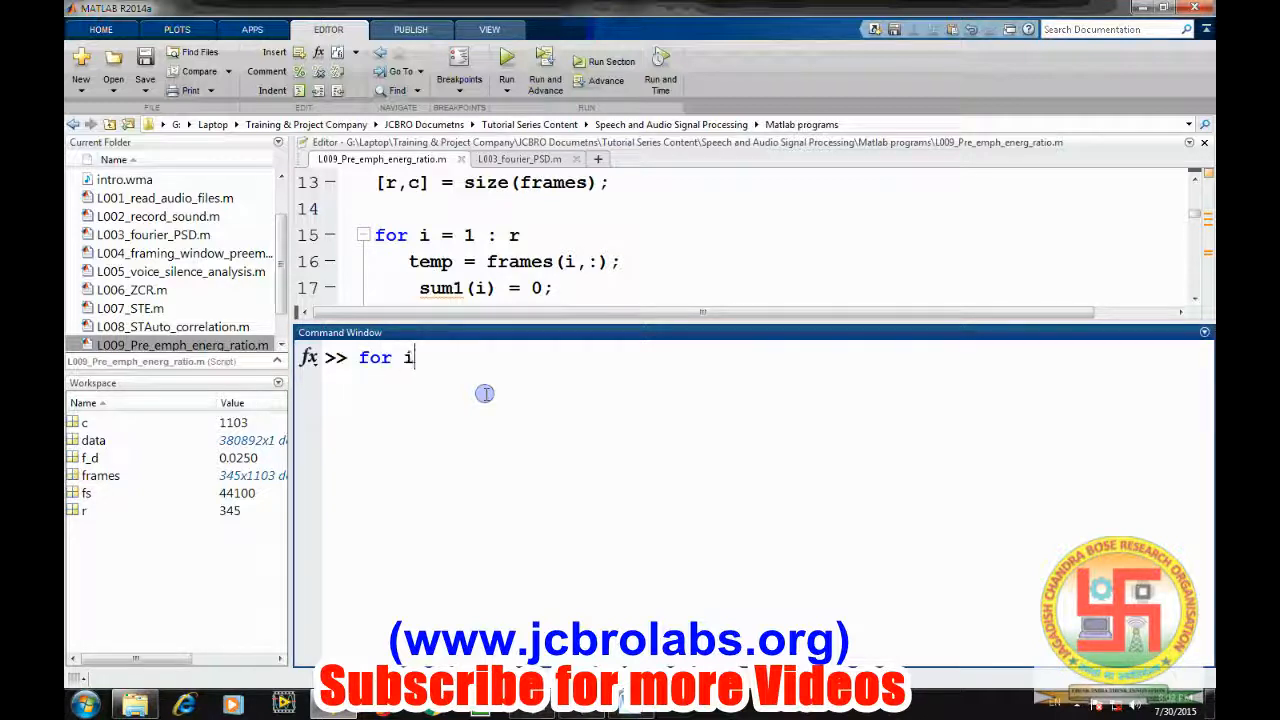
{"action": "type", "text": "= 1:r"}
{"action": "type", "text": "tem"}
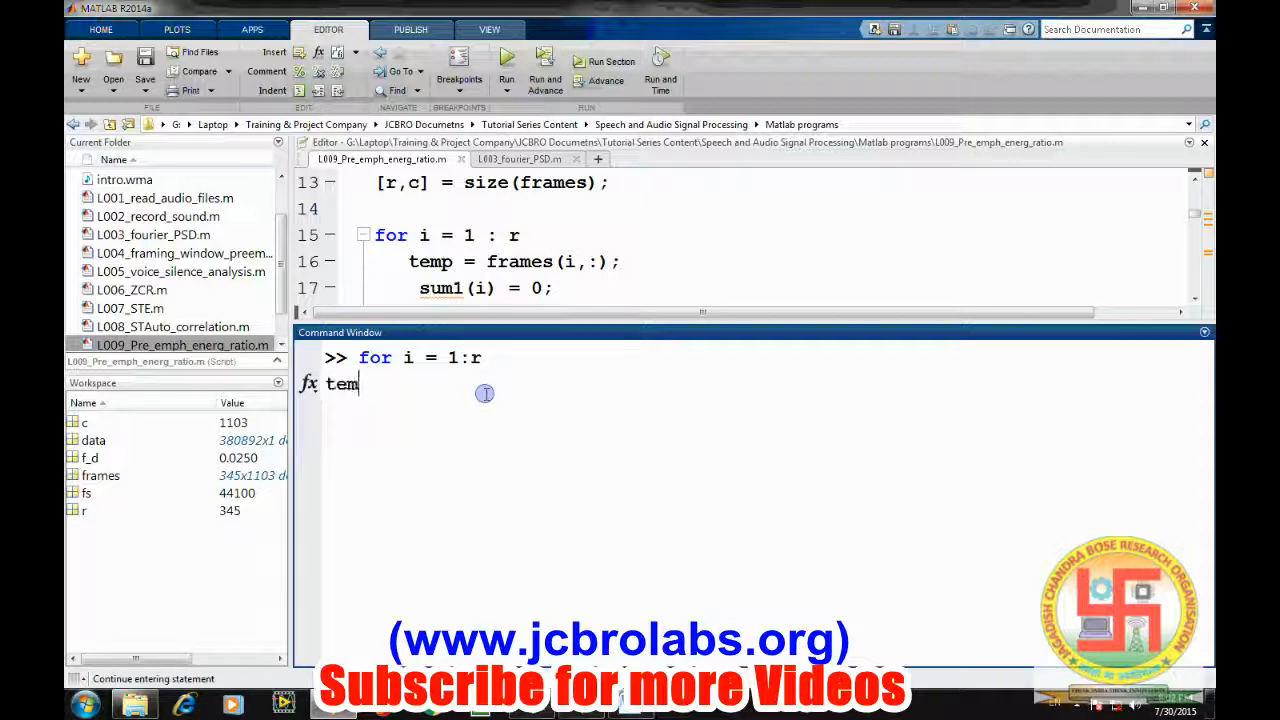
{"action": "type", "text": "p = fra"}
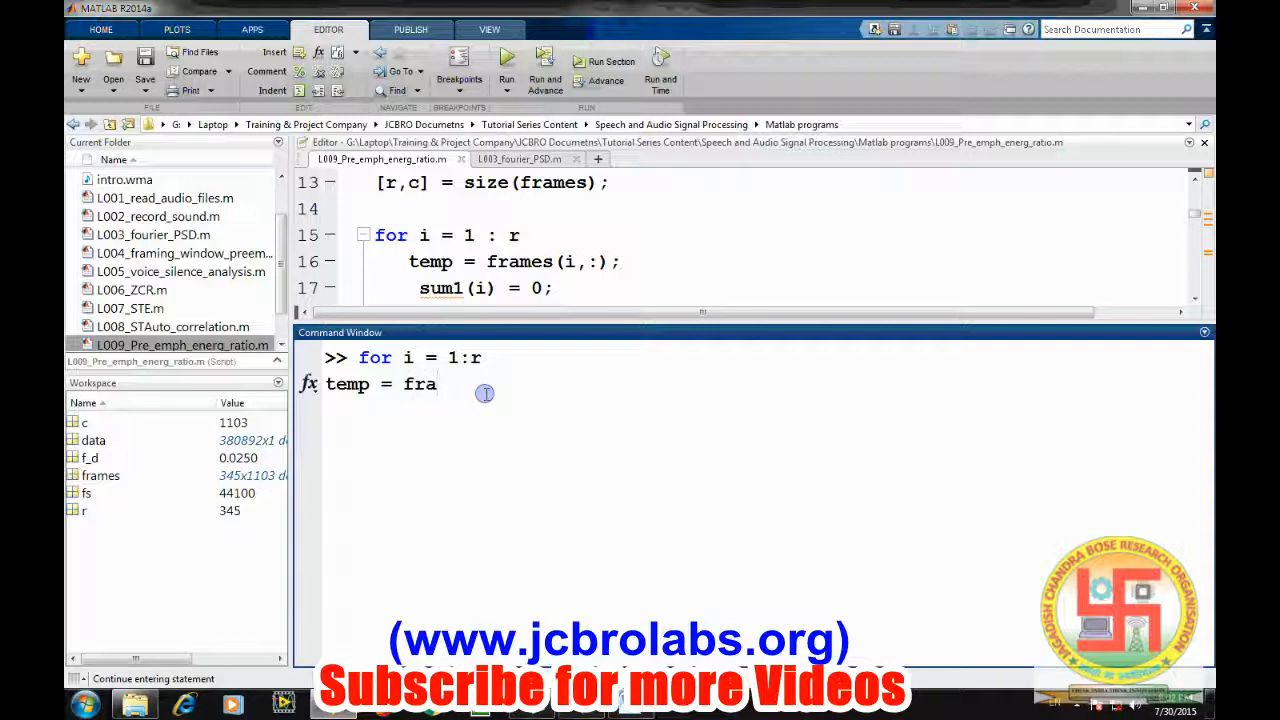
{"action": "type", "text": "mes(i"}
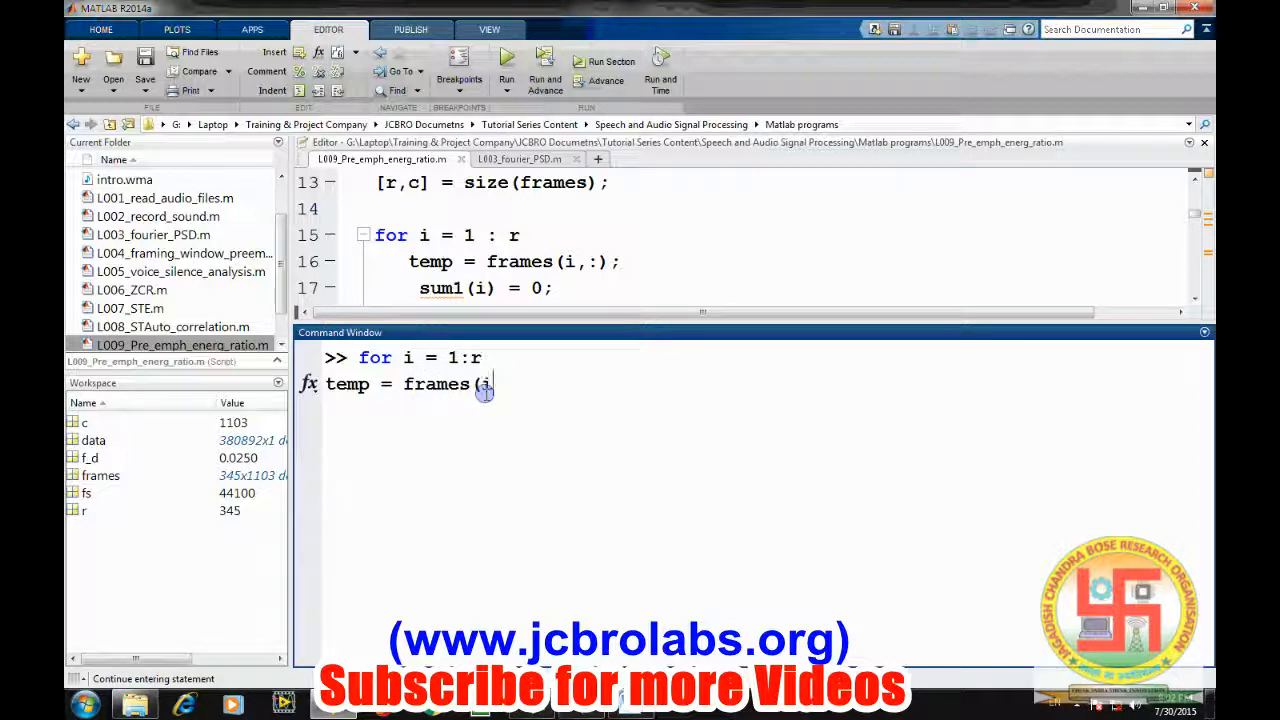
{"action": "type", "text": ",:);"}
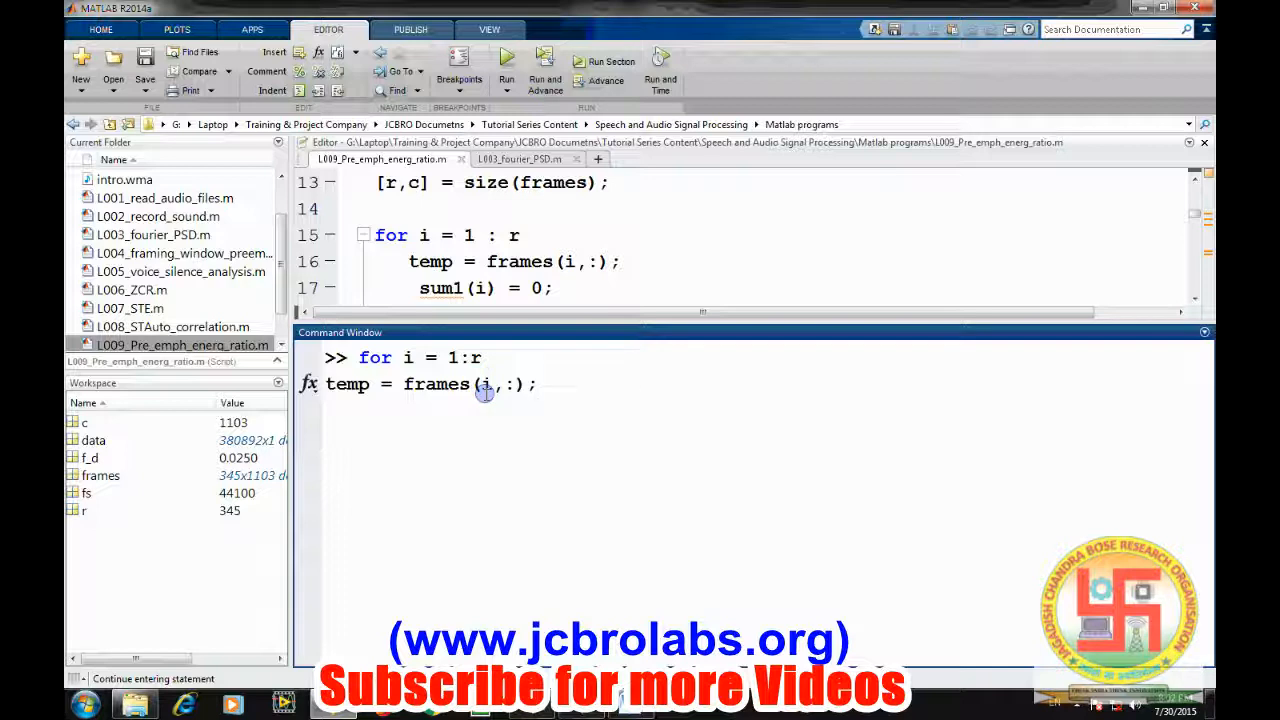
{"action": "key", "text": "Return"}
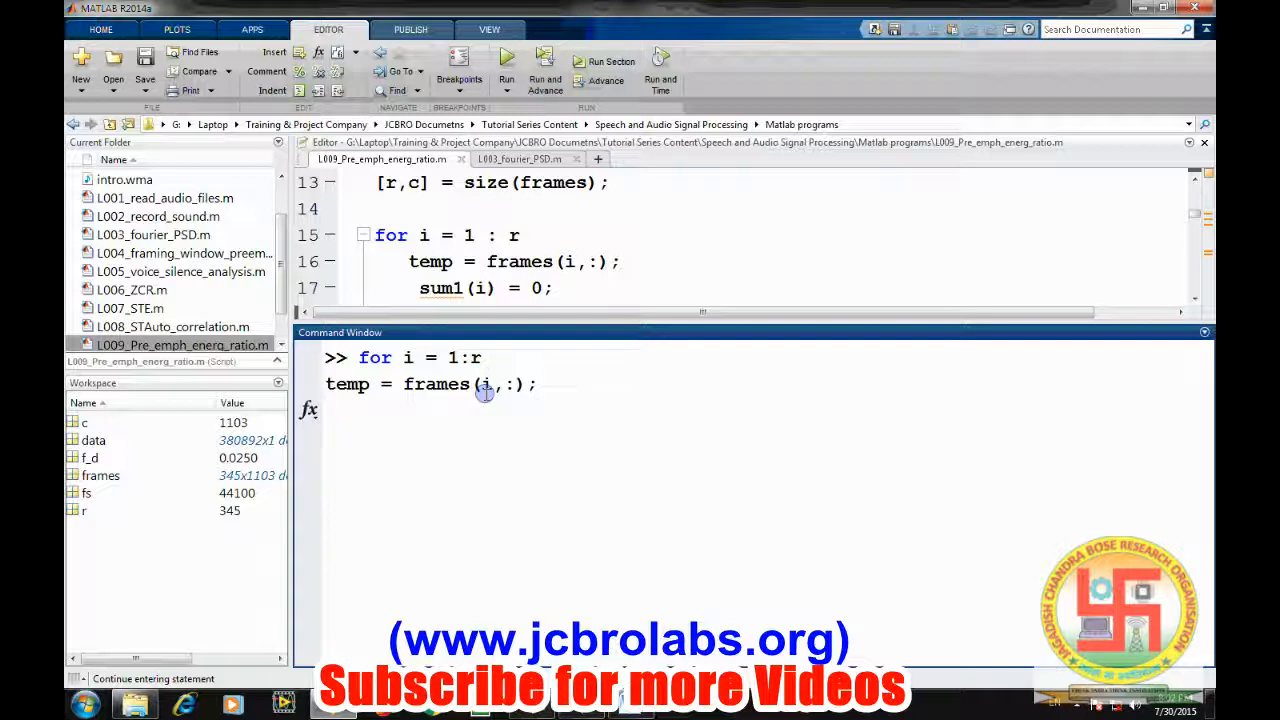
{"action": "type", "text": "sum1(i)"}
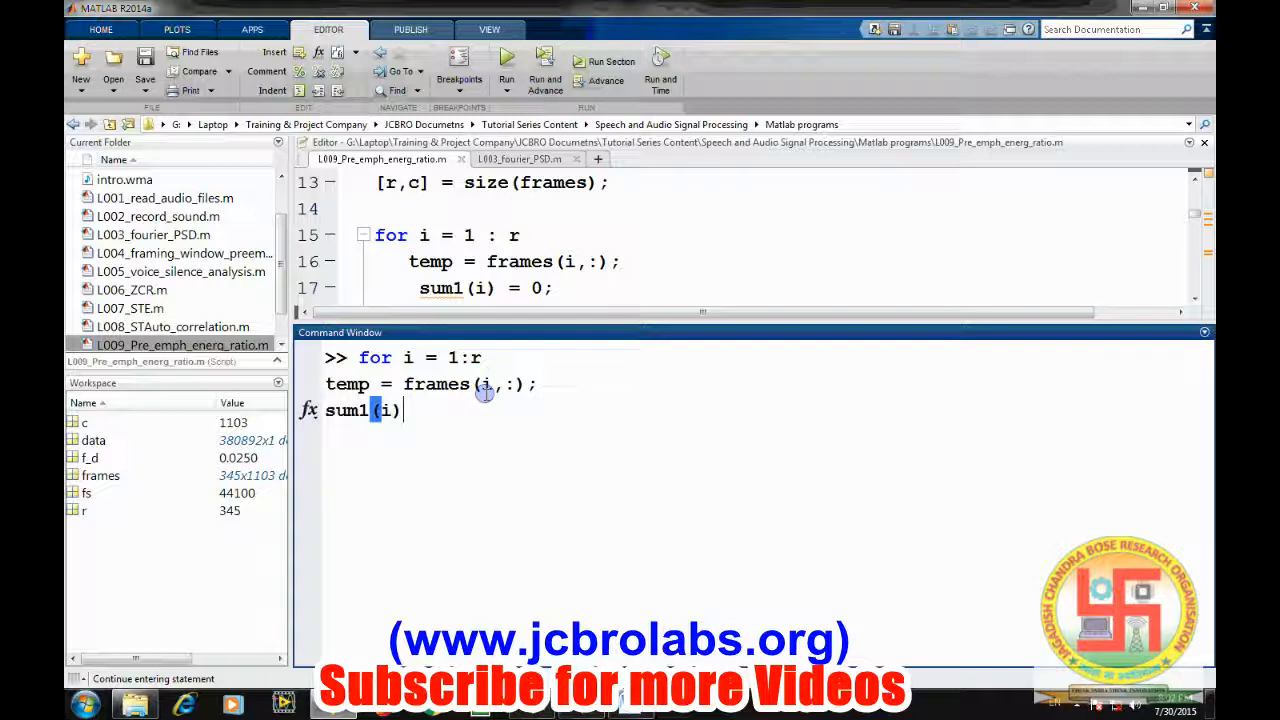
{"action": "type", "text": "= 0;"}
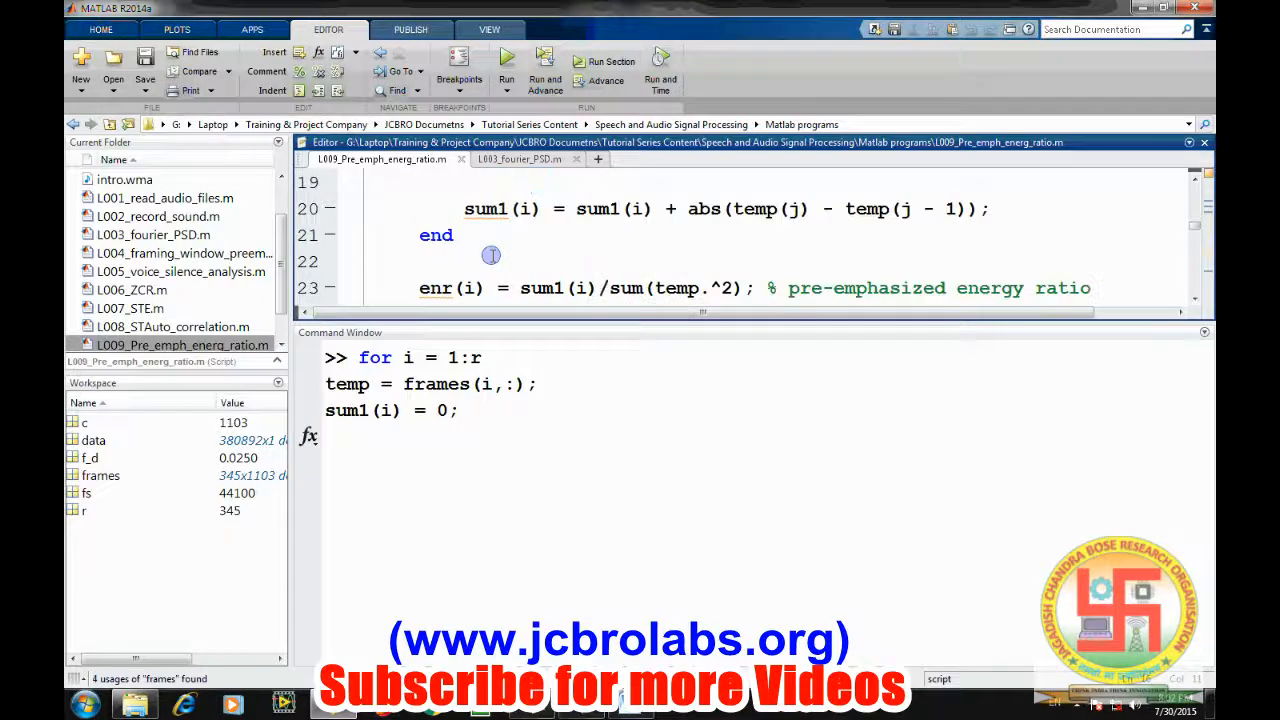
{"action": "scroll", "scroll_direction": "up", "scroll_amount": 3}
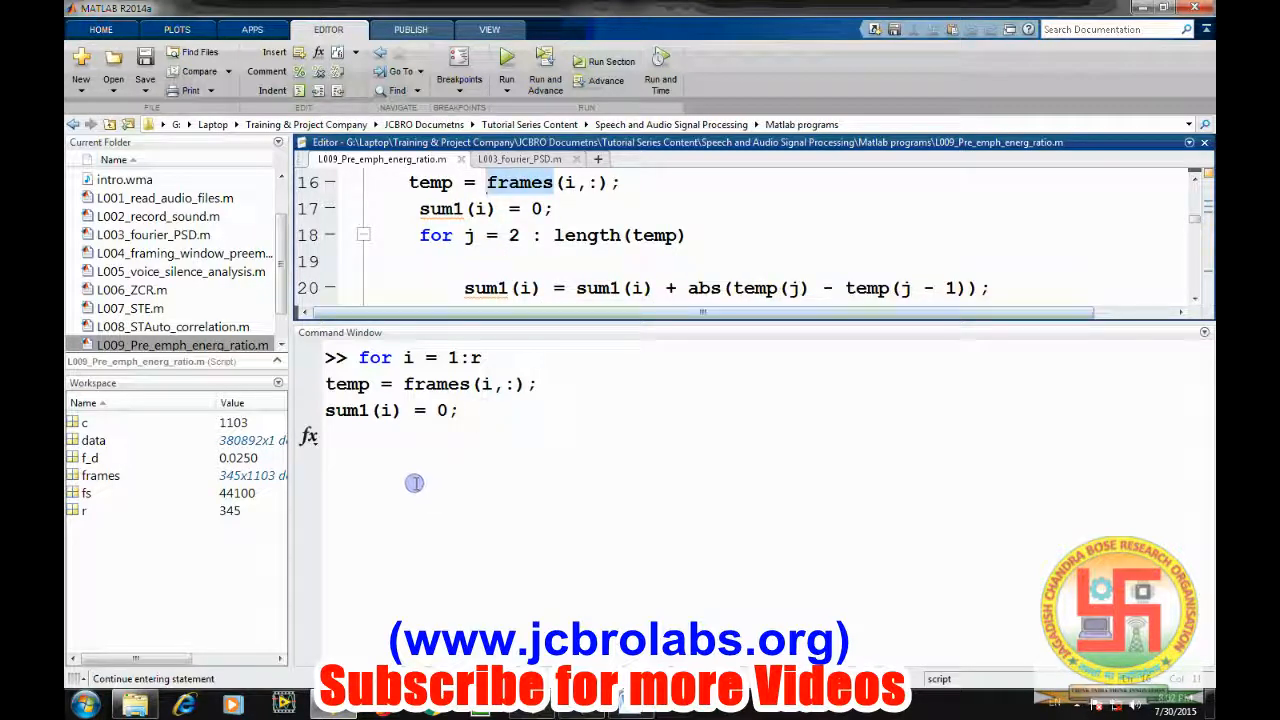
{"action": "mouse_move", "coordinate": [400, 440]}
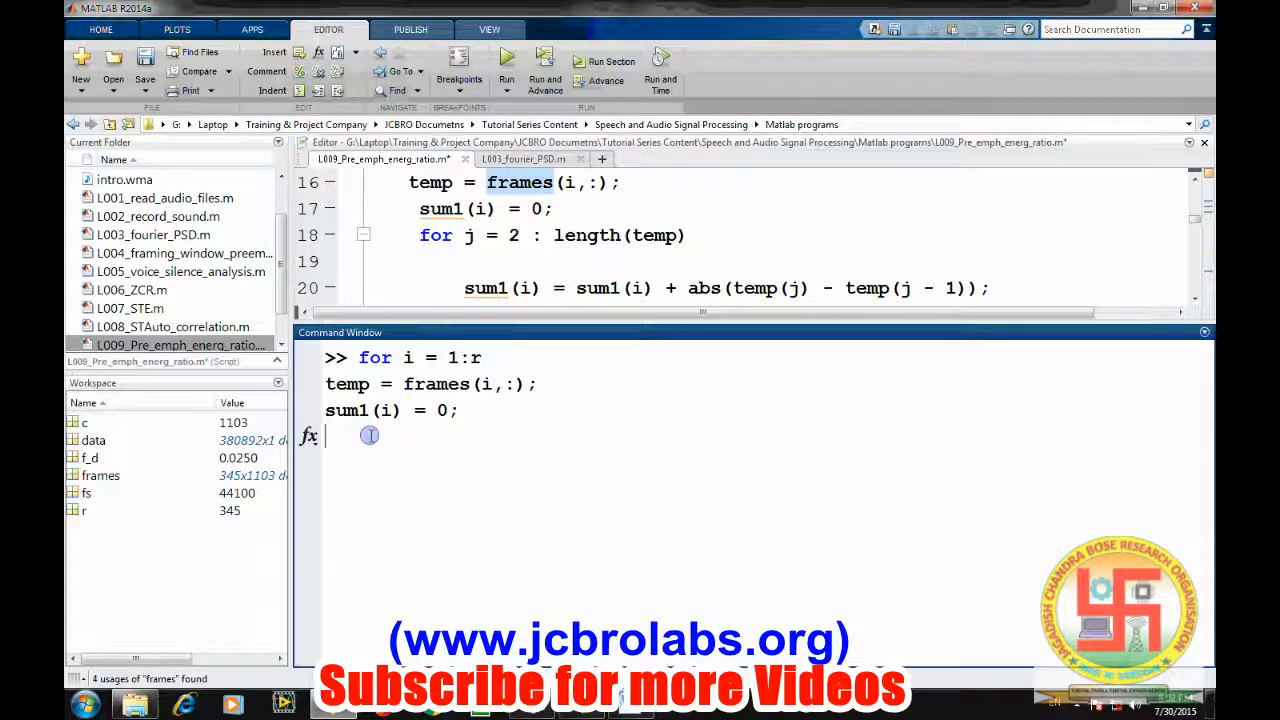
Add the inner for j loop accumulating sum1(i) = sum1(i) + abs(temp(j) - temp(j-1)).
{"action": "type", "text": "for j ="}
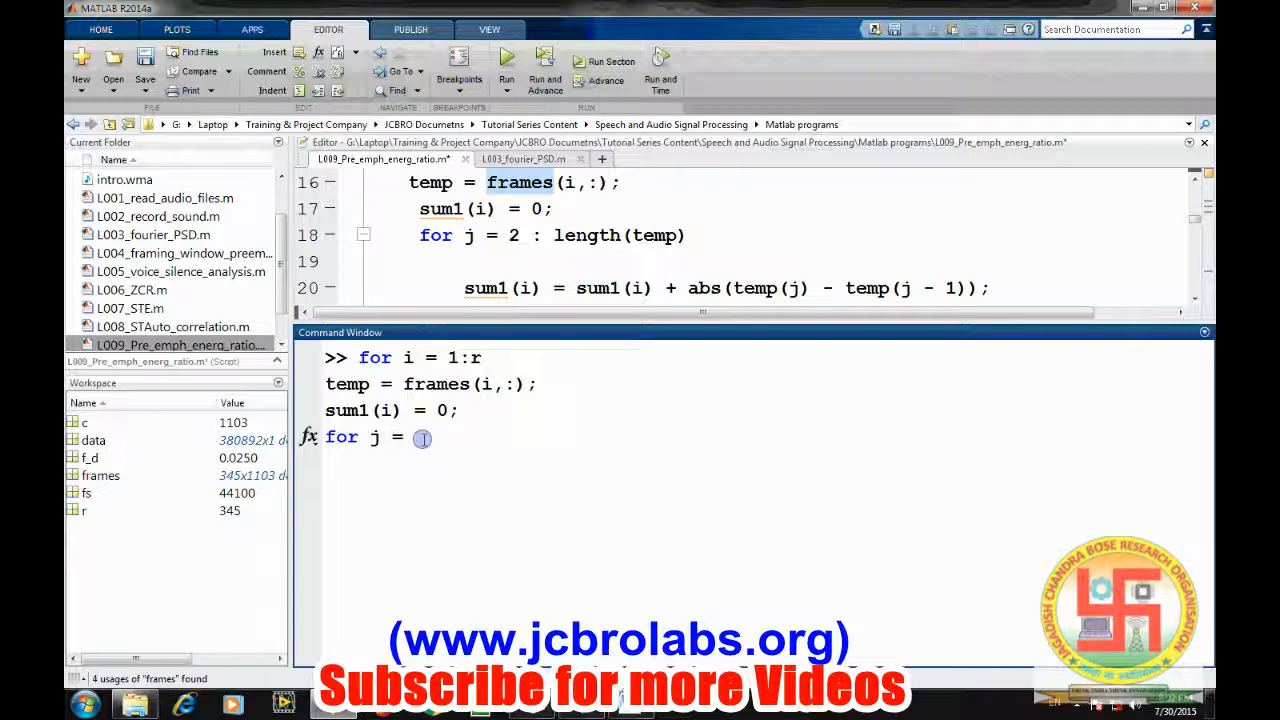
{"action": "type", "text": "2"}
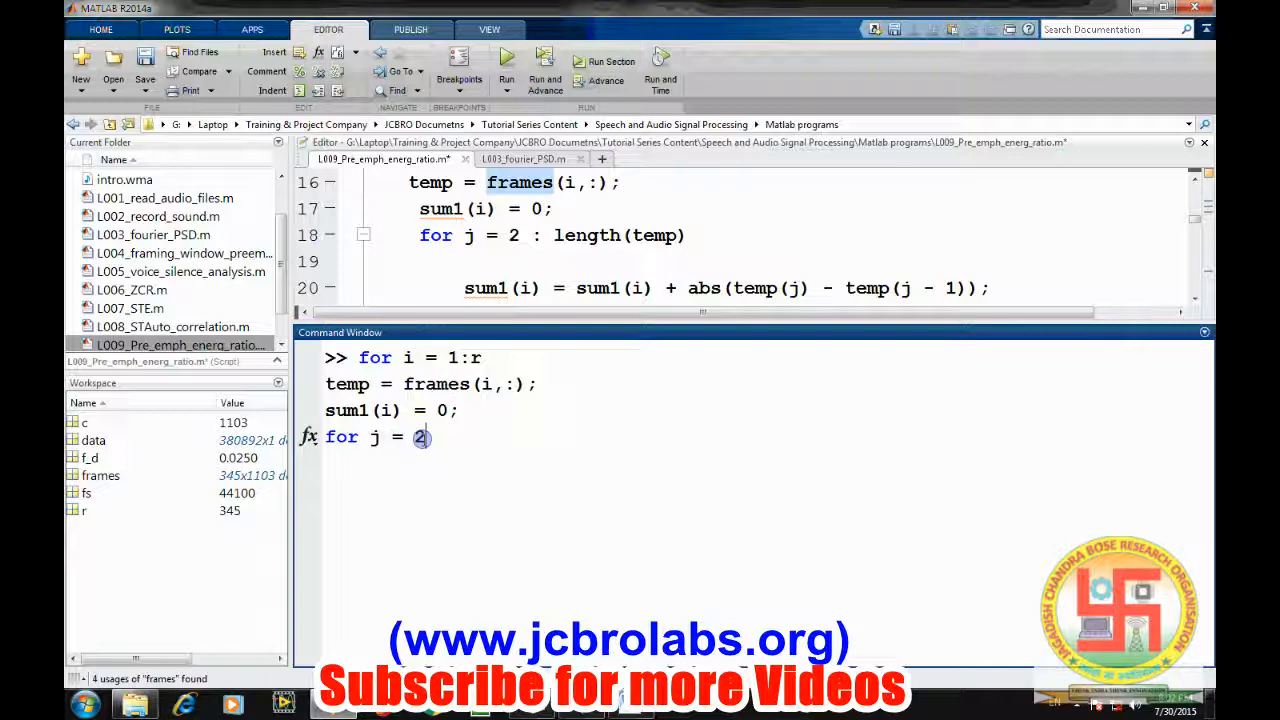
{"action": "type", "text": ": length(t"}
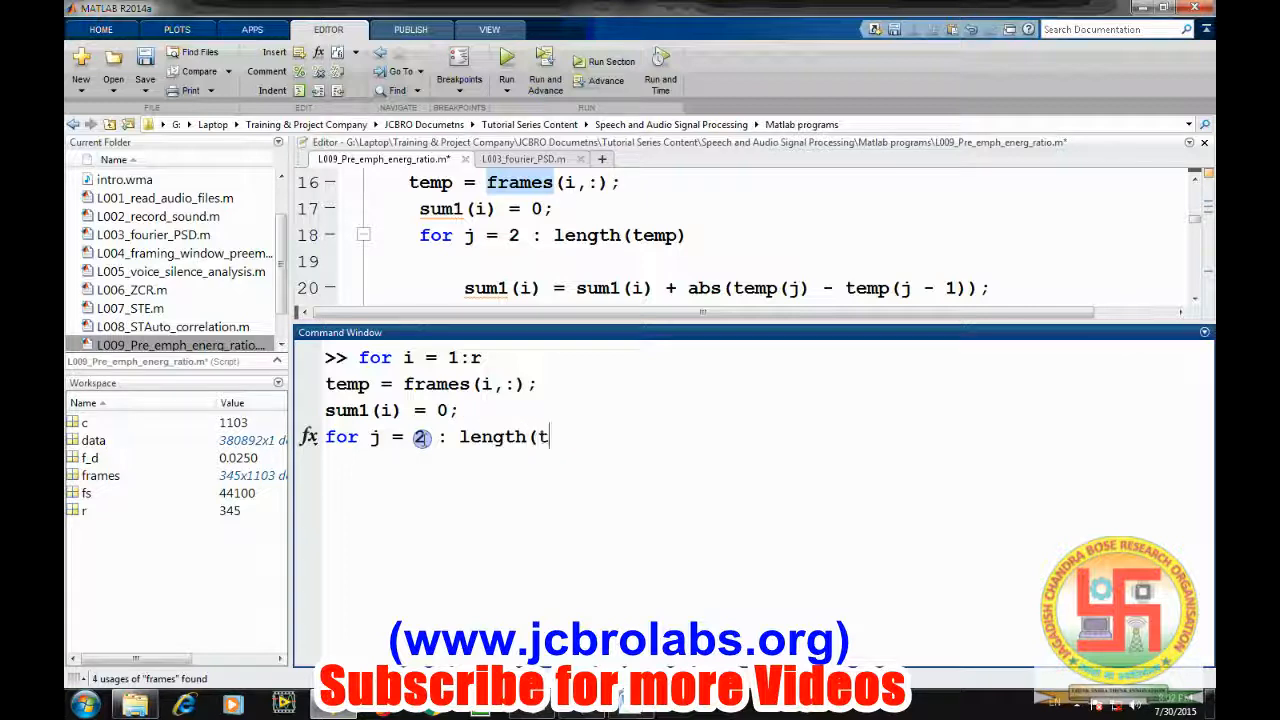
{"action": "type", "text": "emp"}
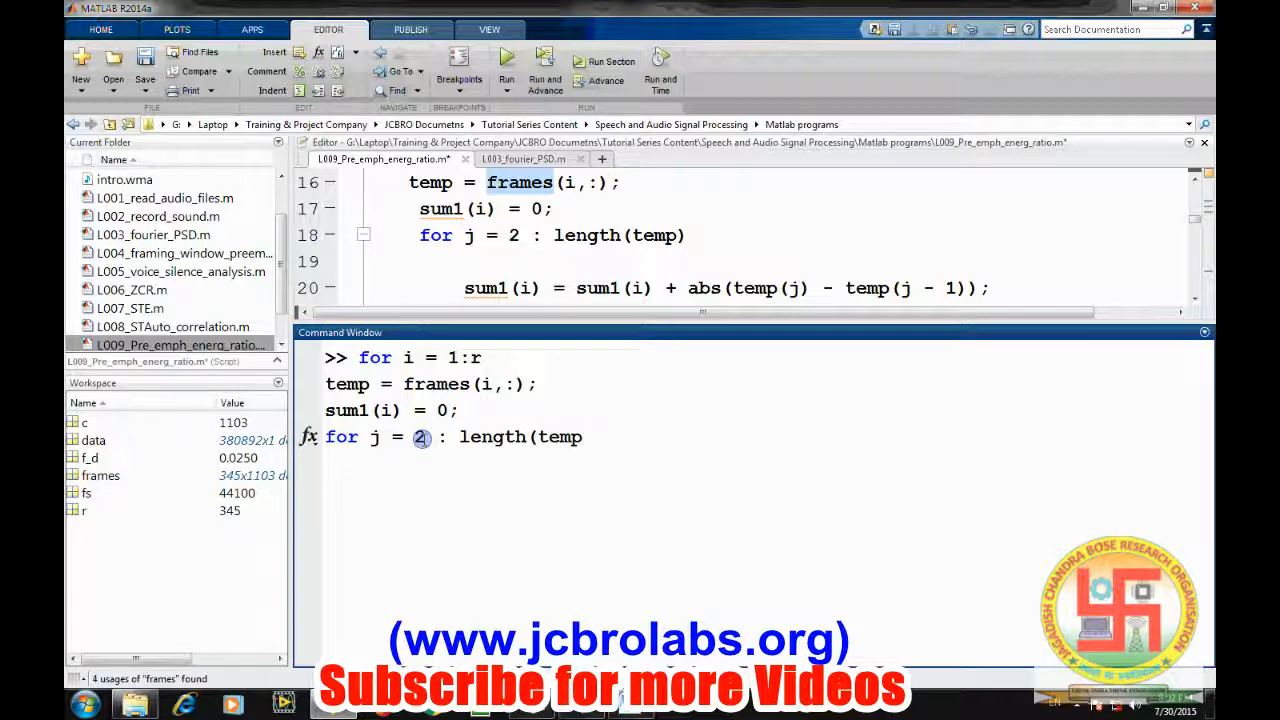
{"action": "type", "text": "sum"}
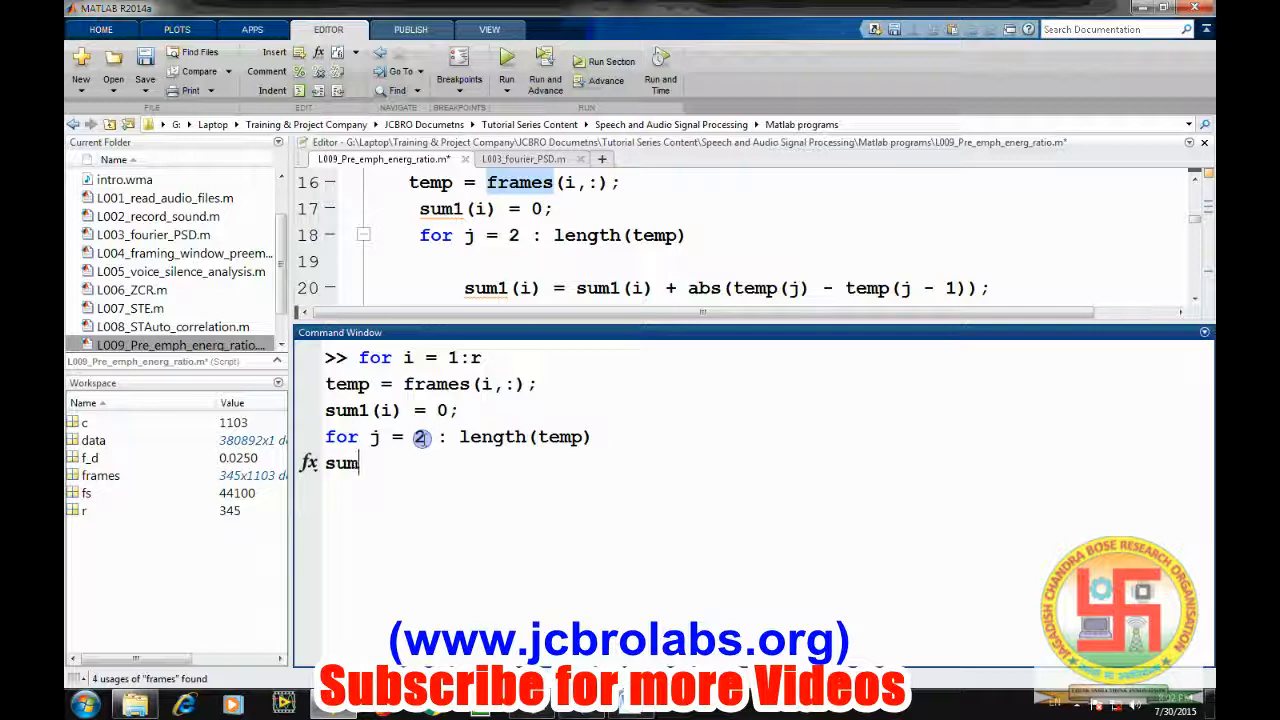
{"action": "type", "text": "1(i) ="}
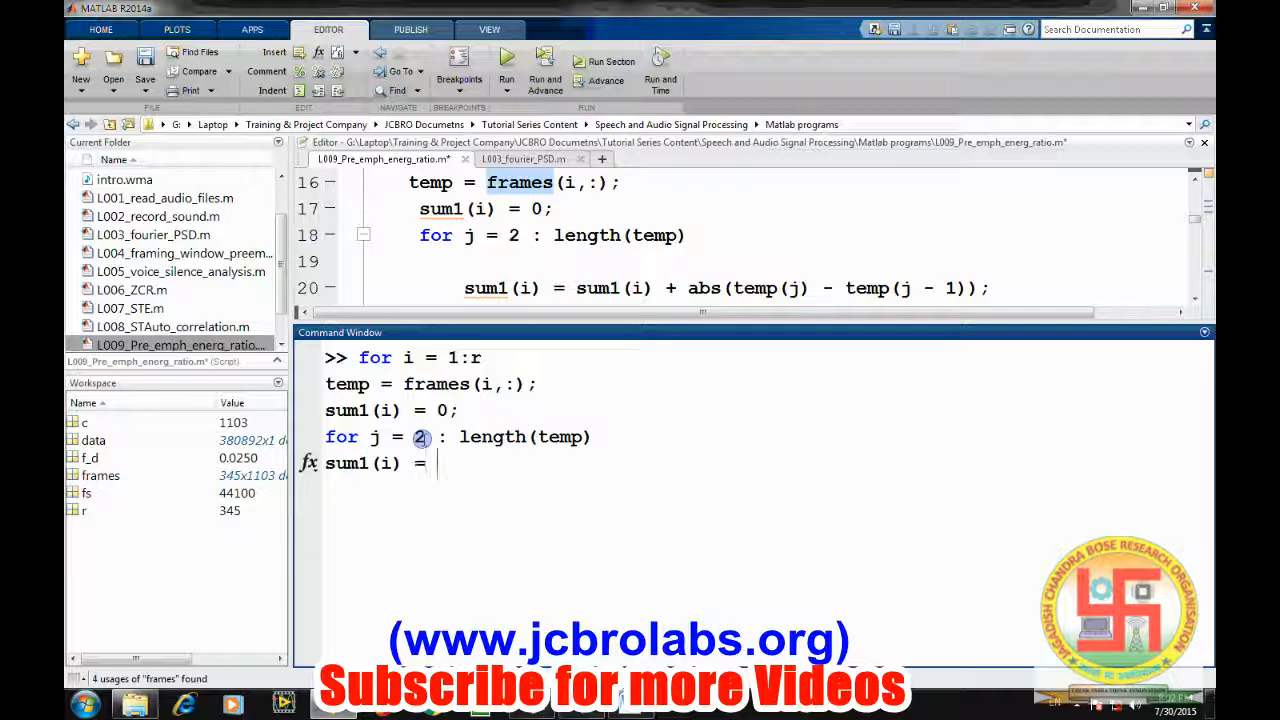
{"action": "type", "text": "sum1"}
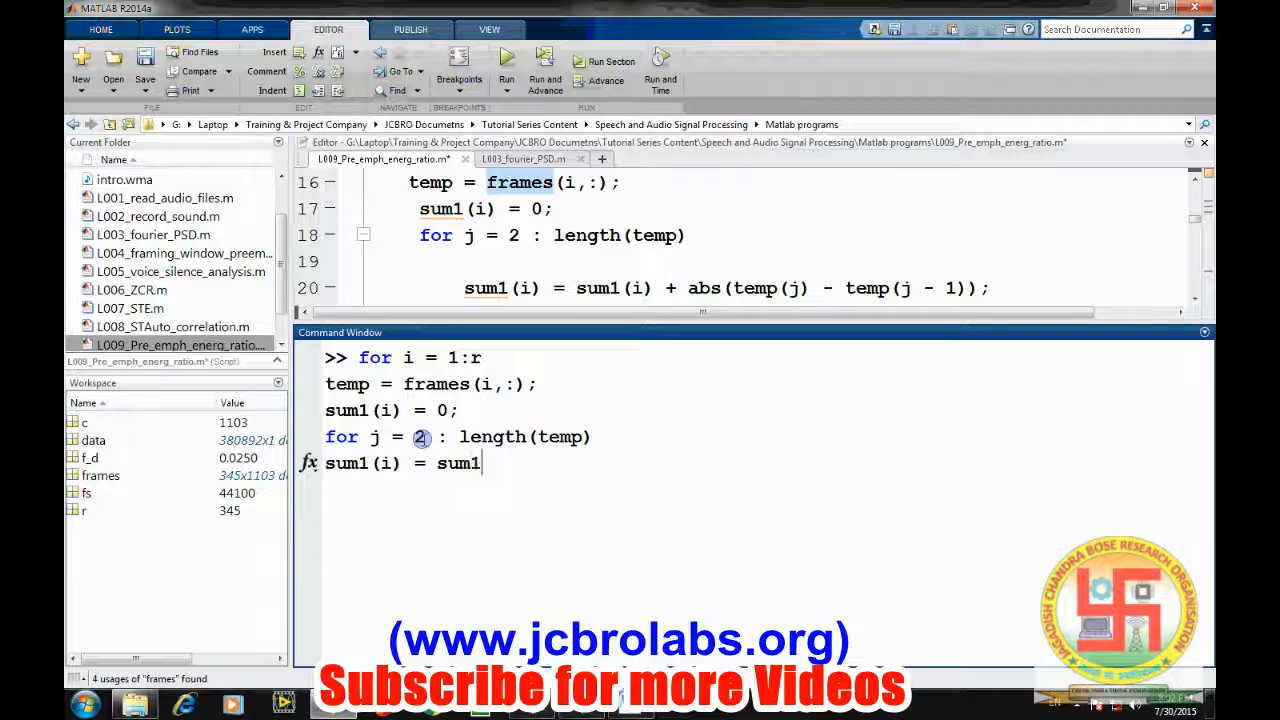
{"action": "type", "text": "(i) ="}
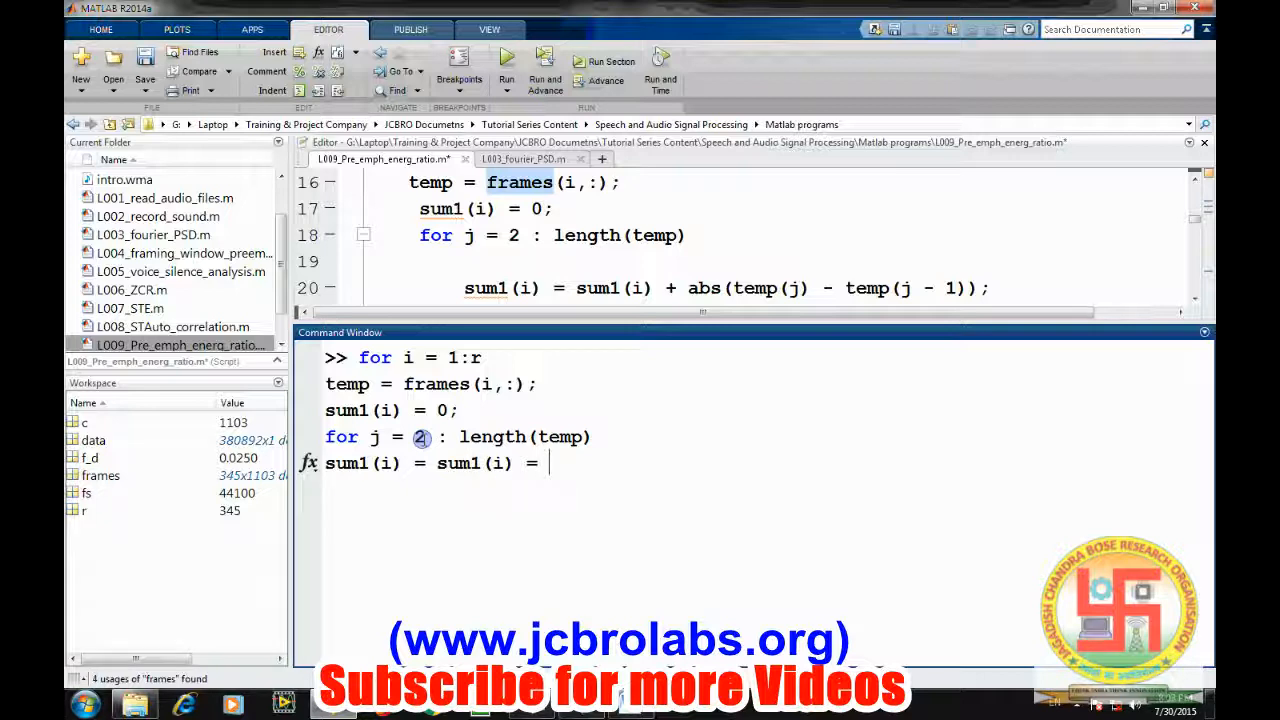
{"action": "type", "text": "+ ab"}
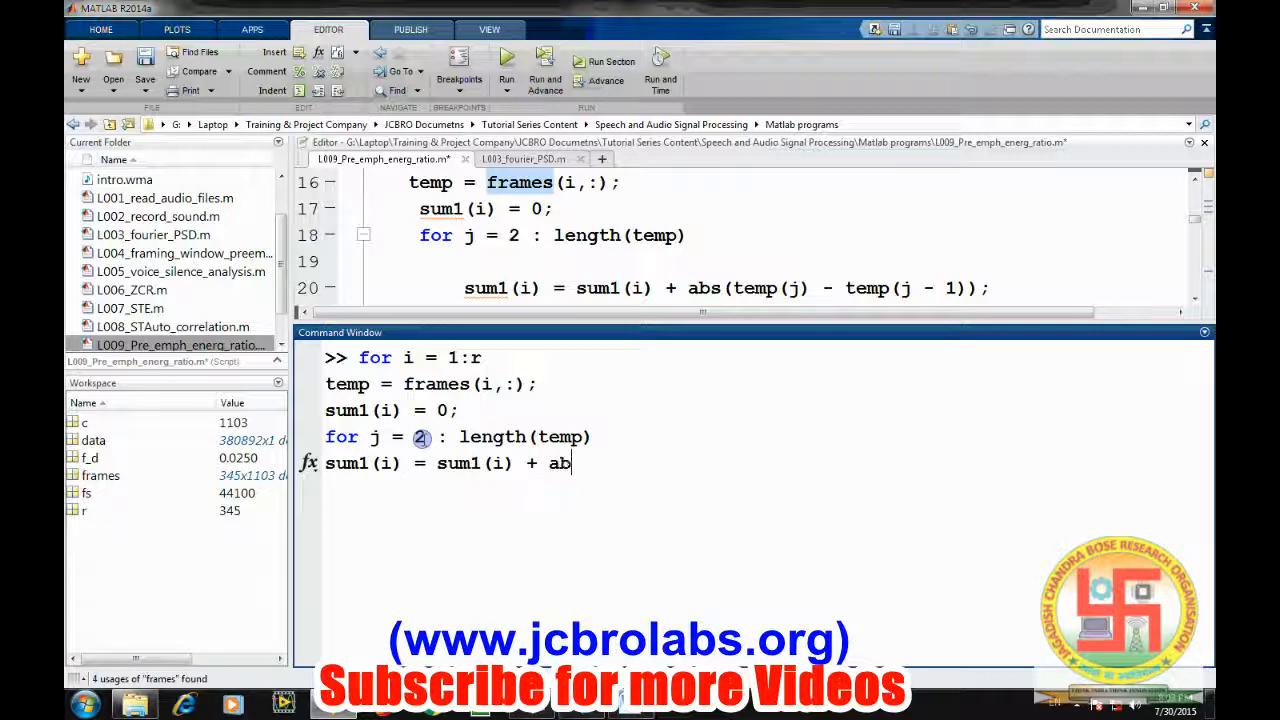
{"action": "type", "text": "s(temp"}
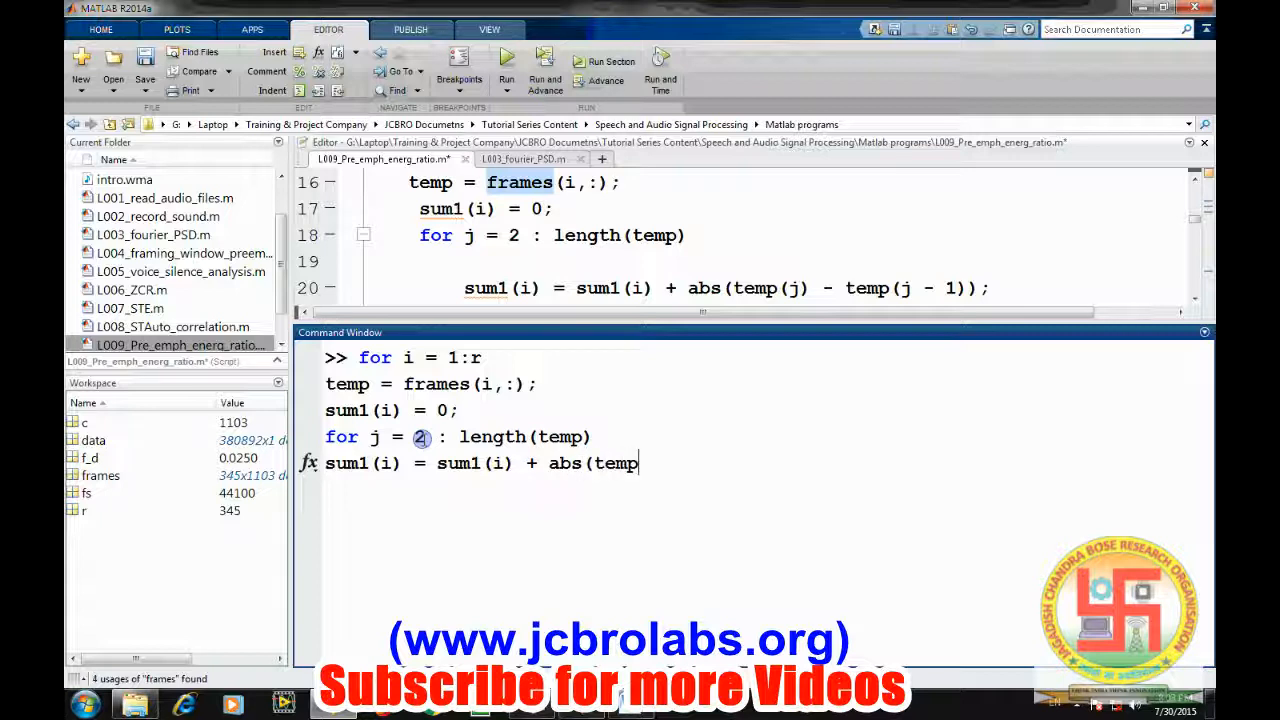
{"action": "type", "text": "(j) -"}
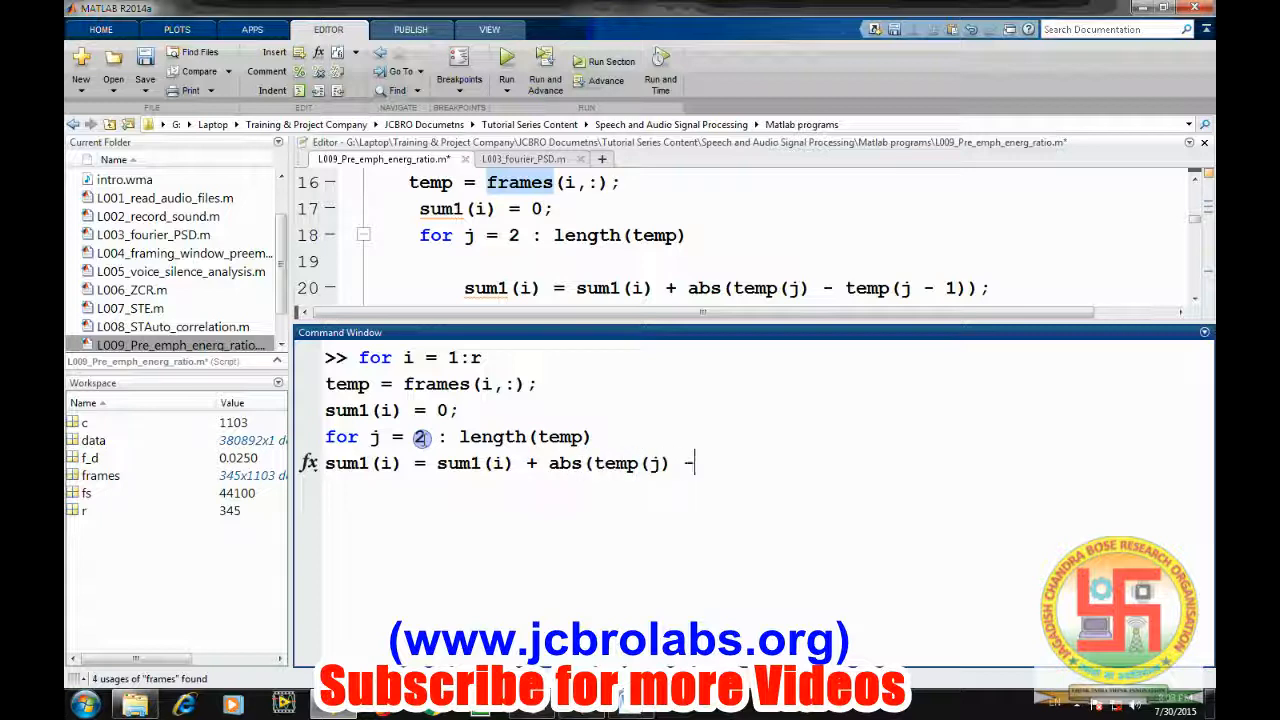
{"action": "type", "text": "temp("}
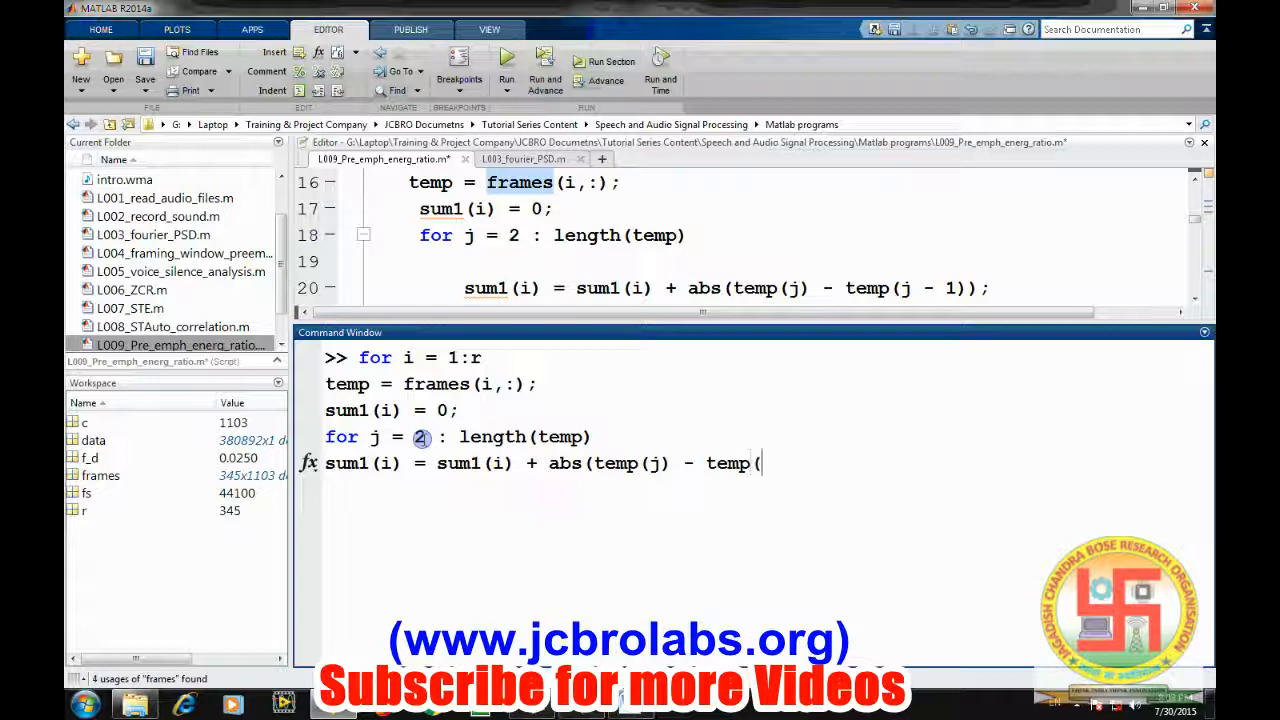
{"action": "type", "text": "j - 1)"}
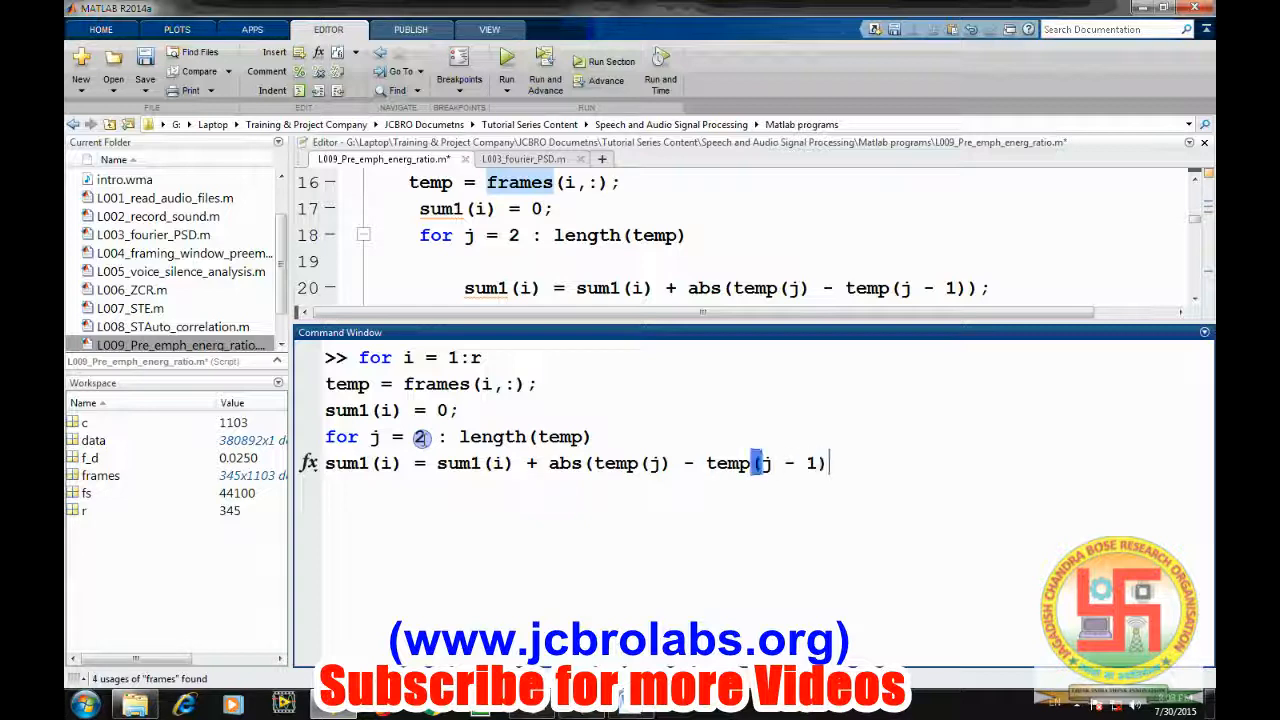
{"action": "type", "text": ");"}
{"action": "type", "text": "end"}
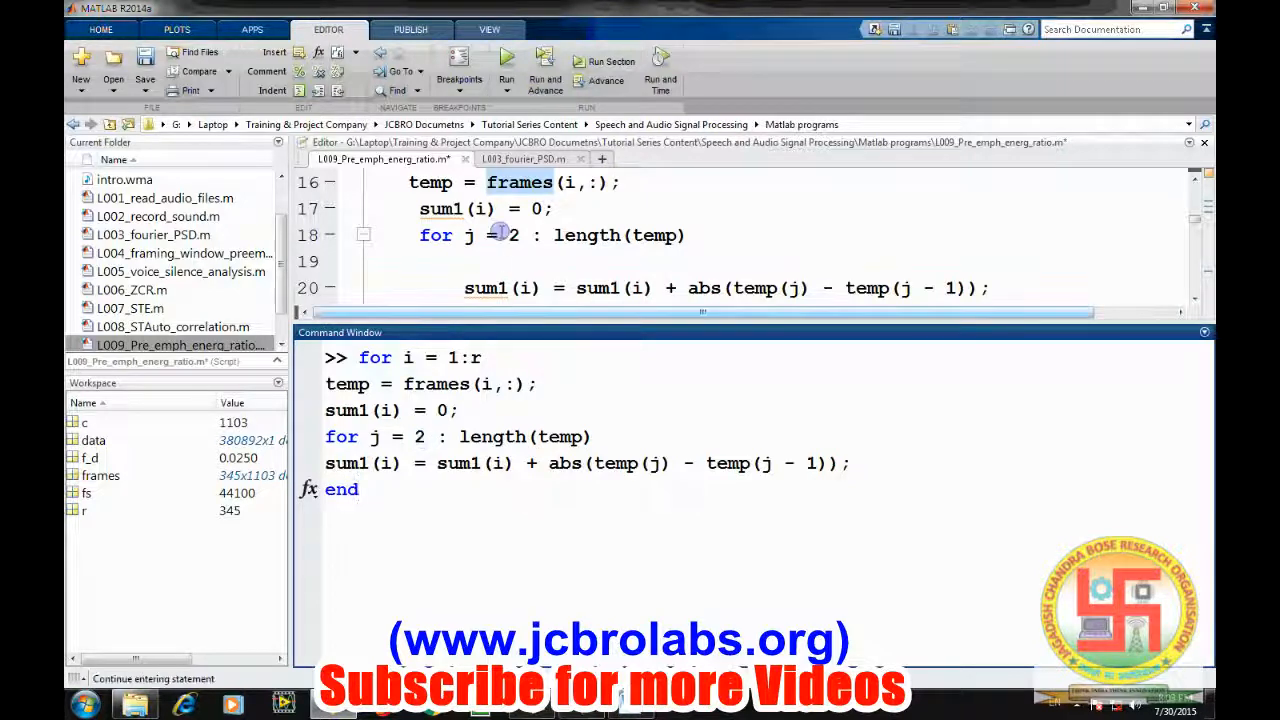
{"action": "scroll", "scroll_direction": "down", "scroll_amount": 3}
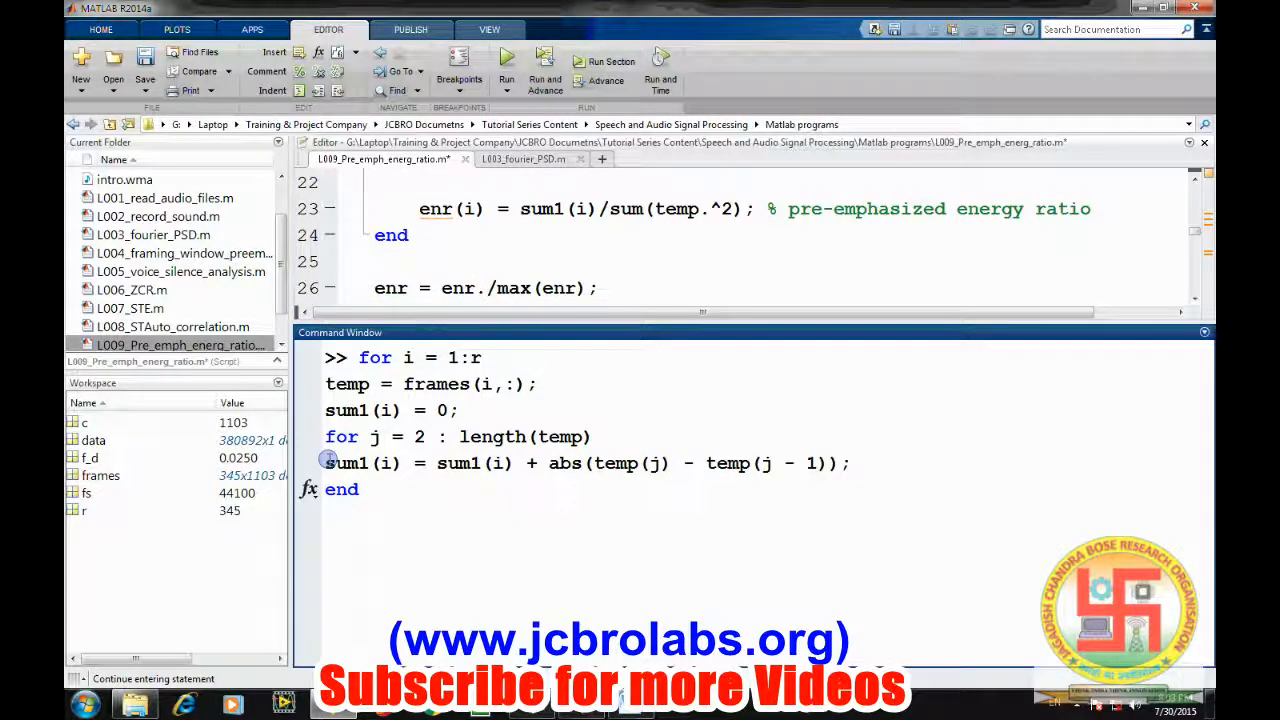
Reuse the sum1 line and discard a half-written enr normalization expression.
{"action": "triple_click", "coordinate": [588, 462]}
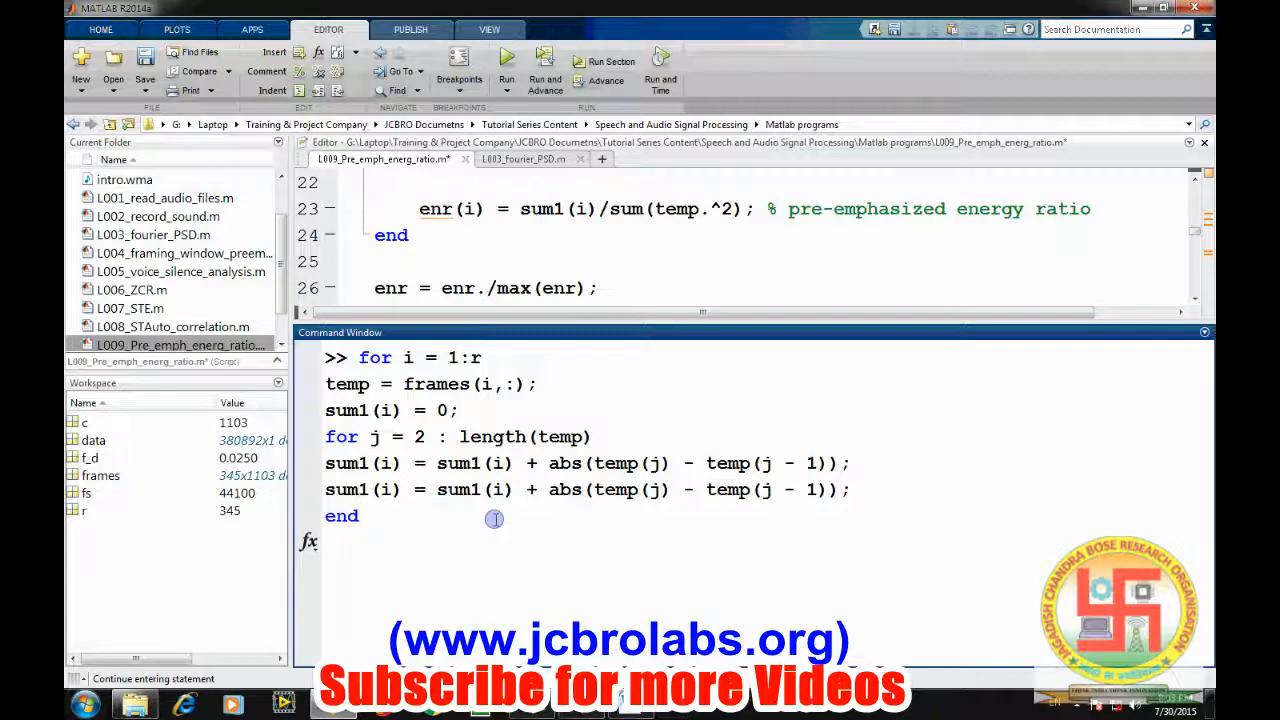
{"action": "type", "text": "emr"}
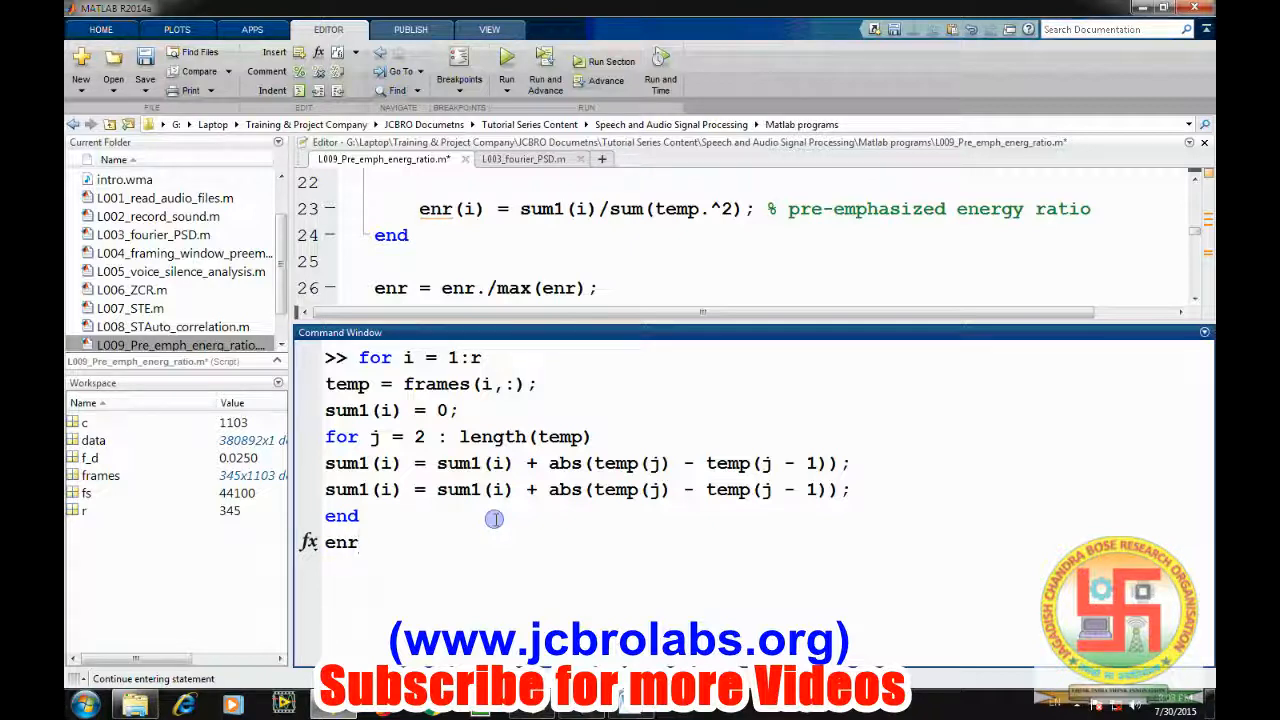
{"action": "type", "text": "="}
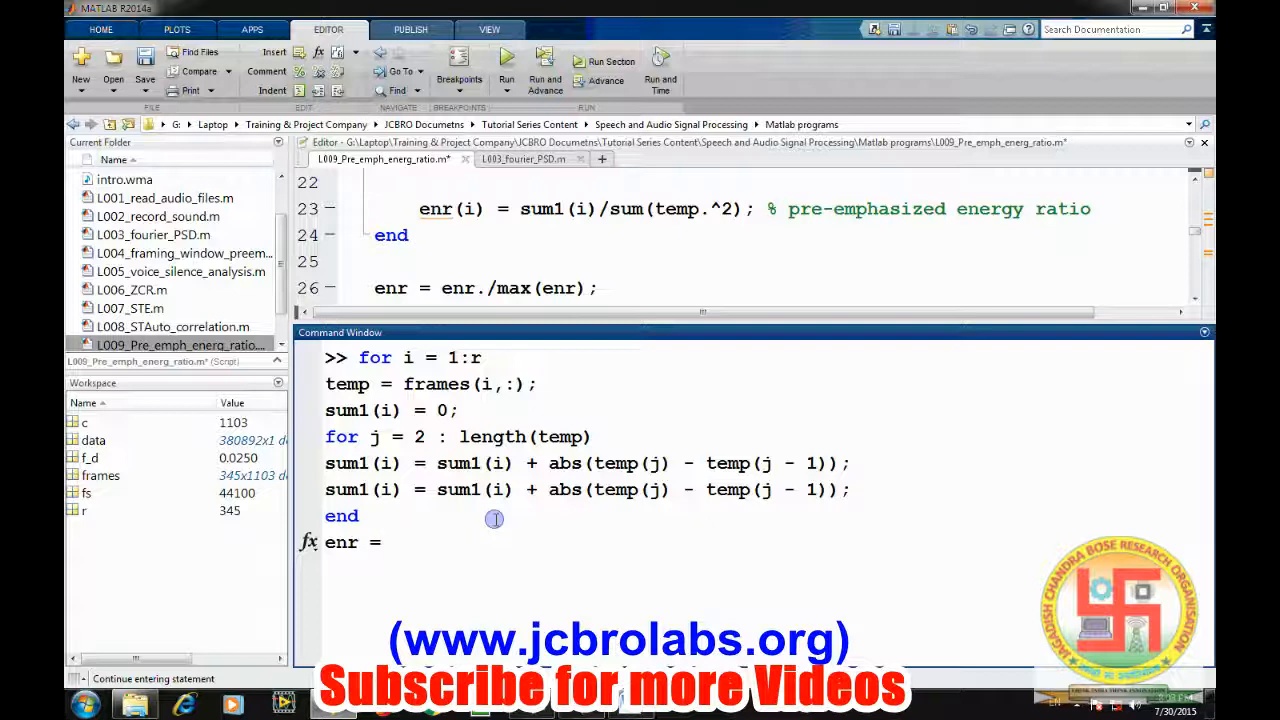
{"action": "type", "text": "enr./"}
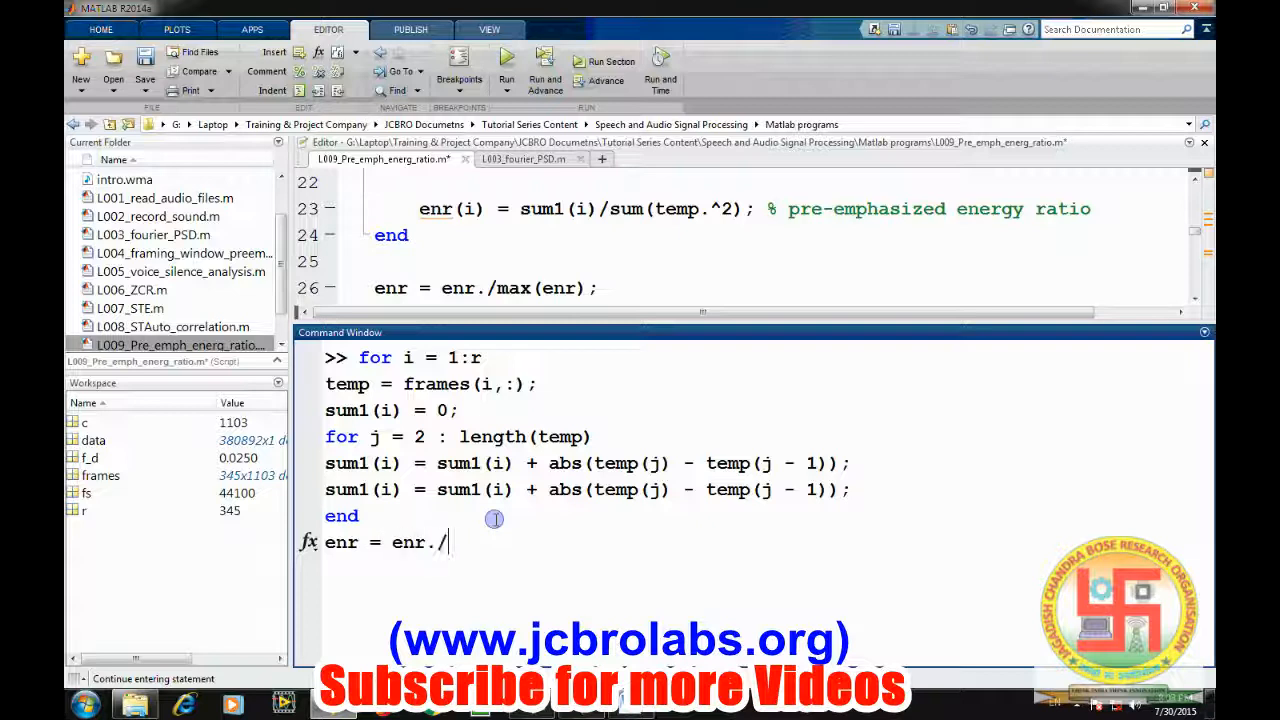
{"action": "type", "text": "m"}
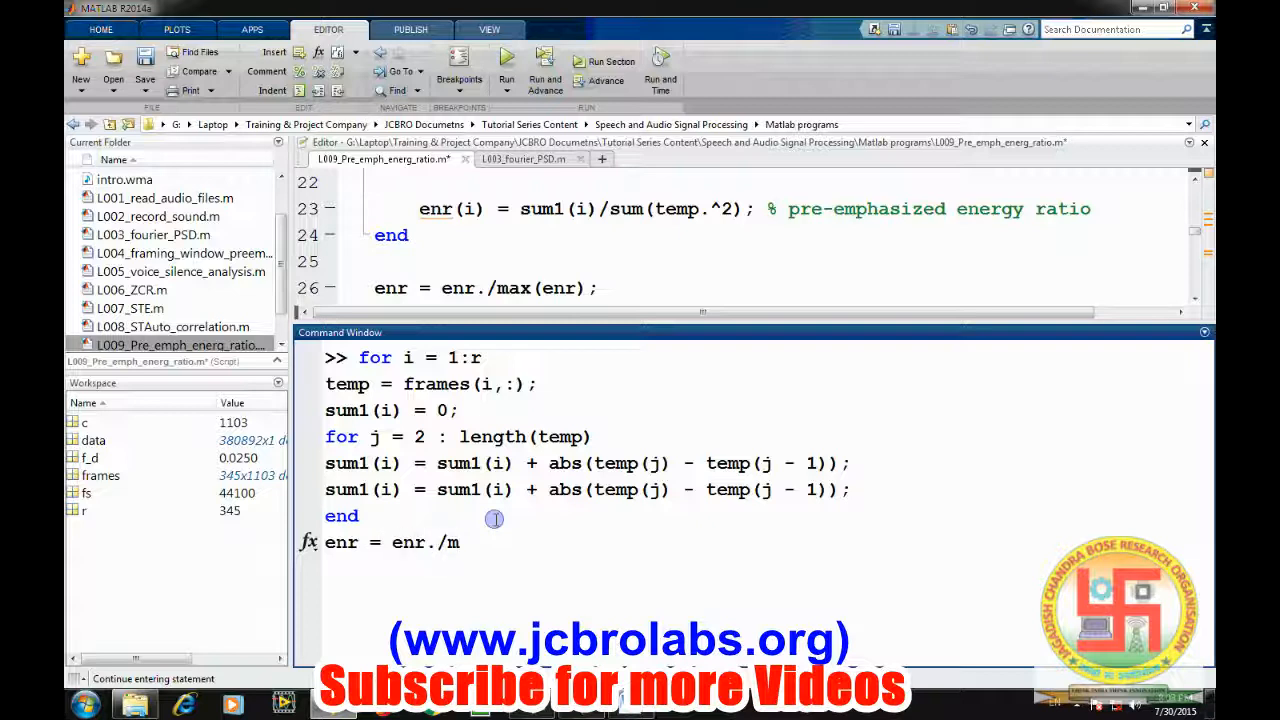
{"action": "key", "text": "BackSpace"}
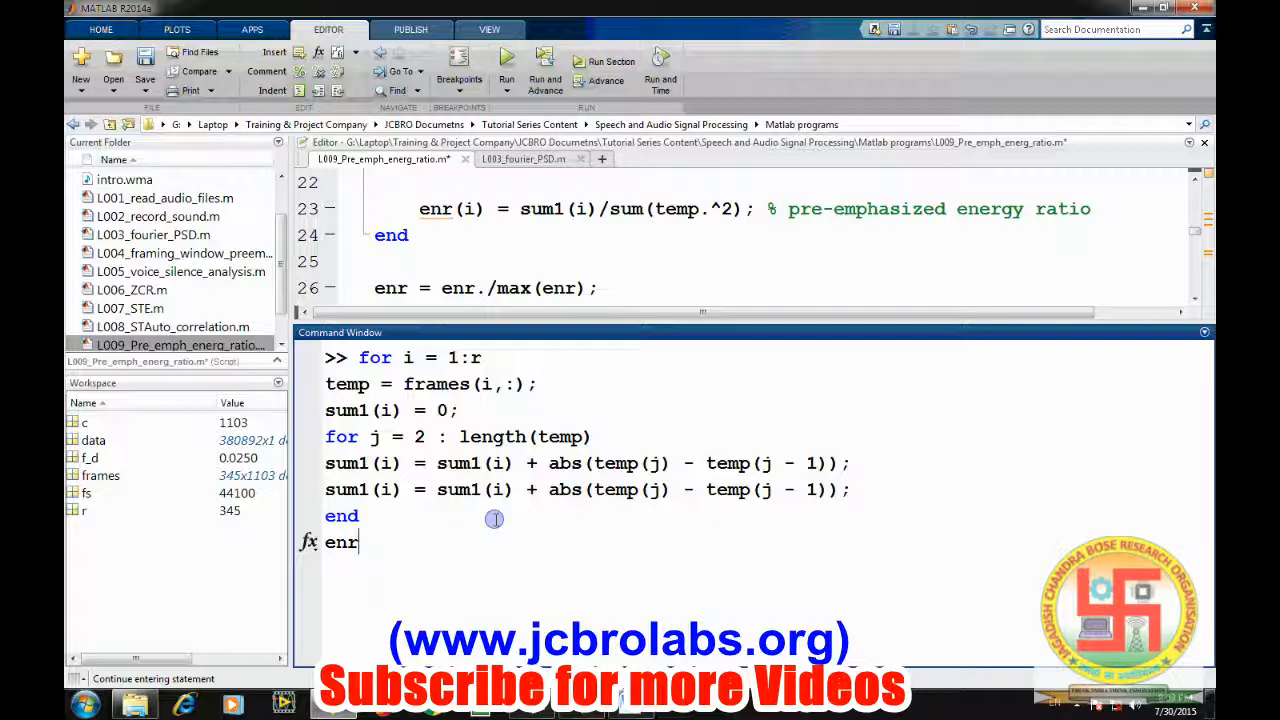
Compute enr(i) = sum1(i)/sum(temp.^2) for every frame, giving a 1×345 enr.
{"action": "type", "text": "(i)"}
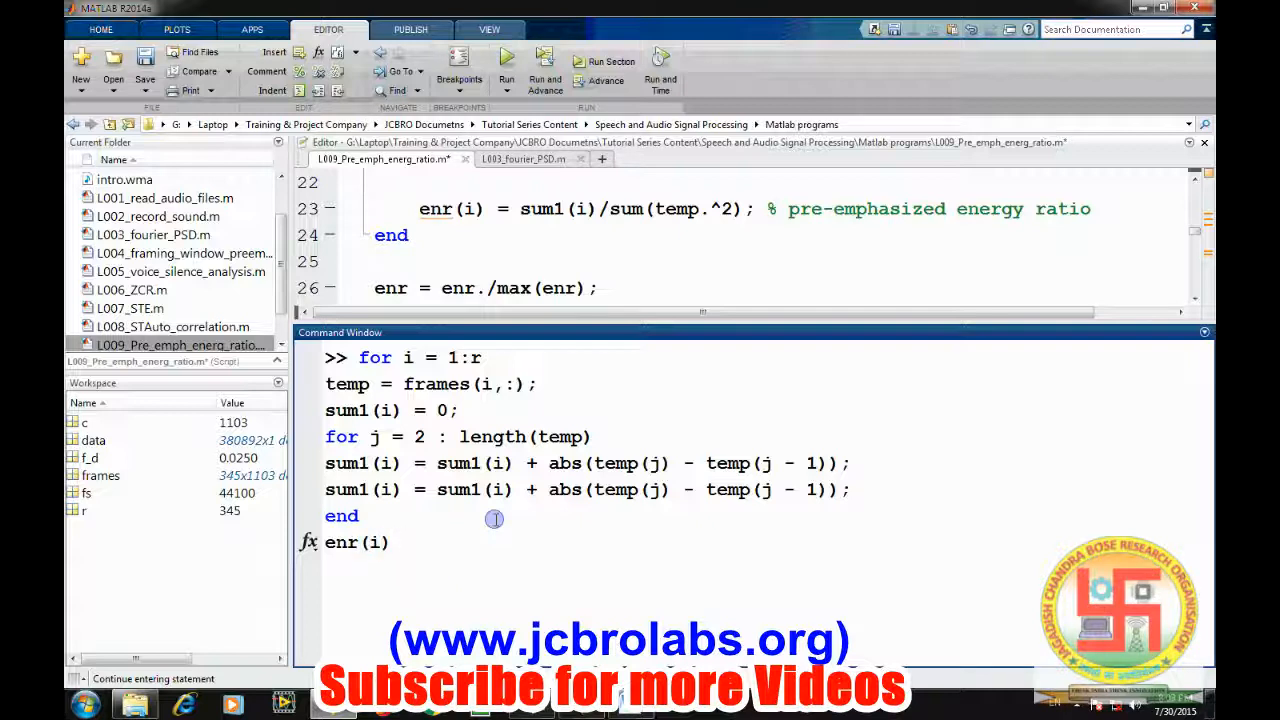
{"action": "type", "text": "="}
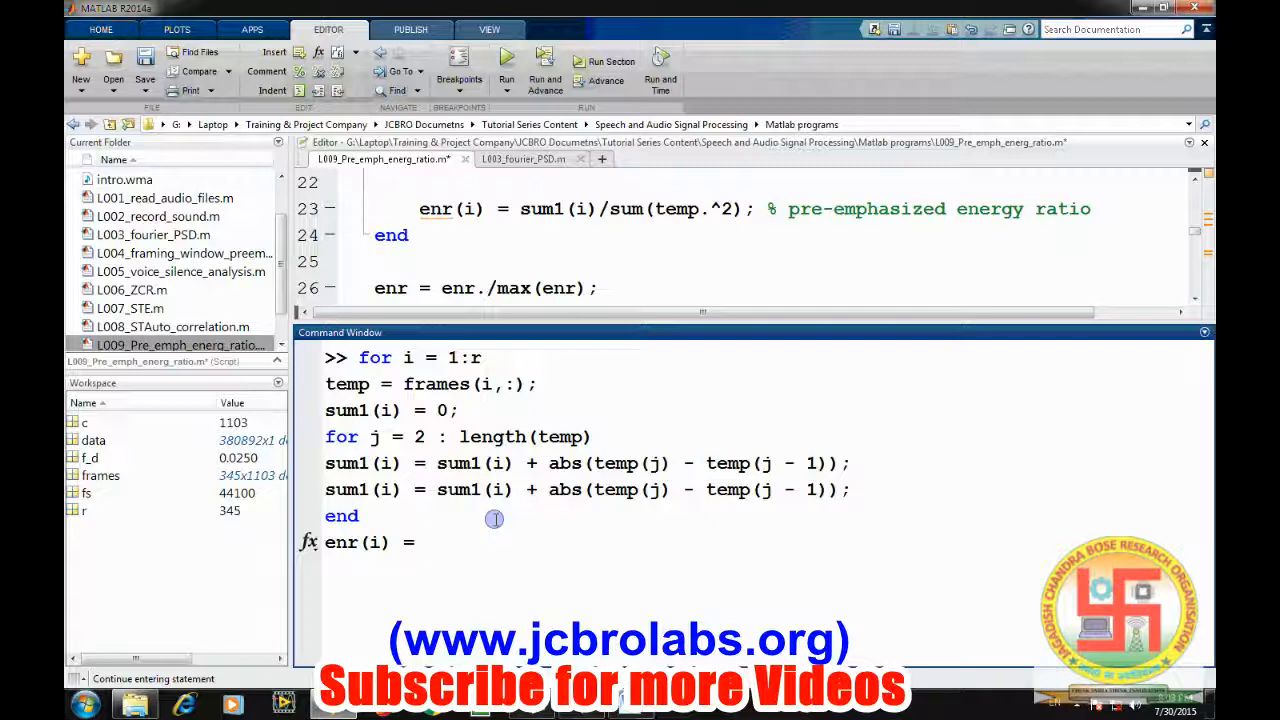
{"action": "type", "text": "sum1("}
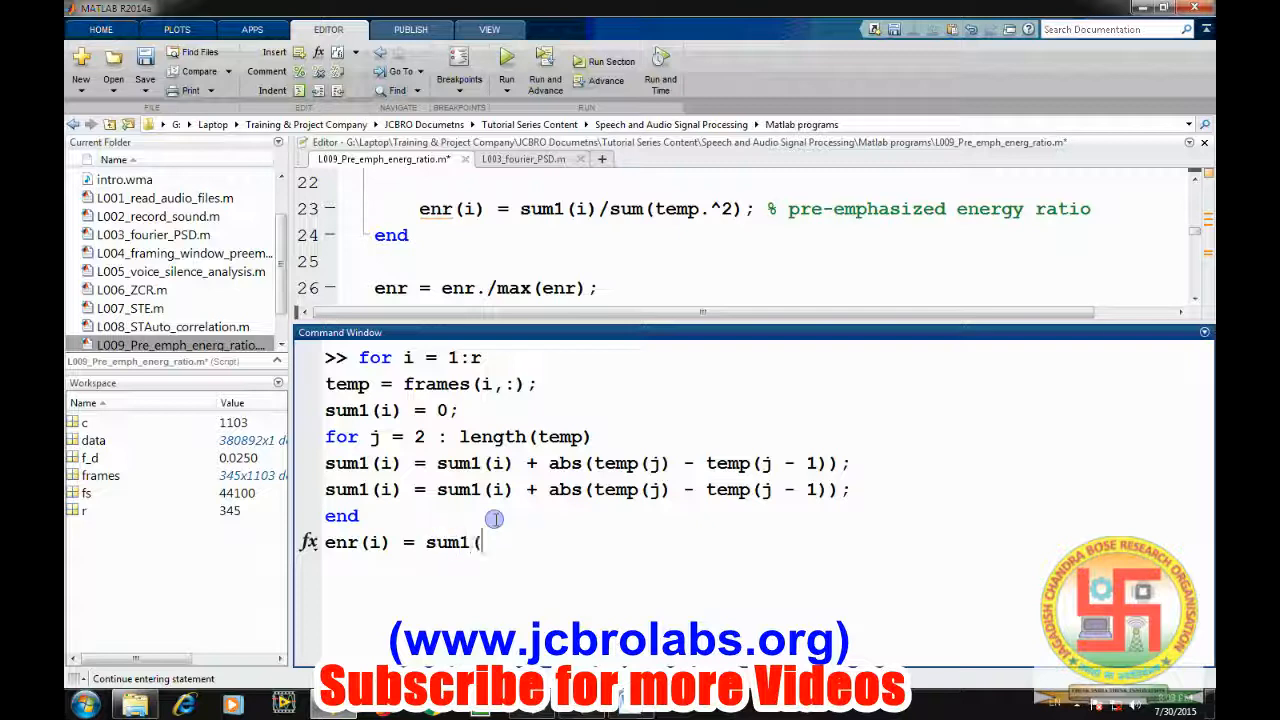
{"action": "type", "text": "i)/s"}
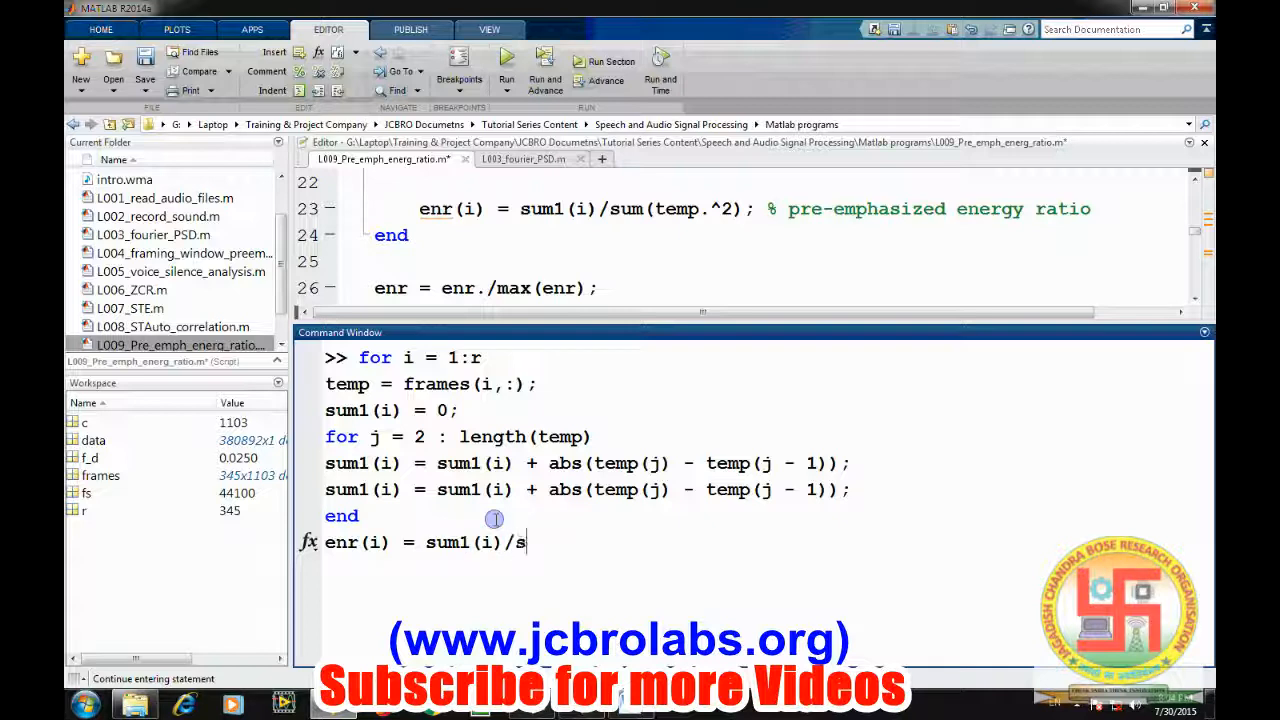
{"action": "type", "text": "um(te"}
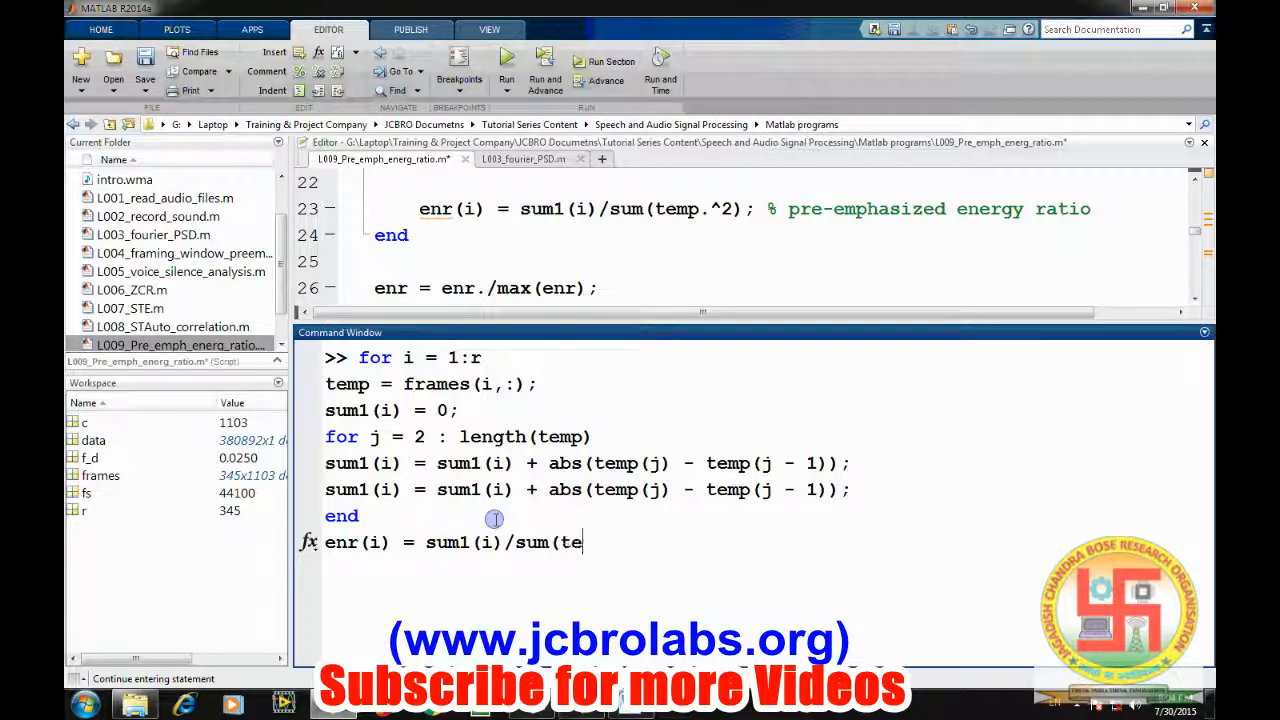
{"action": "type", "text": "mp.^"}
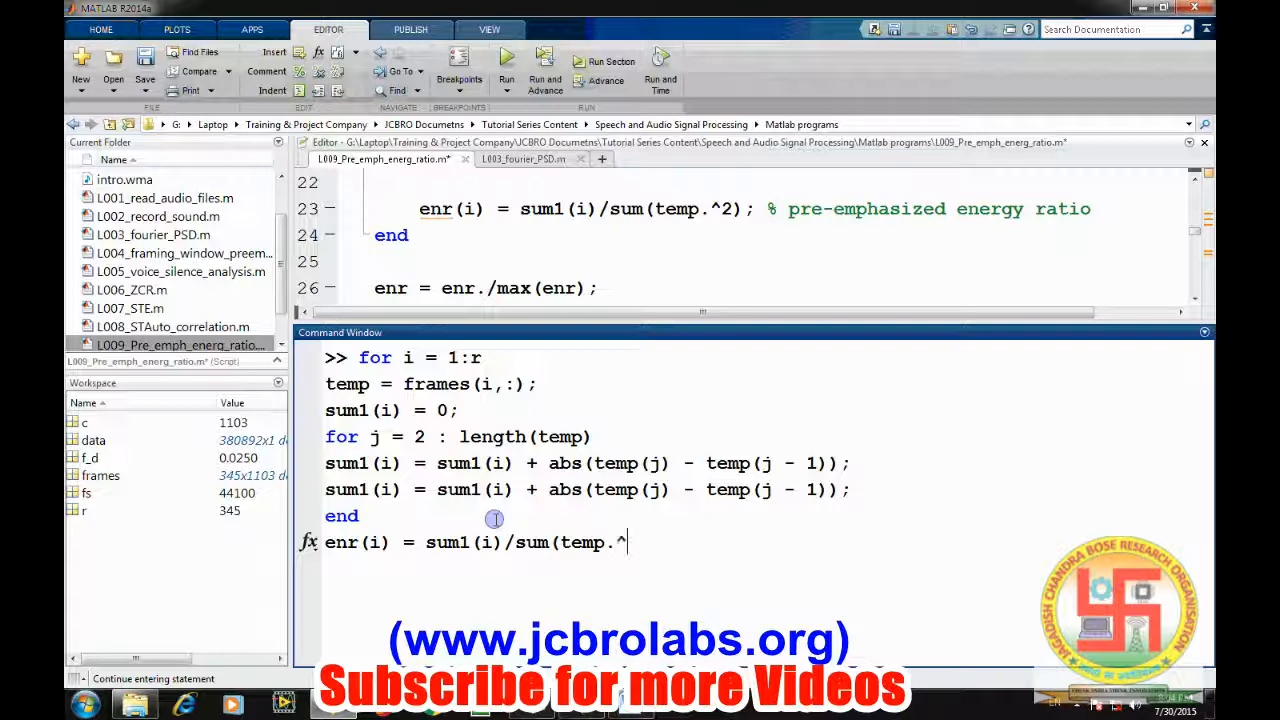
{"action": "type", "text": "2);"}
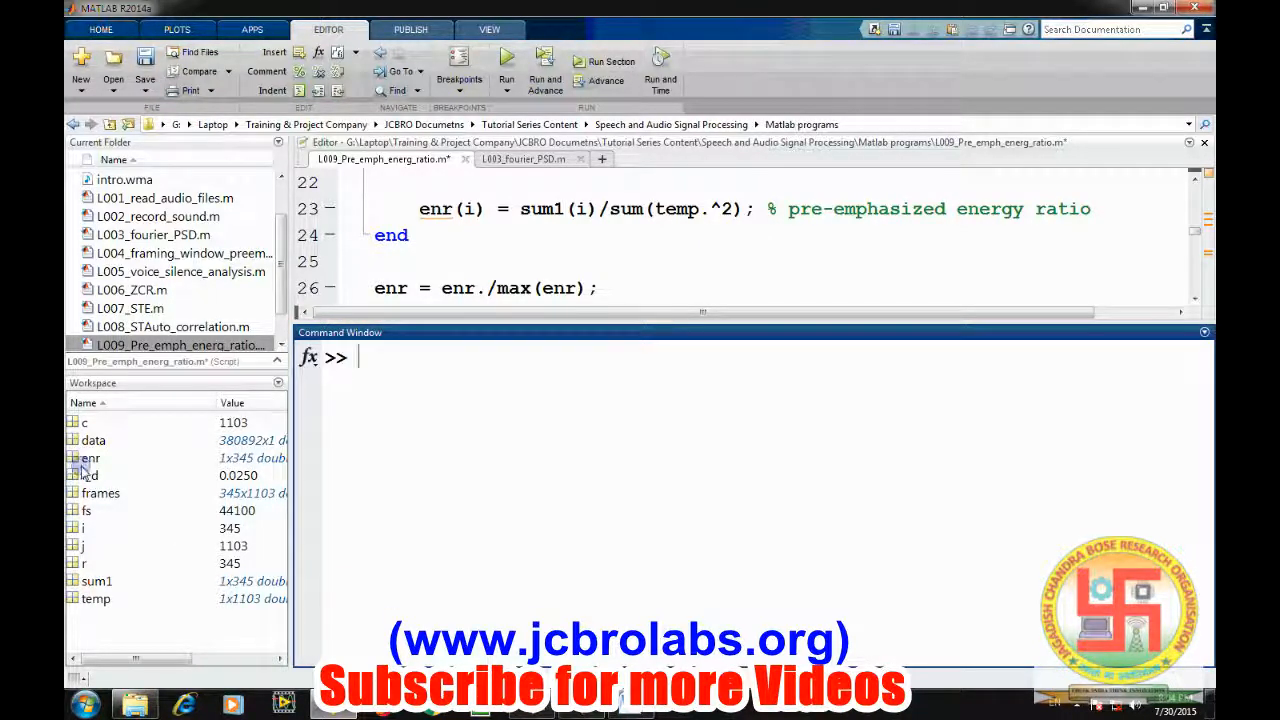
Plot the raw enr values across frames, inspect the curve and close the figure.
{"action": "left_click", "coordinate": [90, 456]}
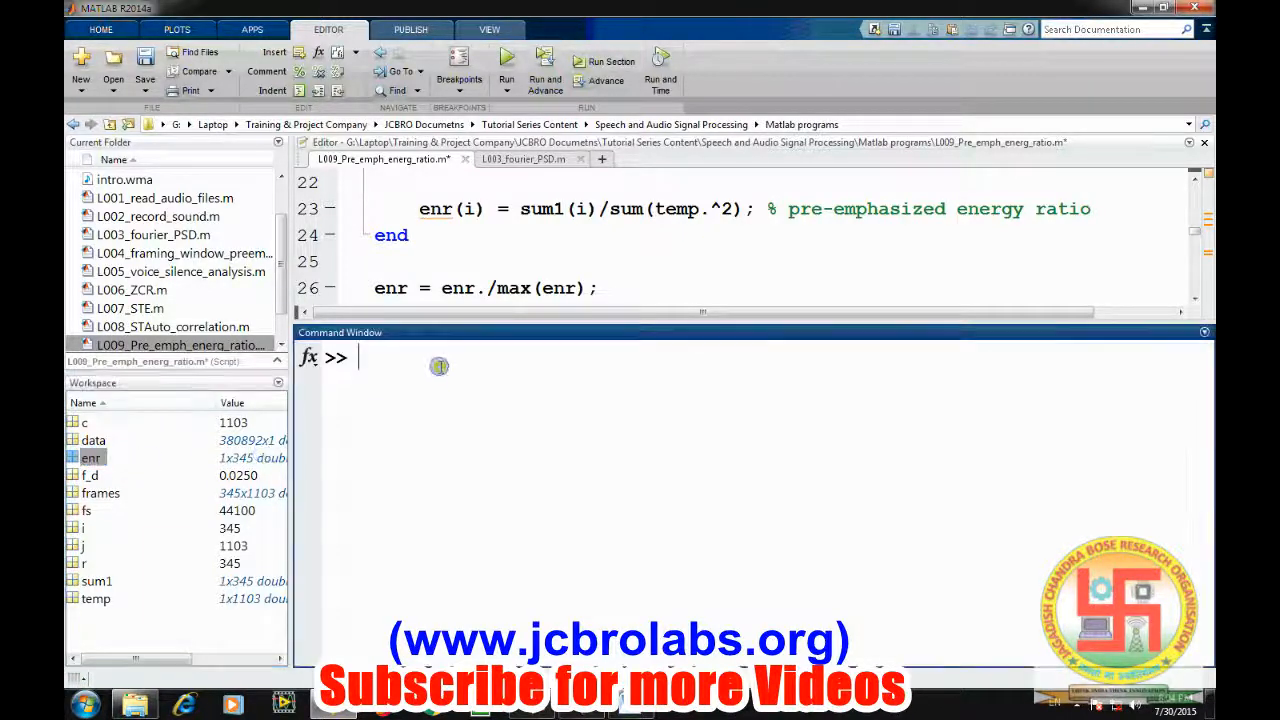
{"action": "type", "text": "plot("}
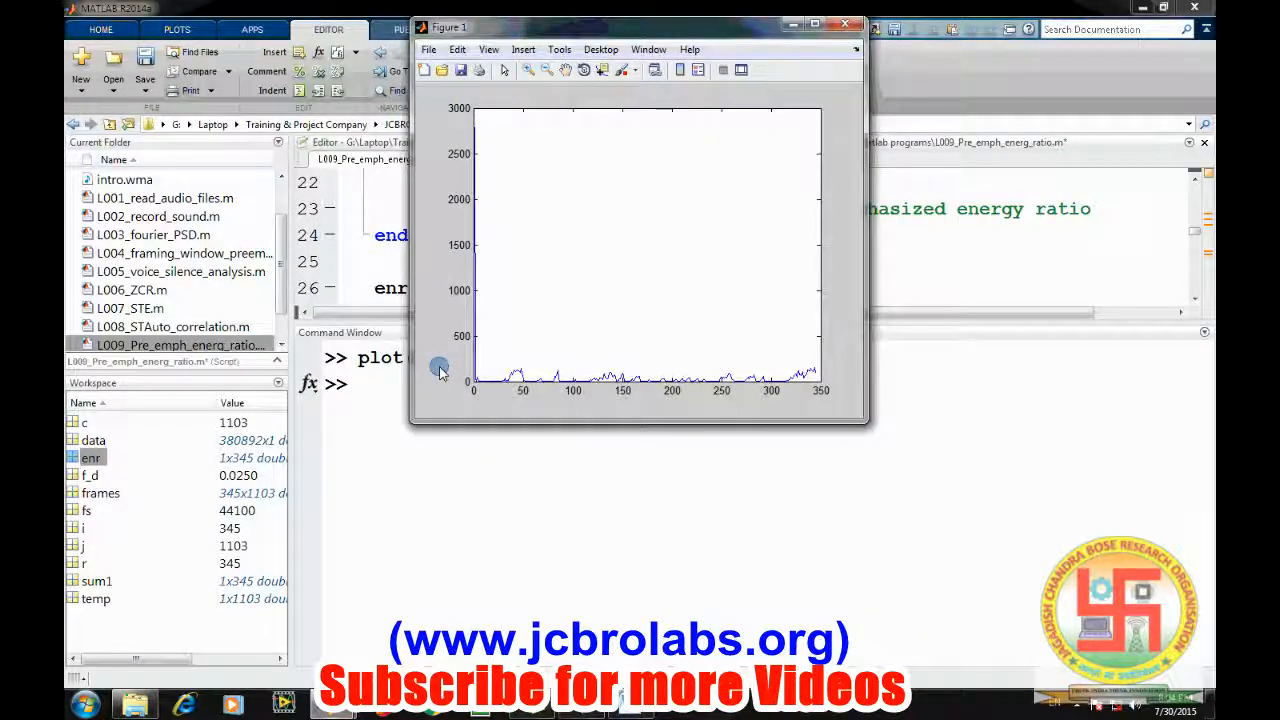
{"action": "mouse_move", "coordinate": [536, 378]}
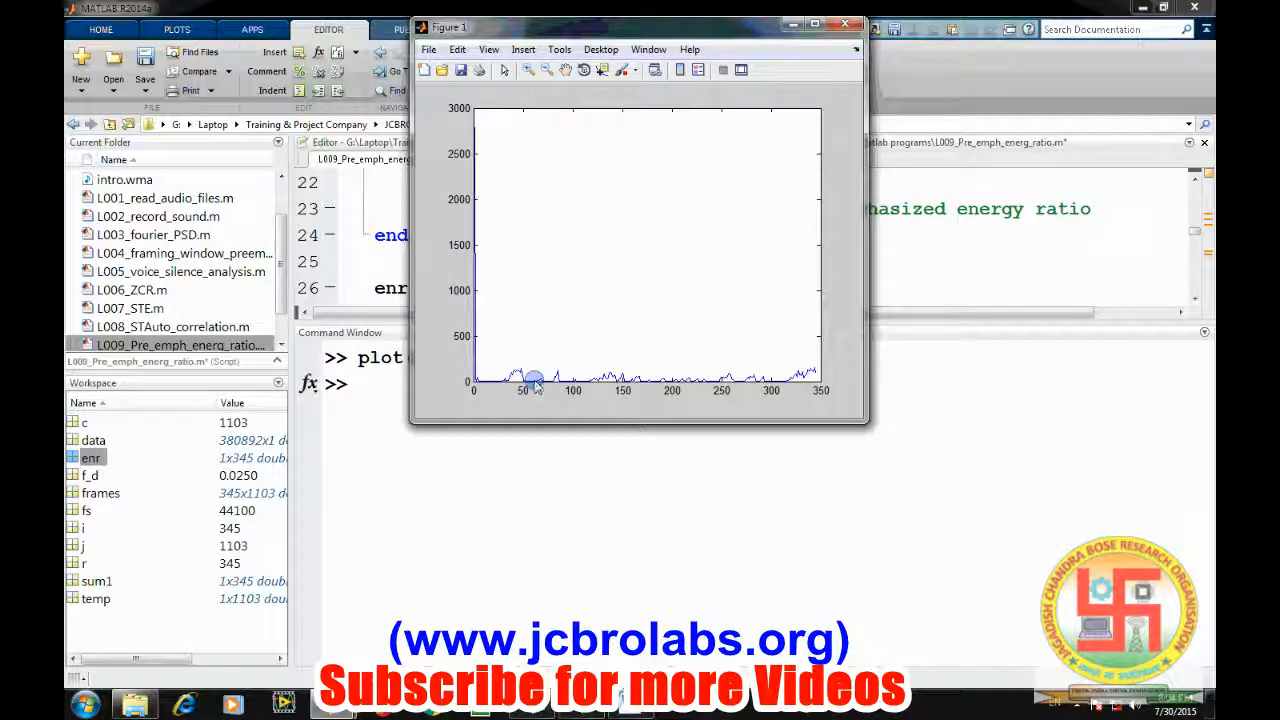
{"action": "mouse_move", "coordinate": [628, 300]}
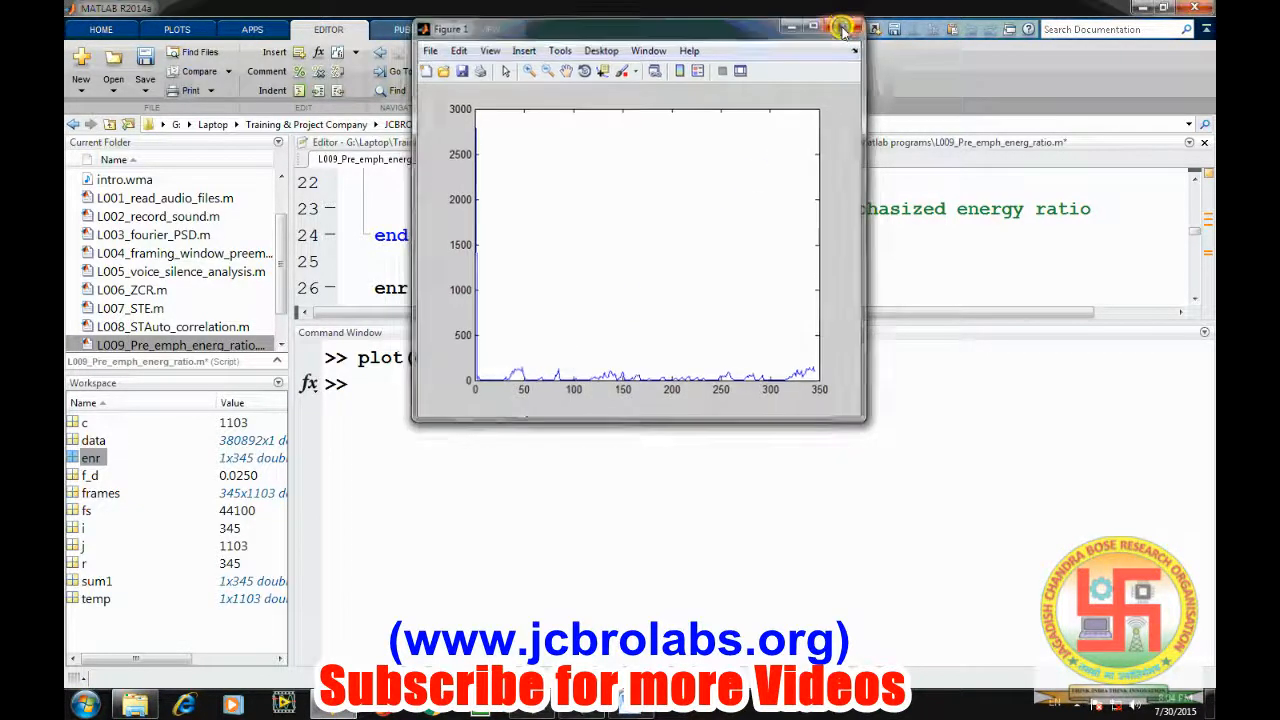
{"action": "left_click", "coordinate": [844, 28]}
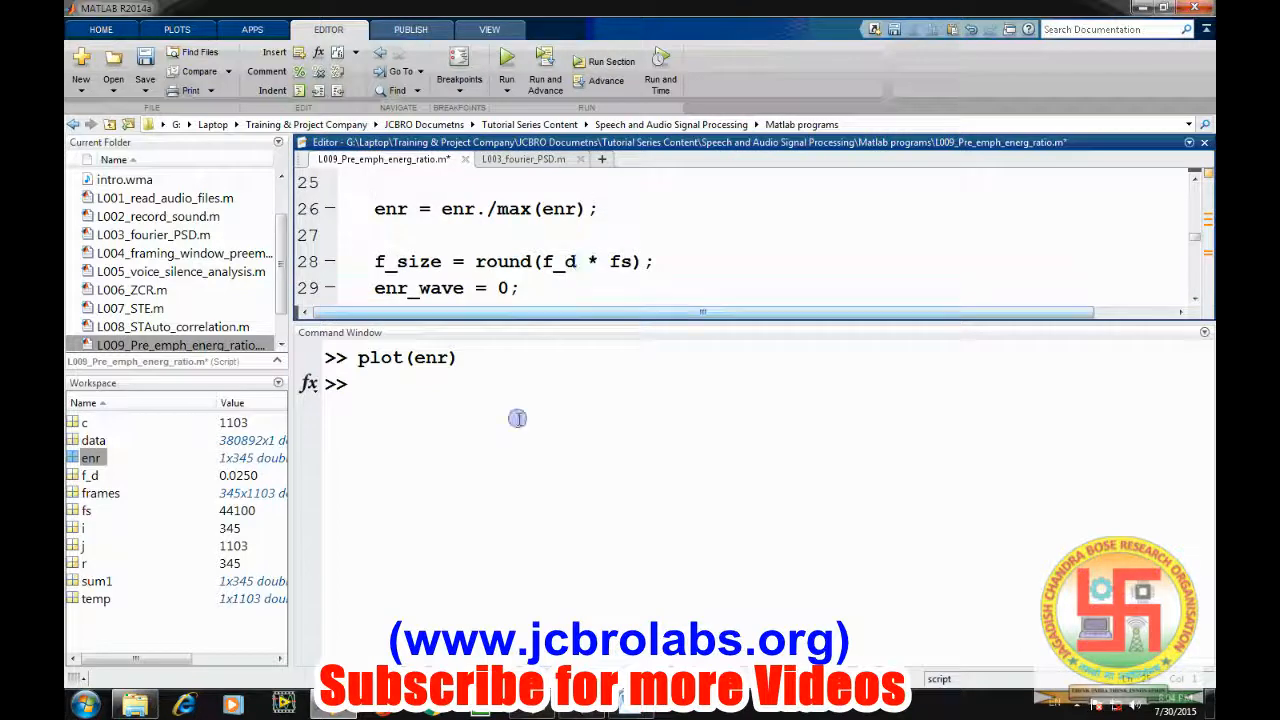
Normalize enr by its maximum via enr = enr./max(enr) and clear the window with clc.
{"action": "type", "text": "enr"}
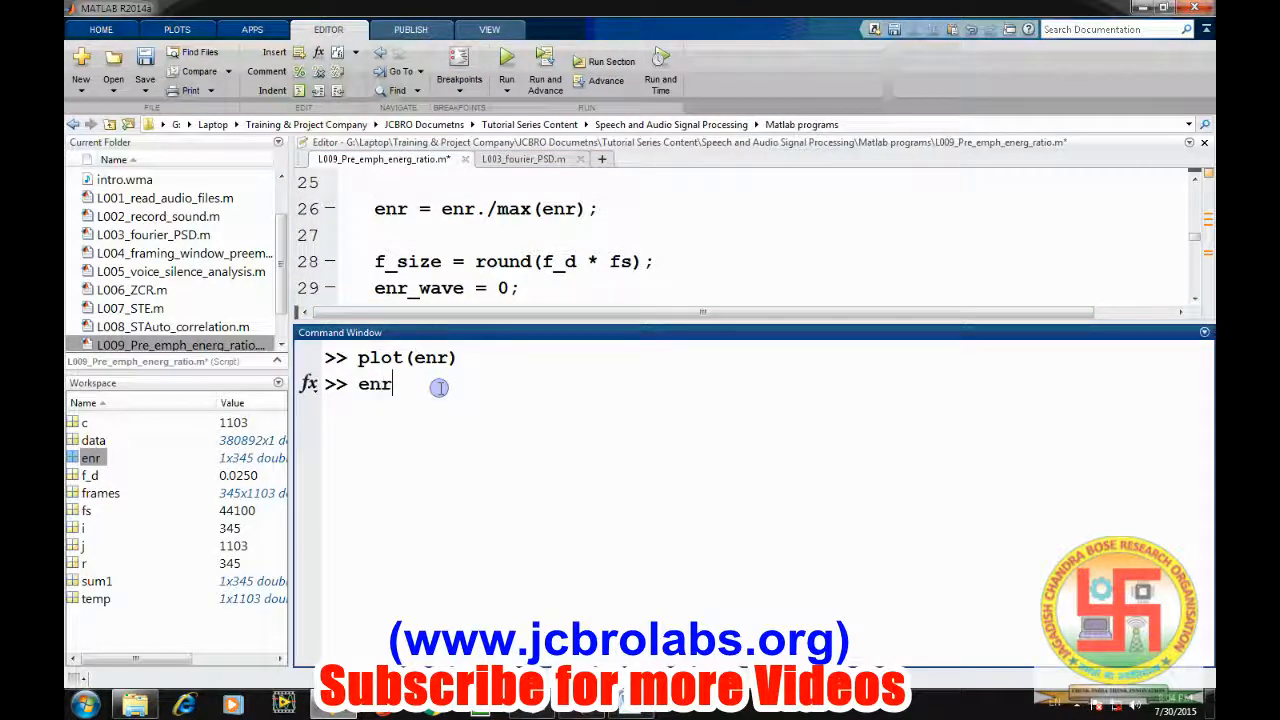
{"action": "type", "text": "= enr"}
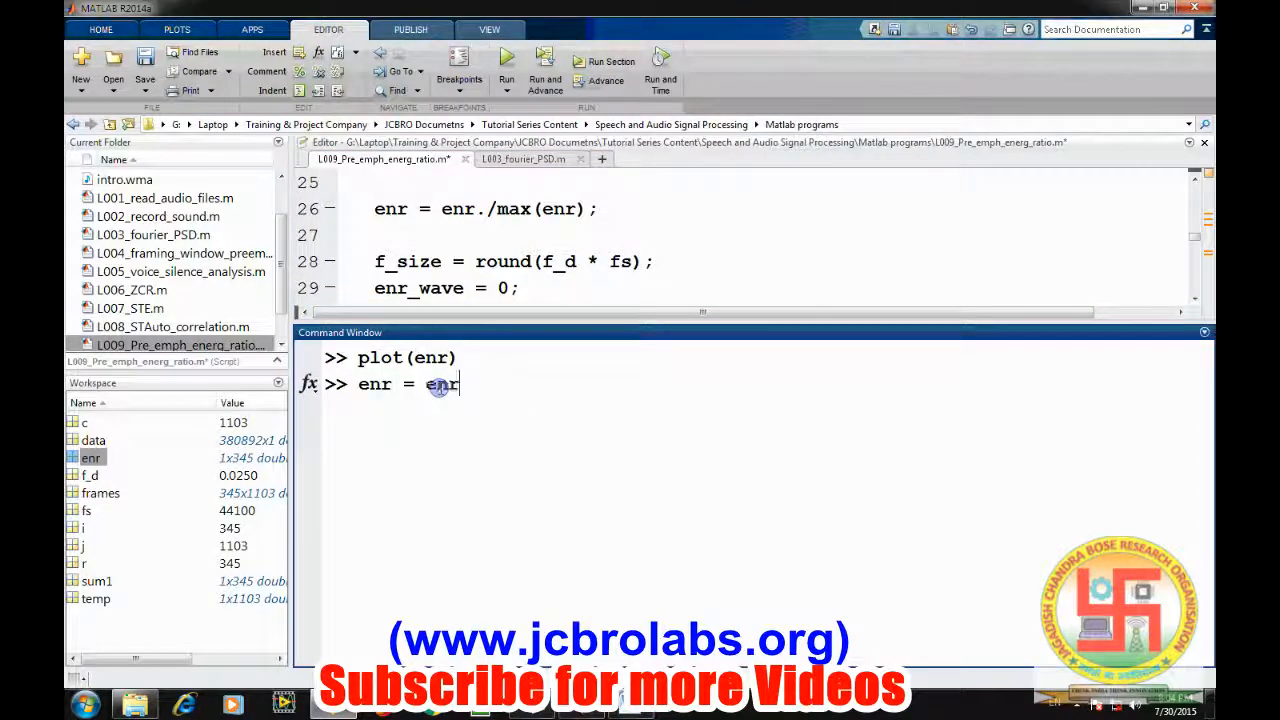
{"action": "type", "text": "./max("}
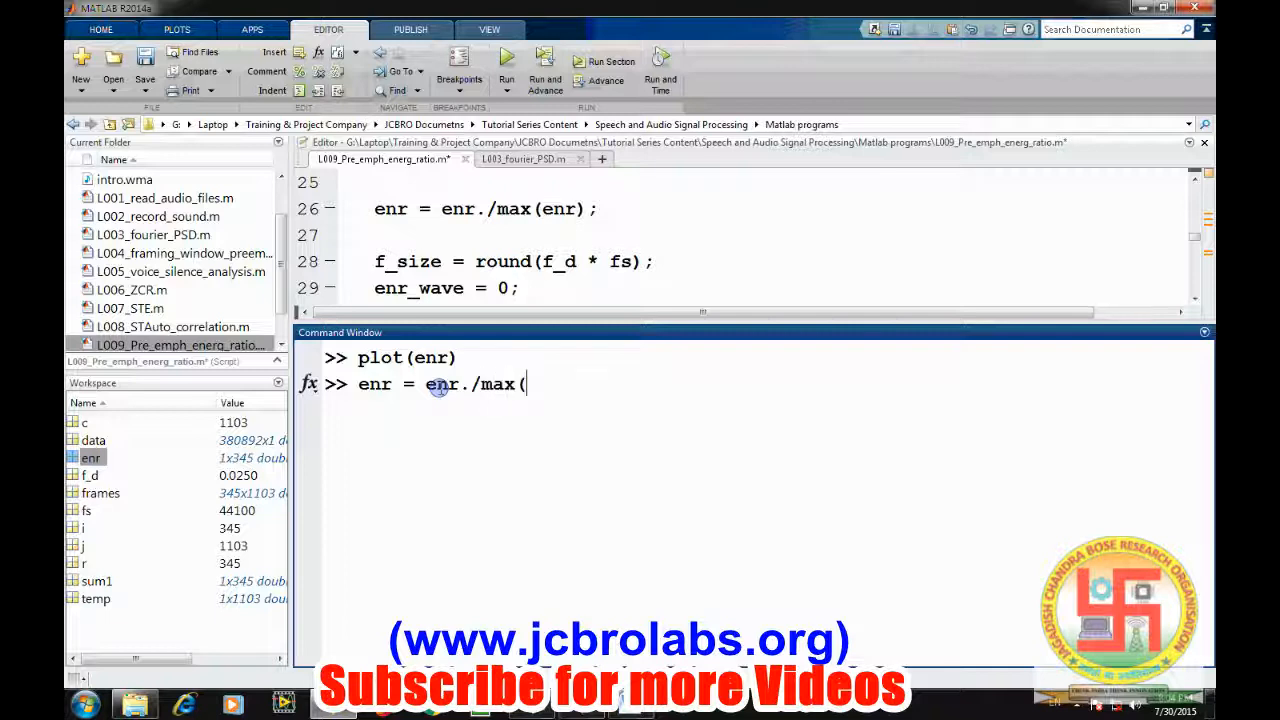
{"action": "type", "text": "enr);"}
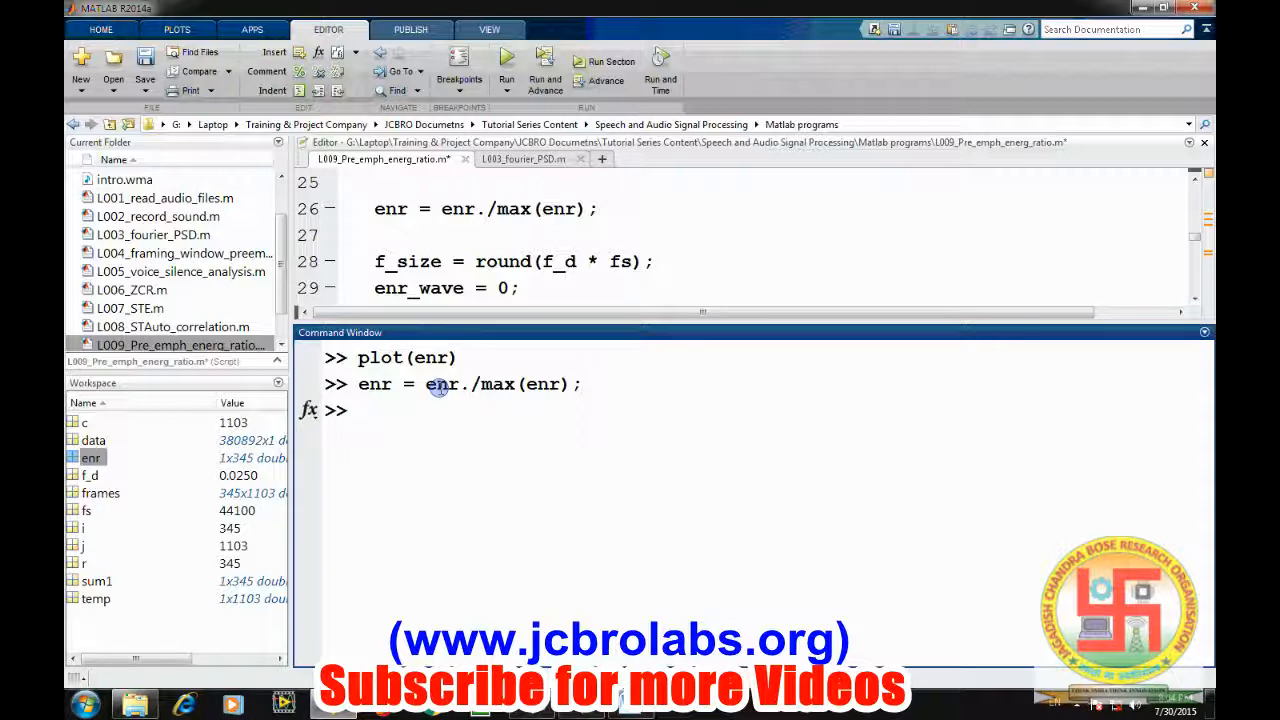
{"action": "type", "text": "clc;"}
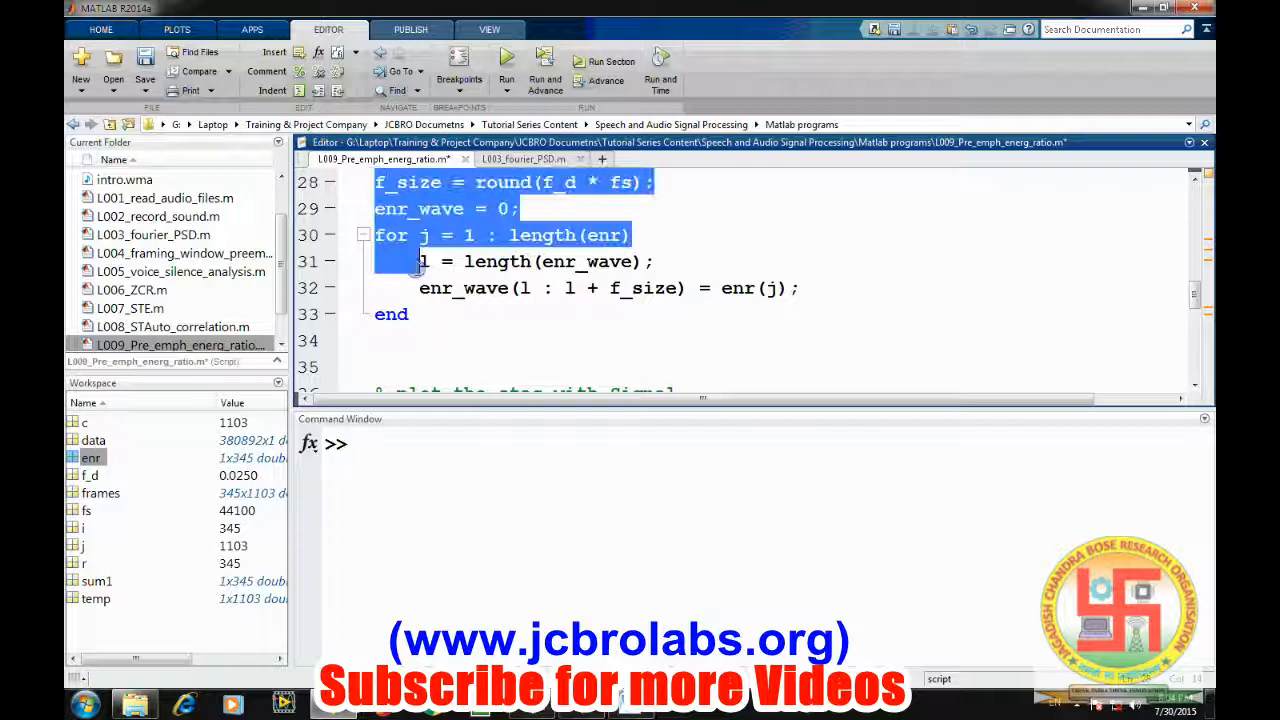
Scroll to the energy waveform plotting code and enlarge the command window area.
{"action": "scroll", "scroll_direction": "down", "scroll_amount": 3}
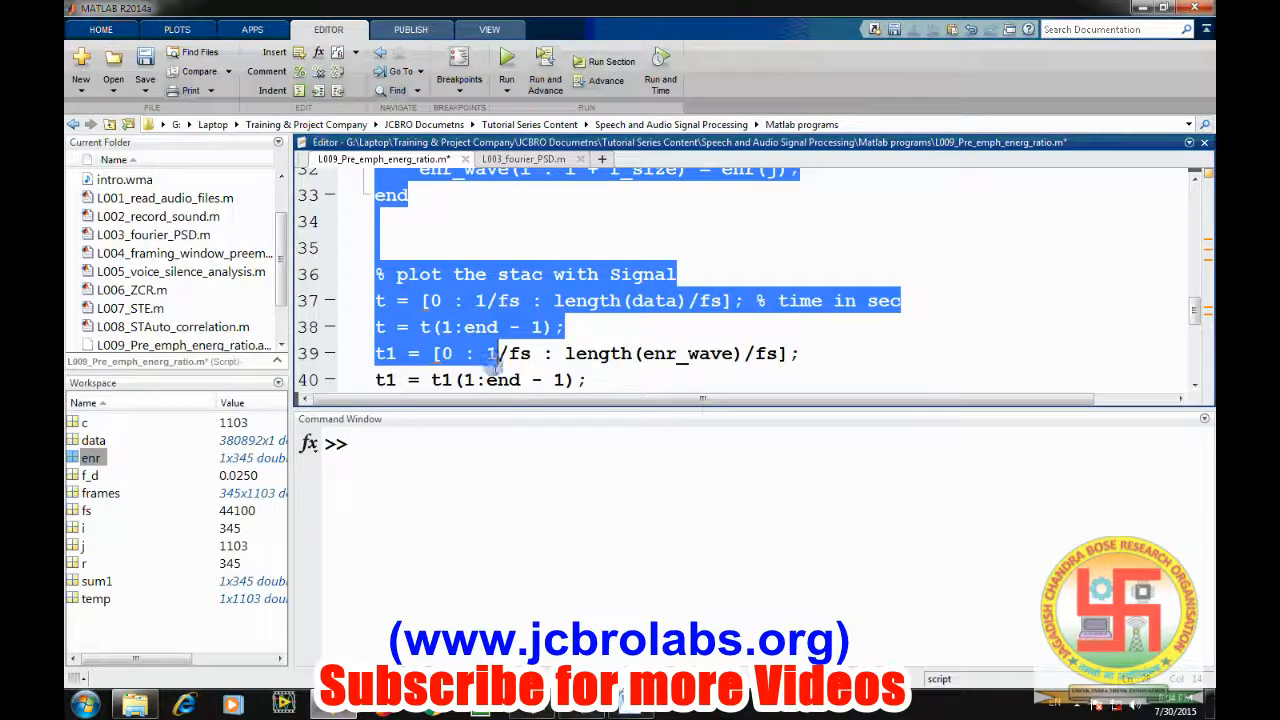
{"action": "scroll", "scroll_direction": "down", "scroll_amount": 3}
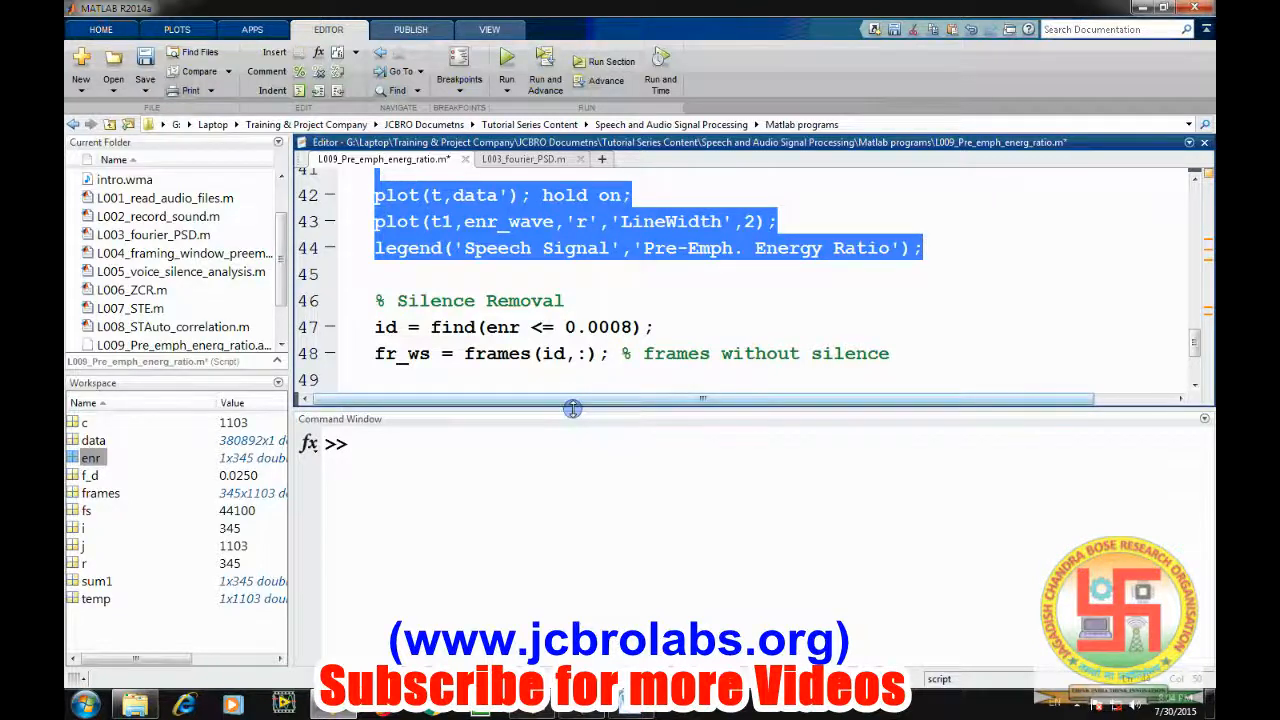
{"action": "left_click_drag", "start_coordinate": [572, 408], "coordinate": [576, 272]}
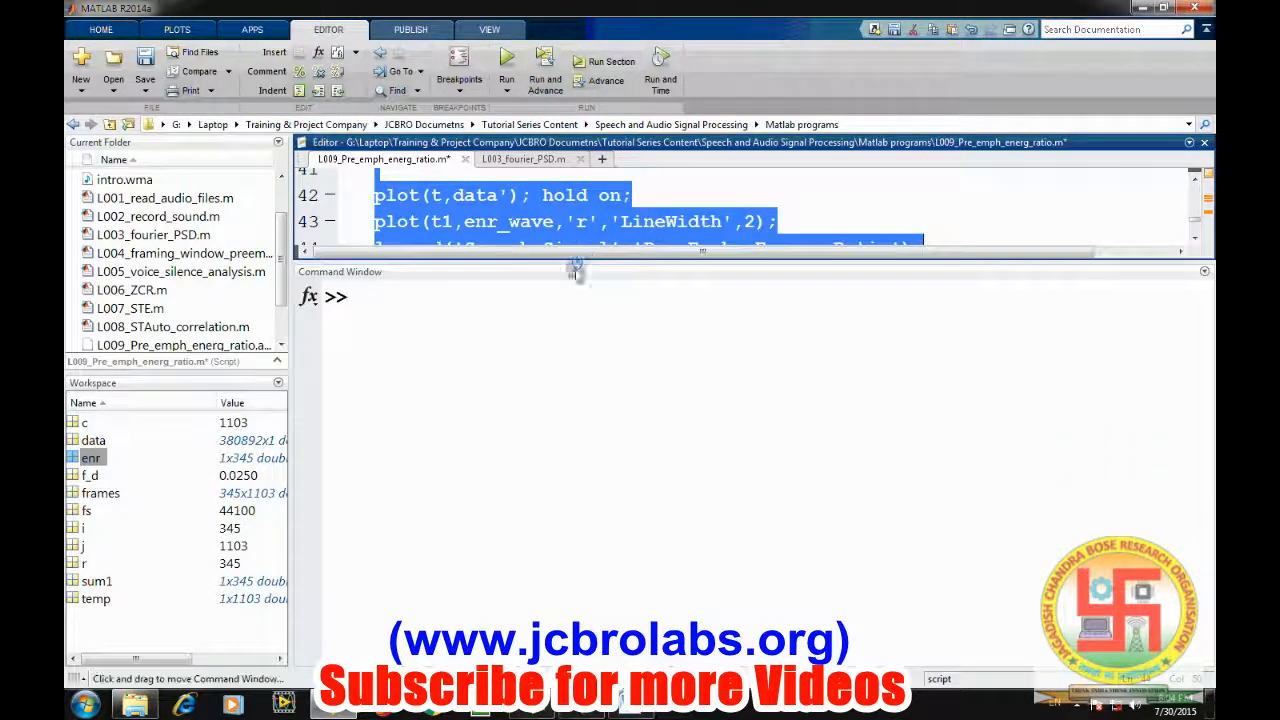
{"action": "left_click", "coordinate": [556, 298]}
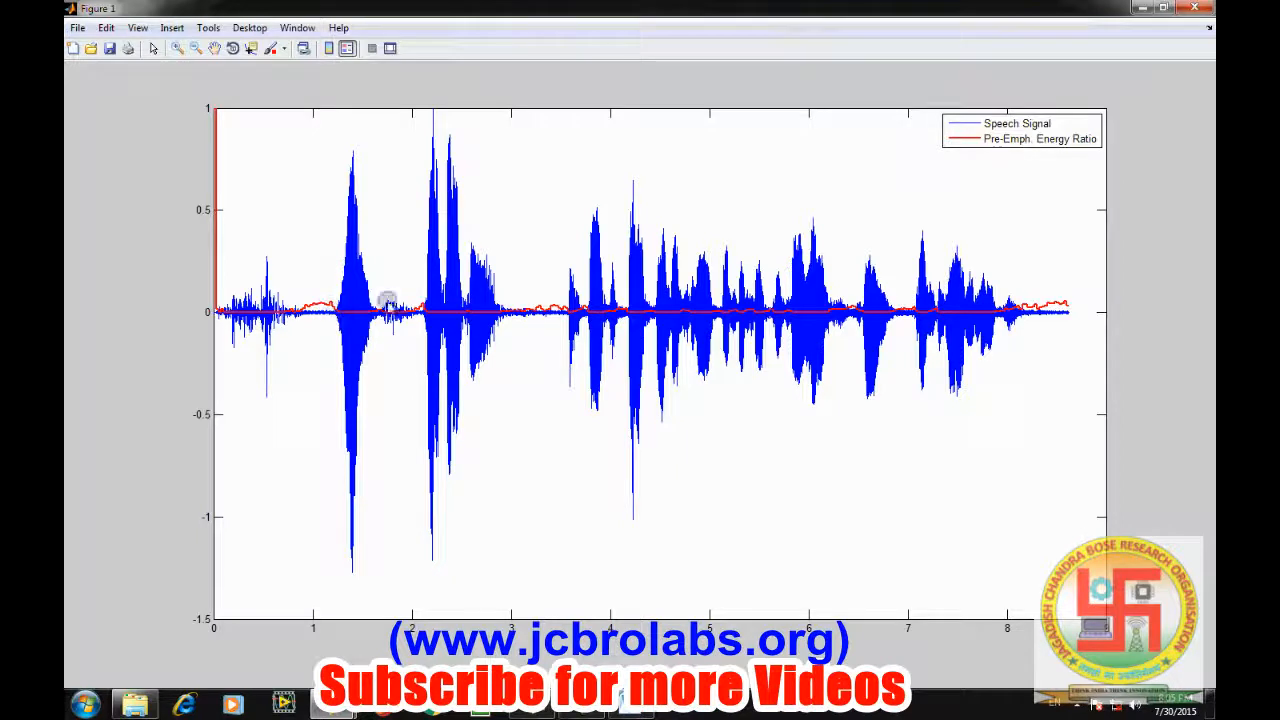
{"action": "mouse_move", "coordinate": [424, 258]}
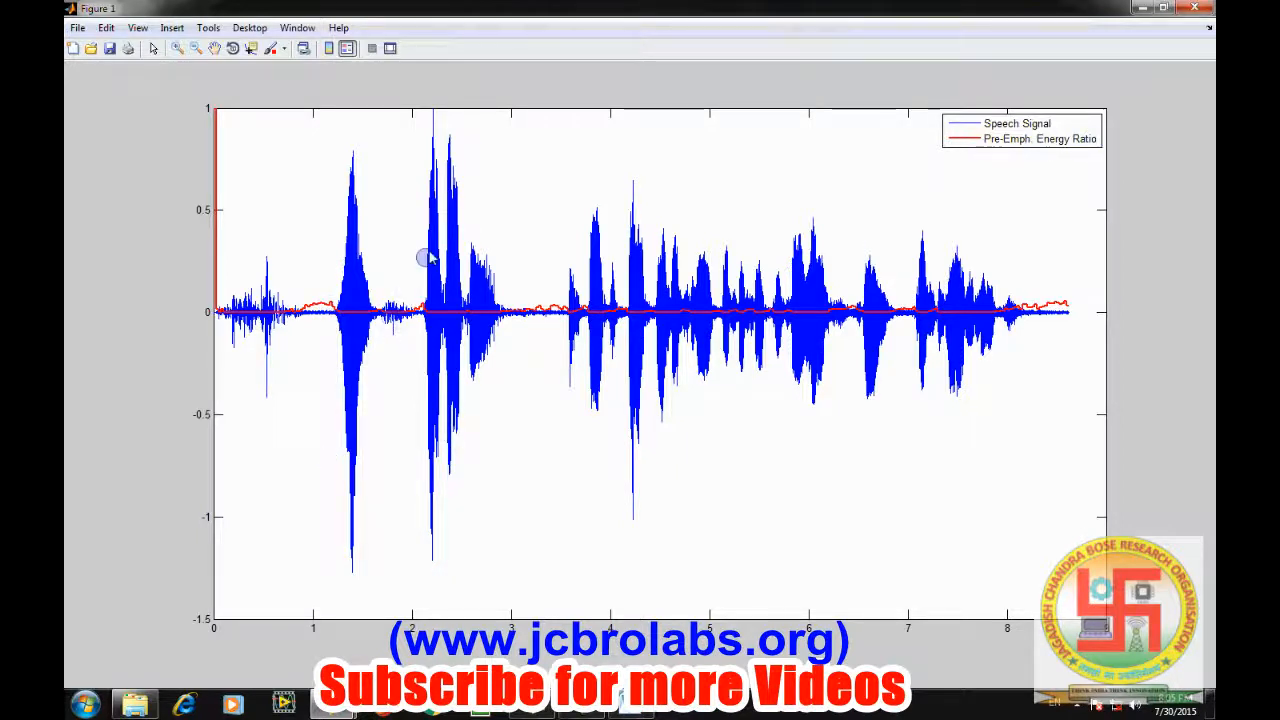
{"action": "mouse_move", "coordinate": [678, 348]}
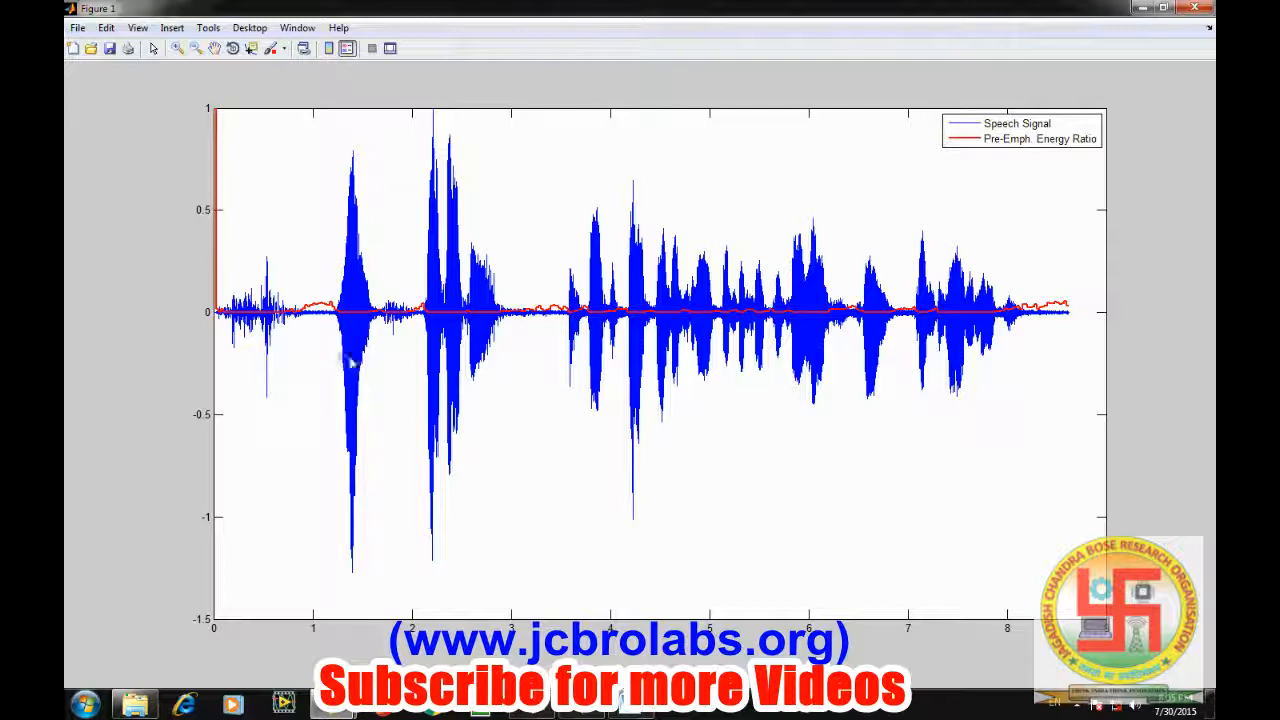
{"action": "mouse_move", "coordinate": [352, 318]}
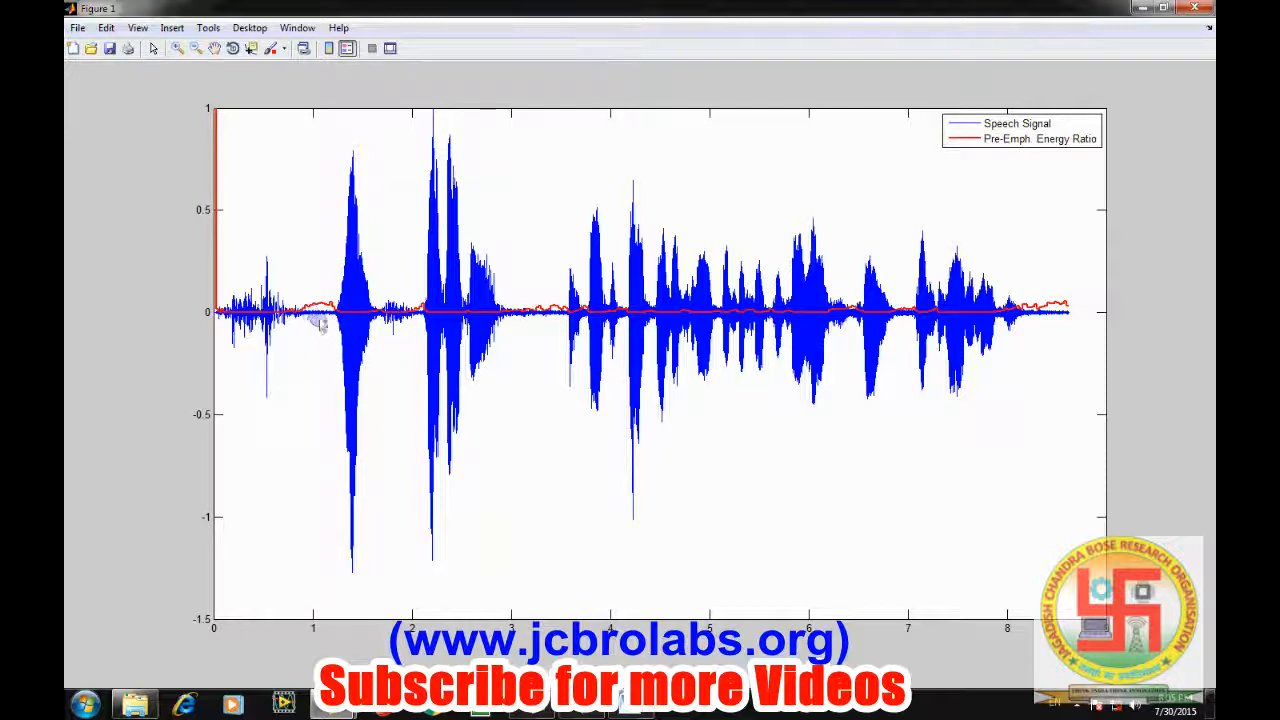
{"action": "mouse_move", "coordinate": [328, 284]}
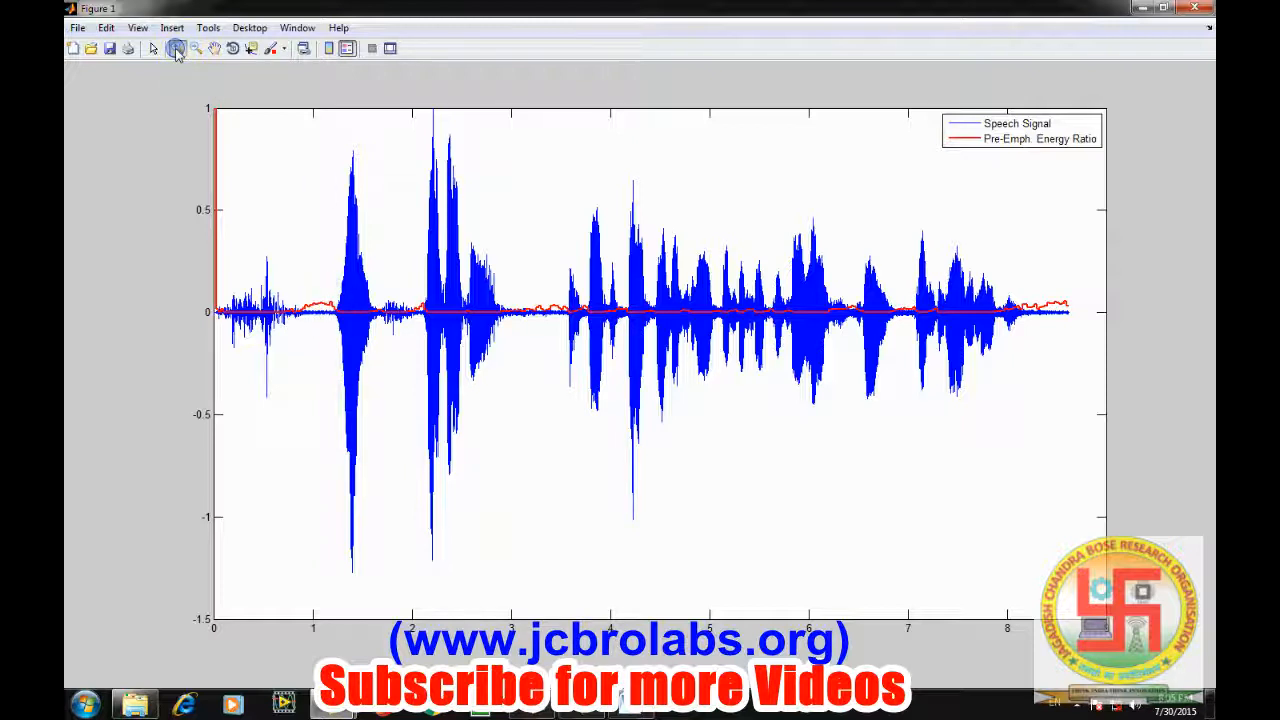
Evaluate the selected plotting code so Figure 2 overlays the red enr_wave curve with a legend.
{"action": "right_click", "coordinate": [410, 340]}
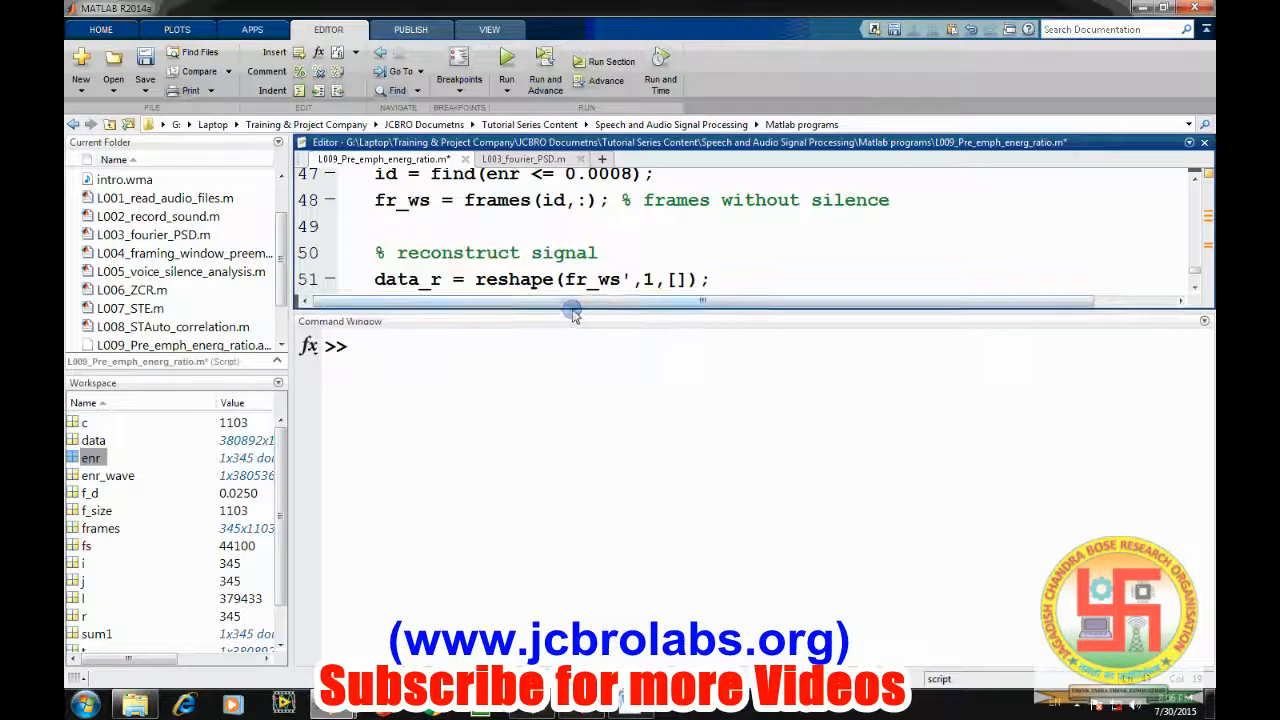
Find the frame indices where enr is at most 0.0008, stored as id.
{"action": "scroll", "scroll_direction": "up", "scroll_amount": 3}
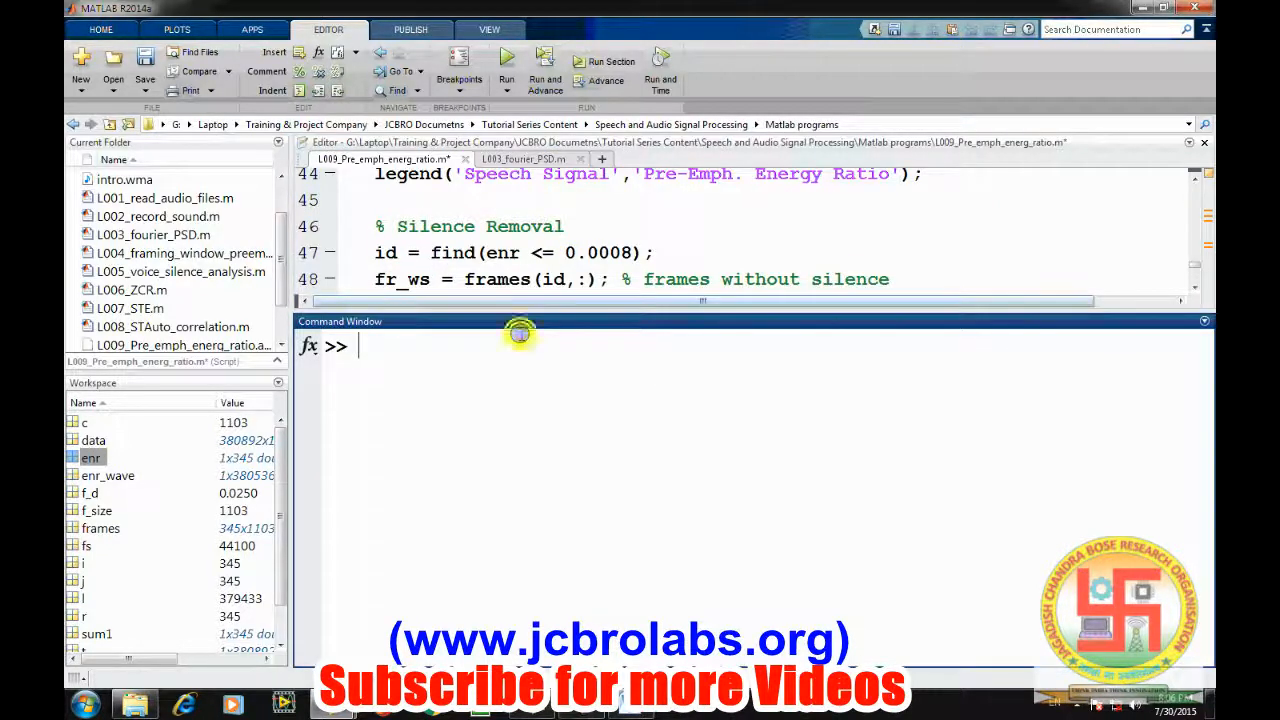
{"action": "type", "text": "id"}
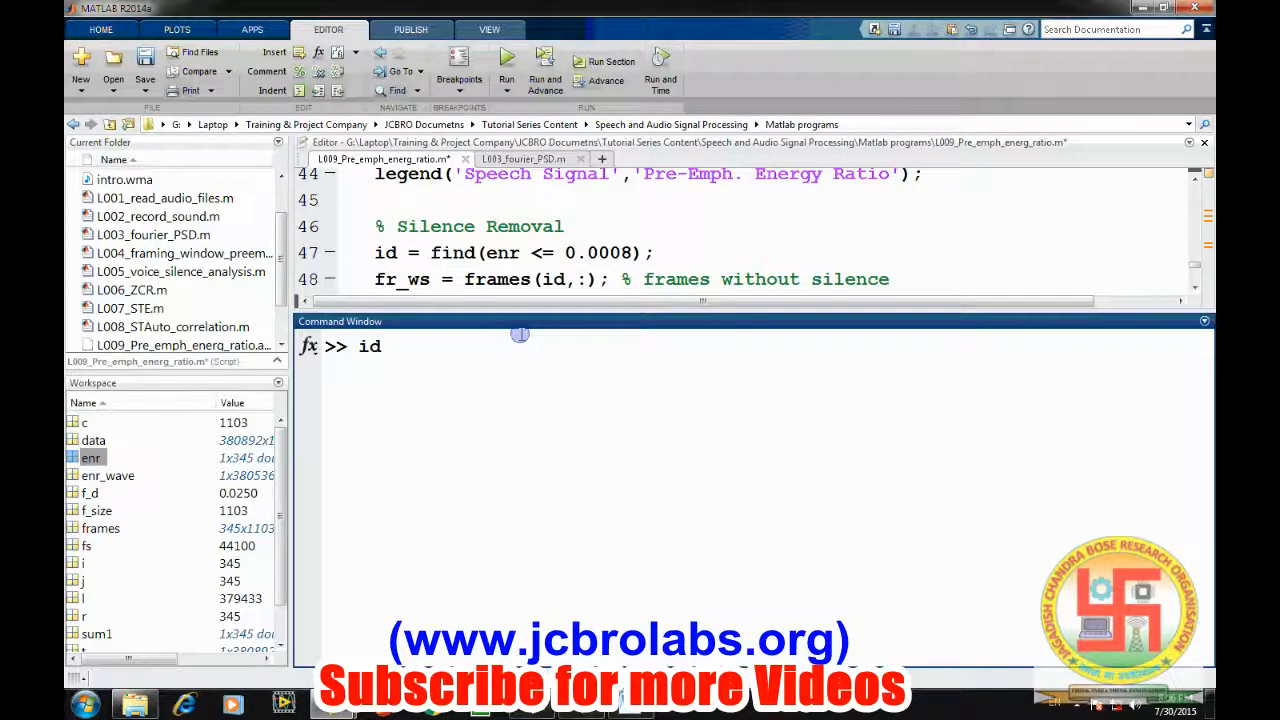
{"action": "type", "text": "= find(en"}
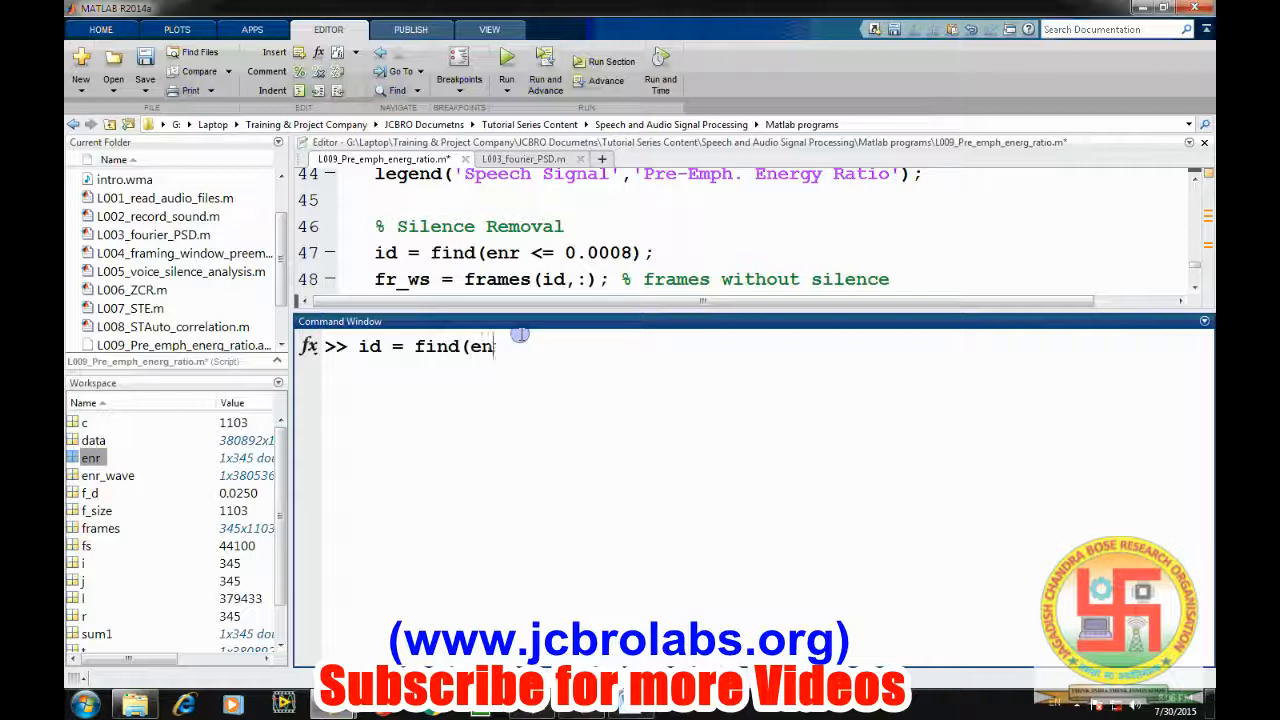
{"action": "type", "text": "r <="}
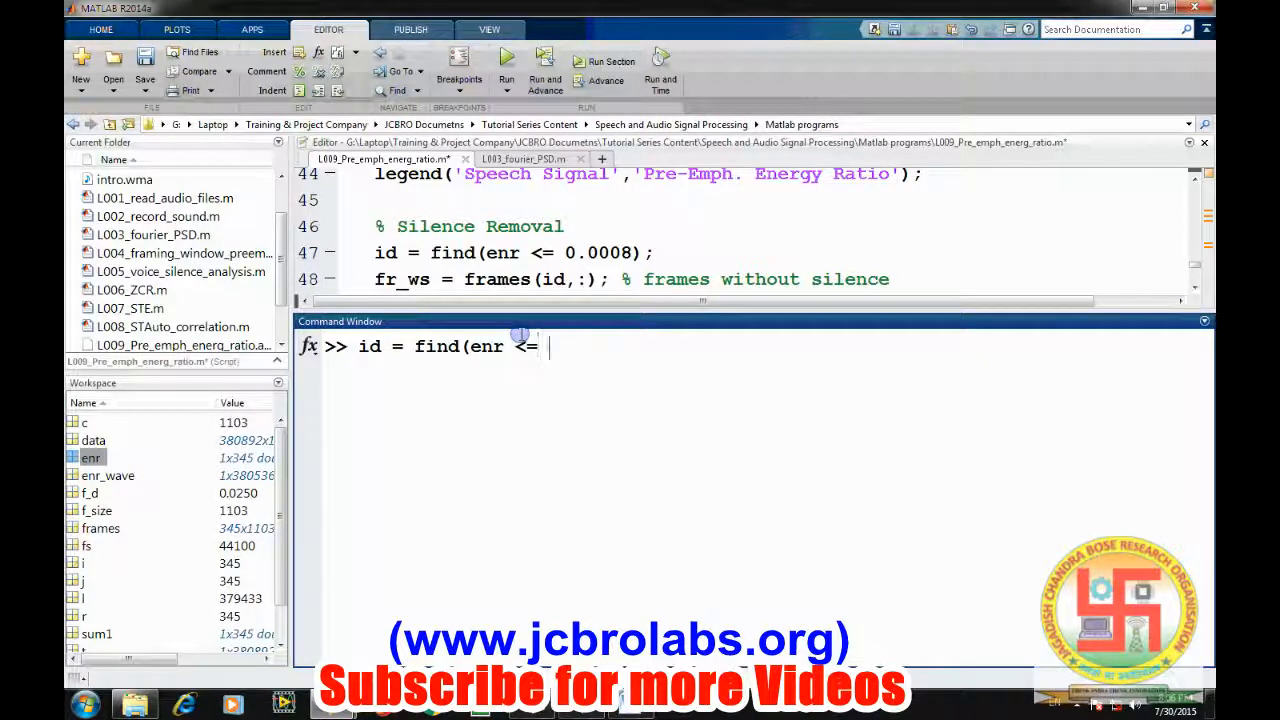
{"action": "type", "text": "0.000"}
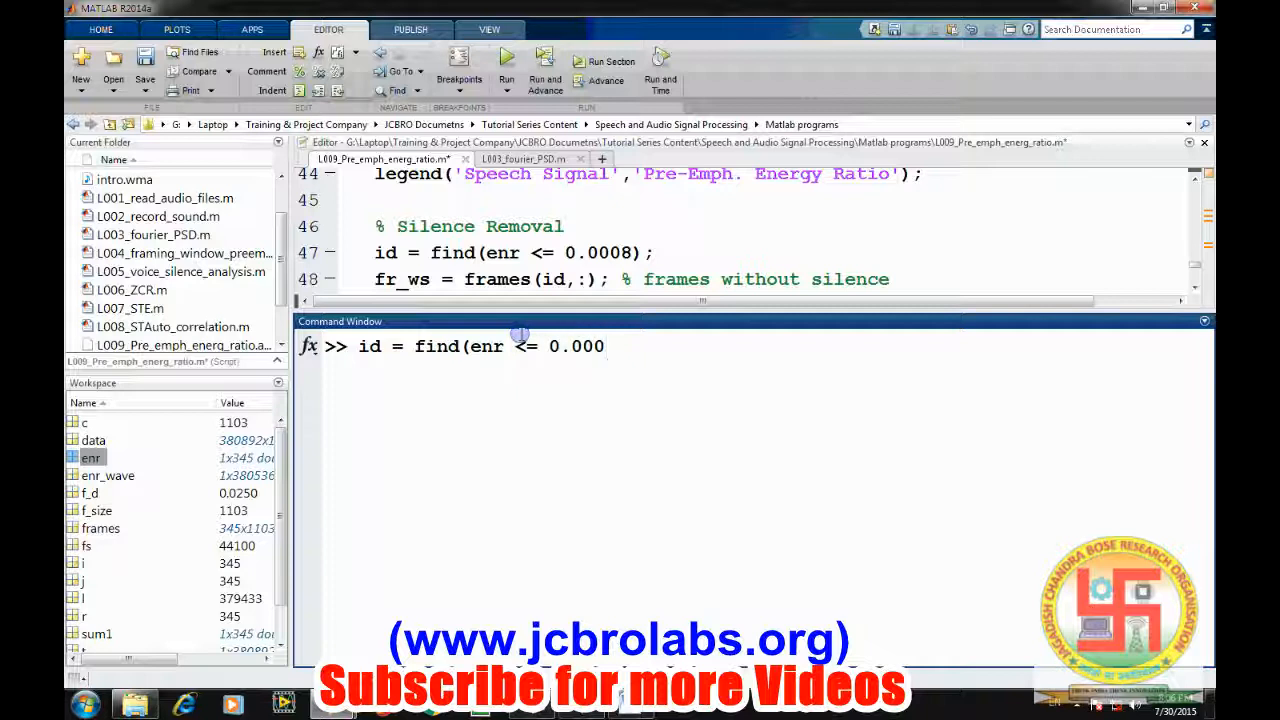
{"action": "type", "text": "8);"}
{"action": "type", "text": "fr"}
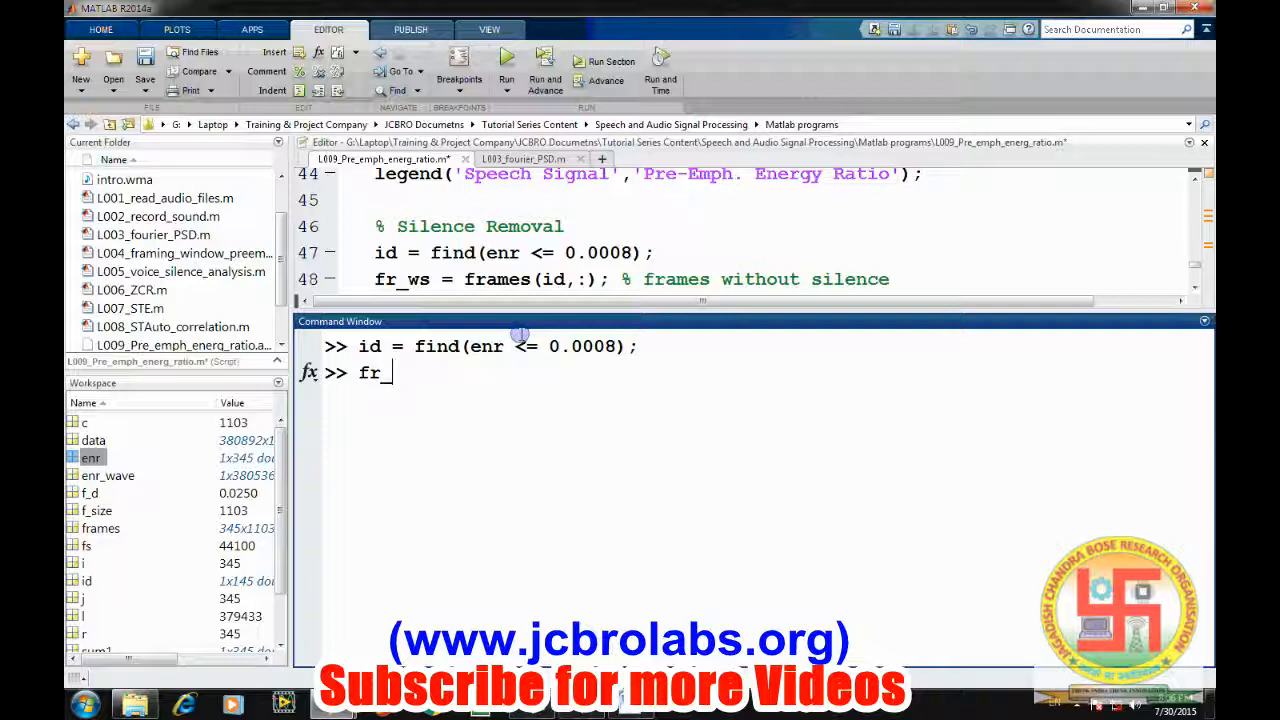
Store the selected non-silent frames as fr_ws = frames(id,:).
{"action": "type", "text": "_ws ="}
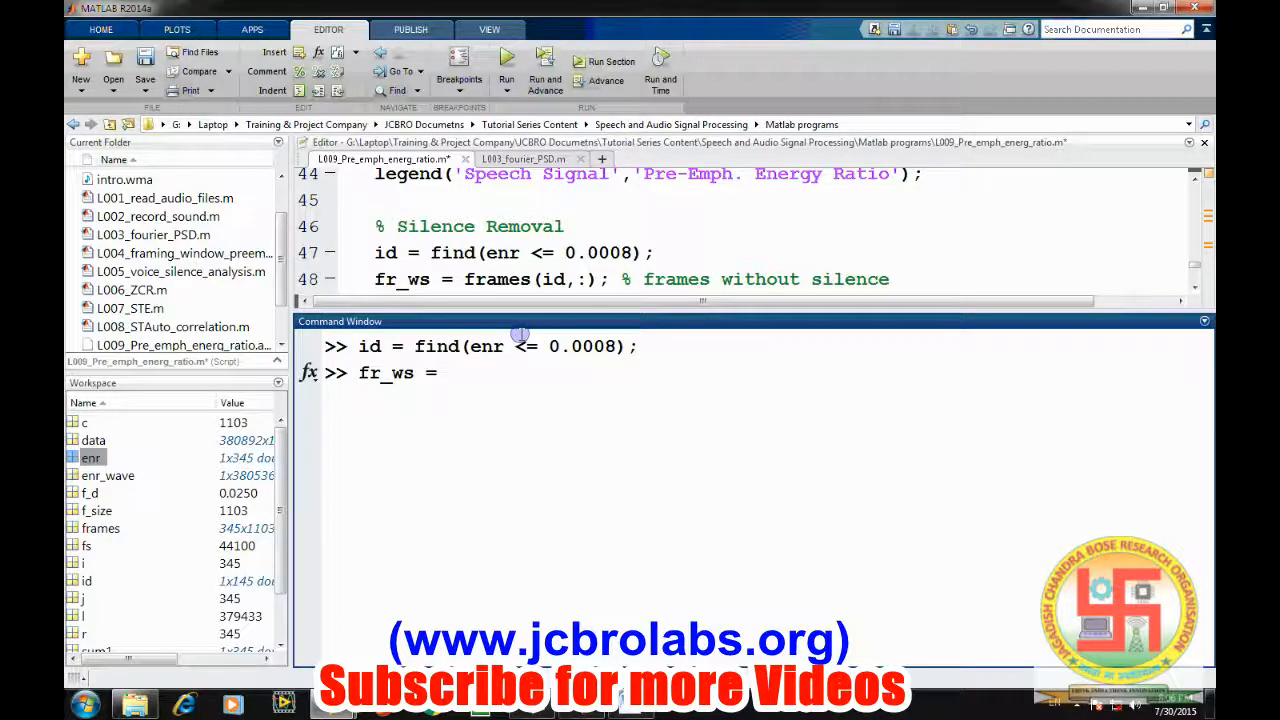
{"action": "type", "text": "frames(id"}
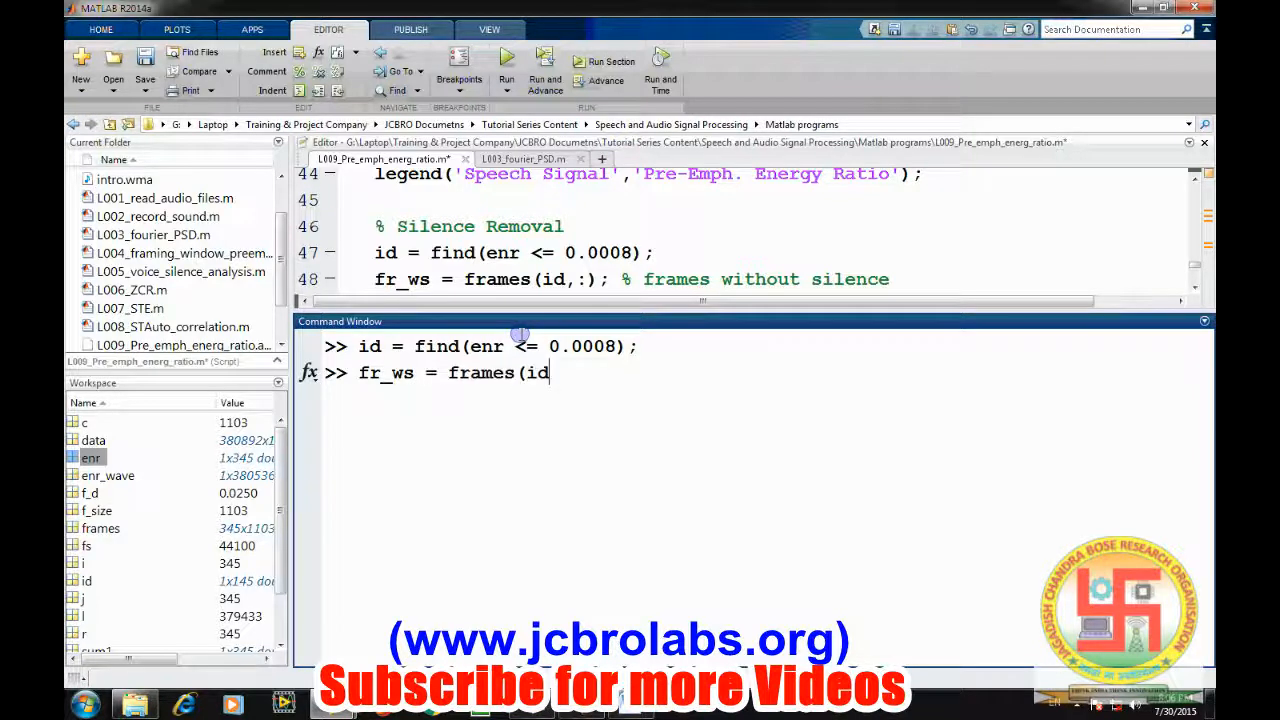
{"action": "key", "text": "Return"}
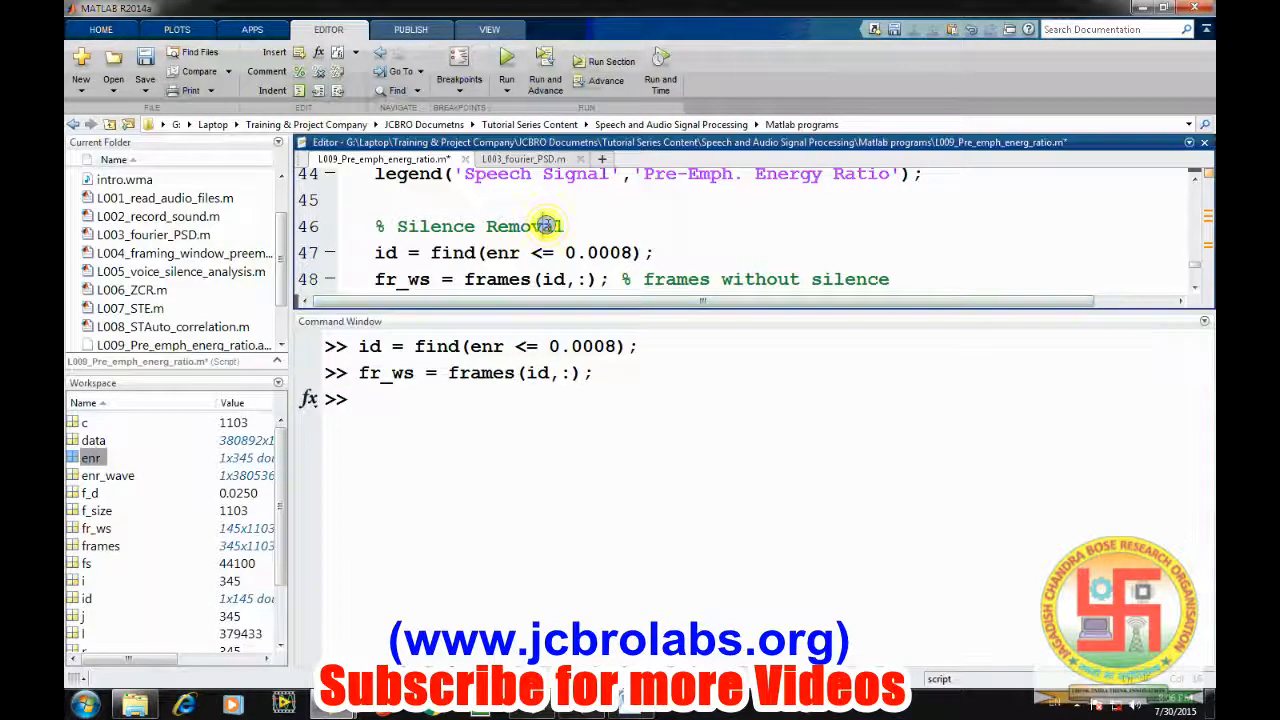
{"action": "scroll", "scroll_direction": "down", "scroll_amount": 3}
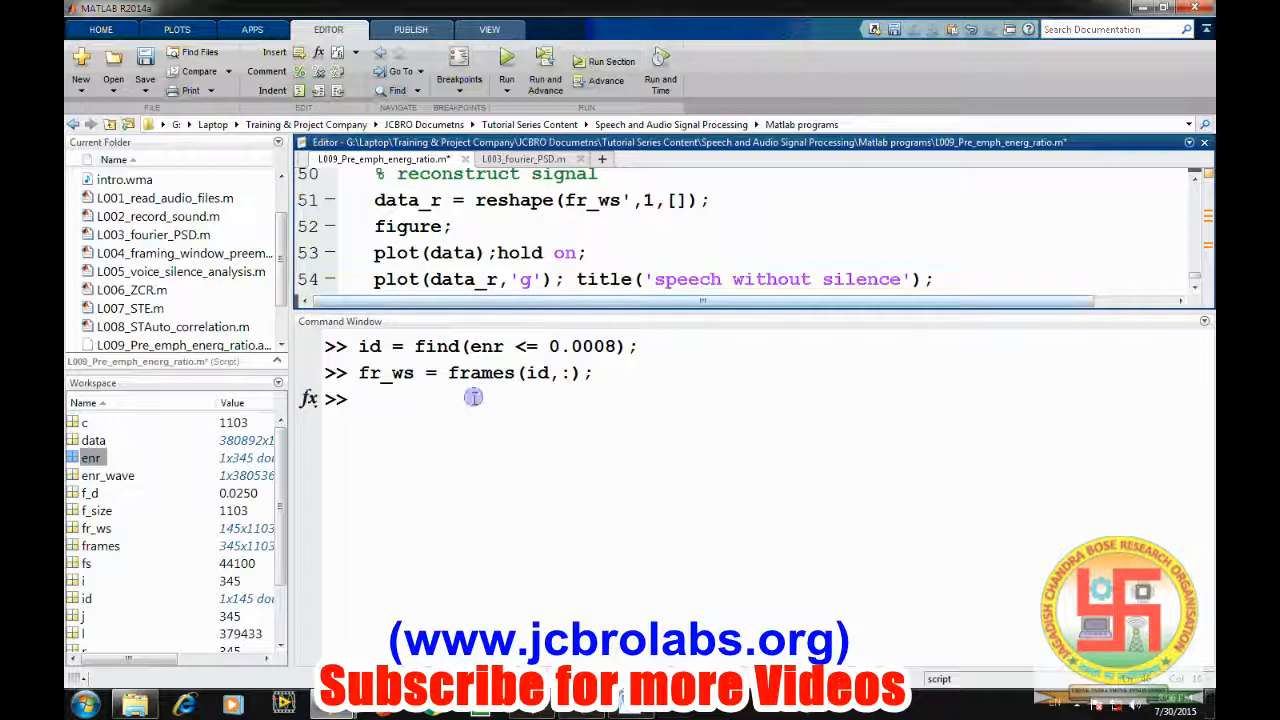
Reshape fr_ws' into a single 1-row signal data_r.
{"action": "type", "text": "data"}
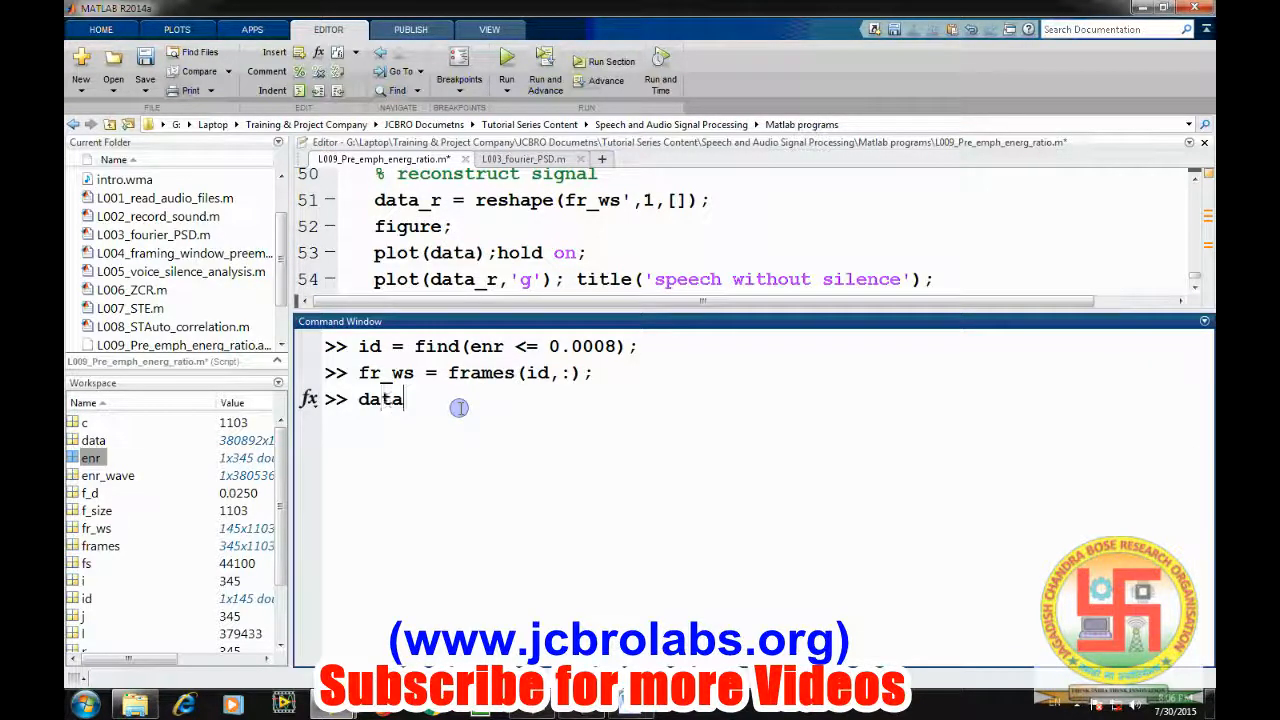
{"action": "type", "text": "_r = r"}
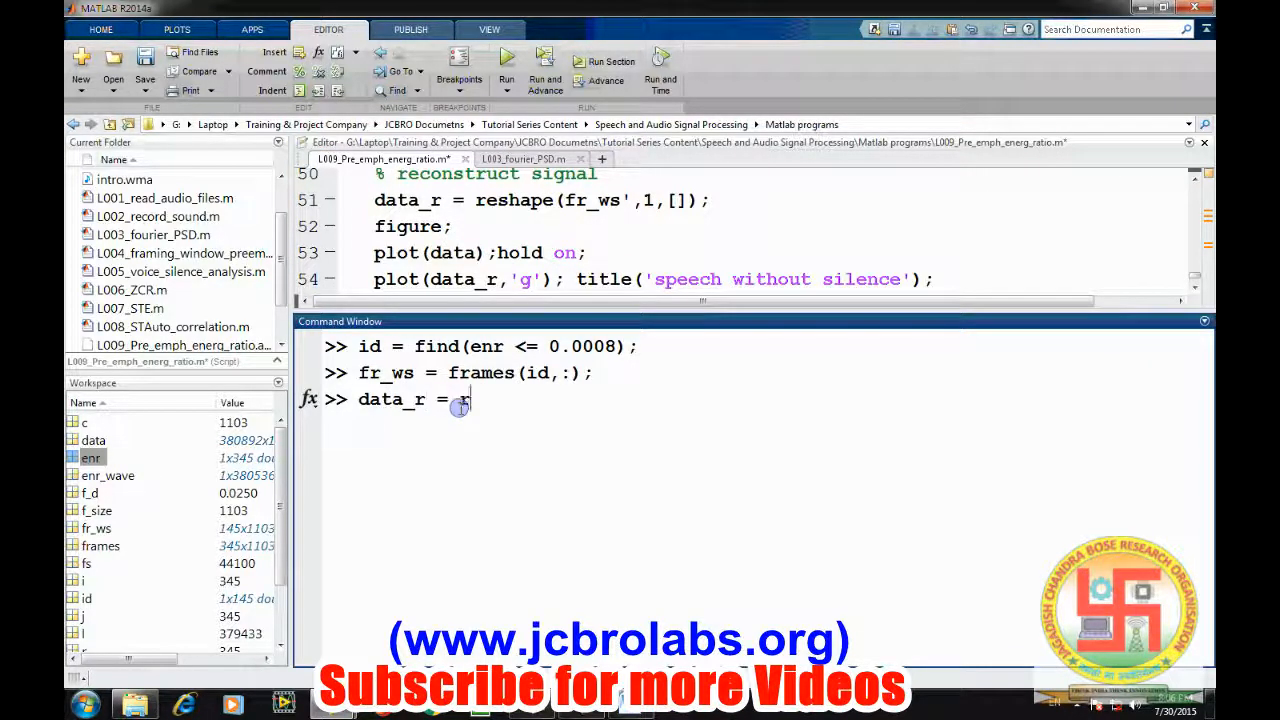
{"action": "type", "text": "reshape"}
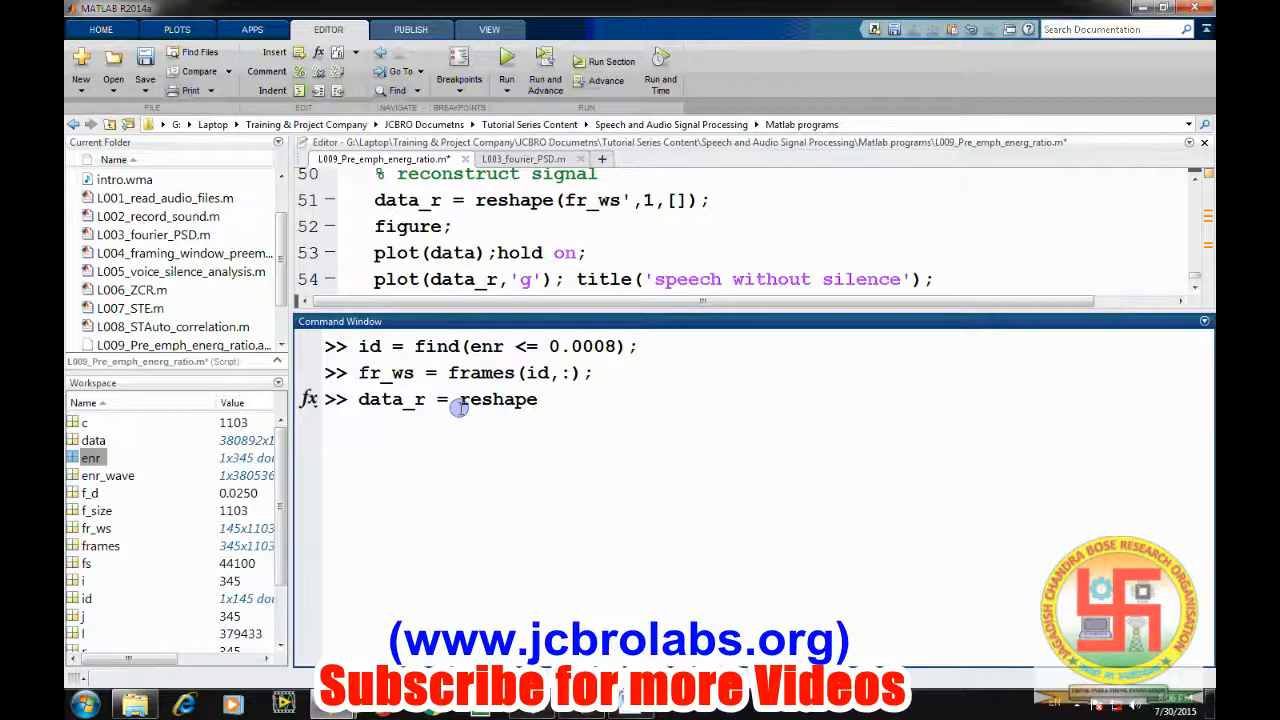
{"action": "type", "text": "(fr_ws"}
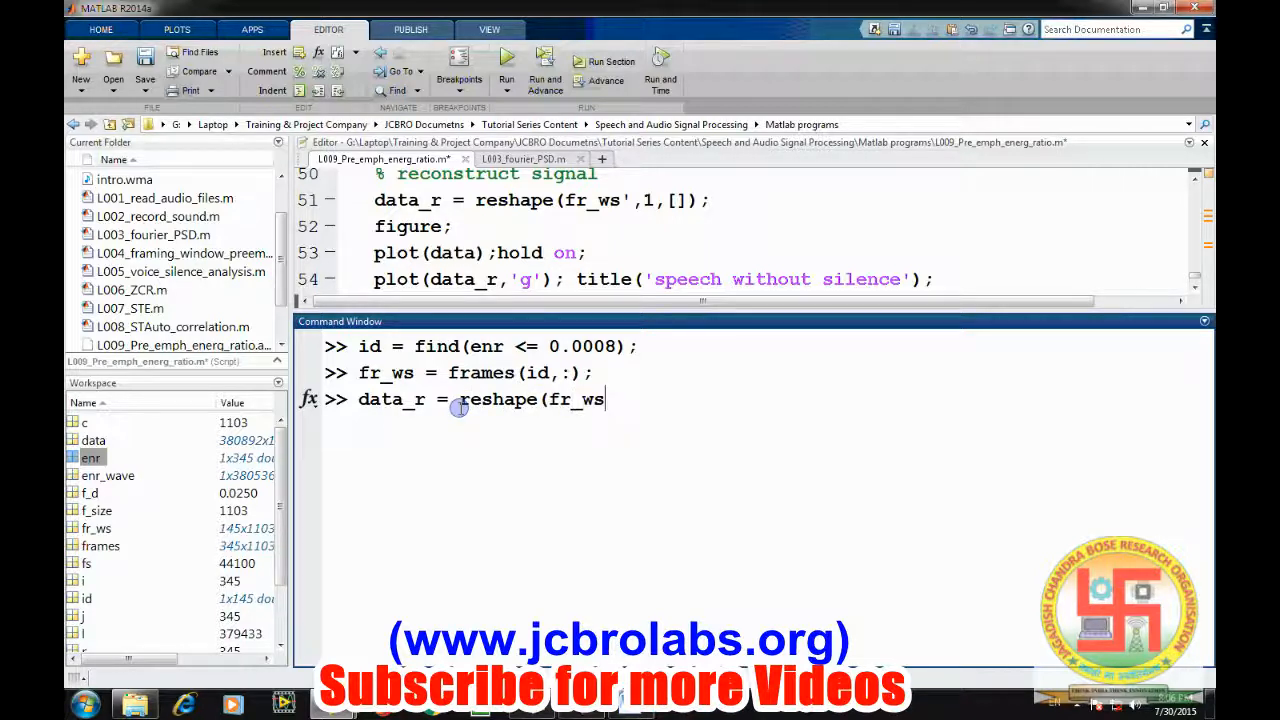
{"action": "type", "text": "',1,"}
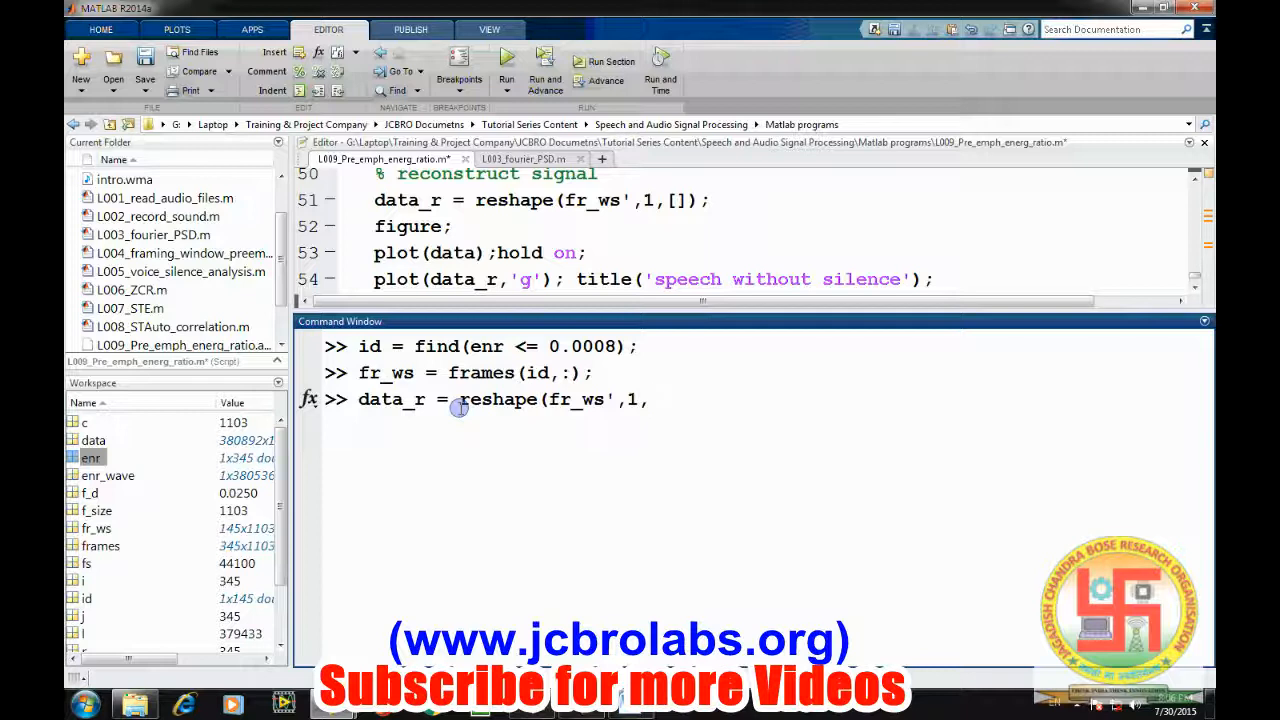
{"action": "type", "text": ",[])"}
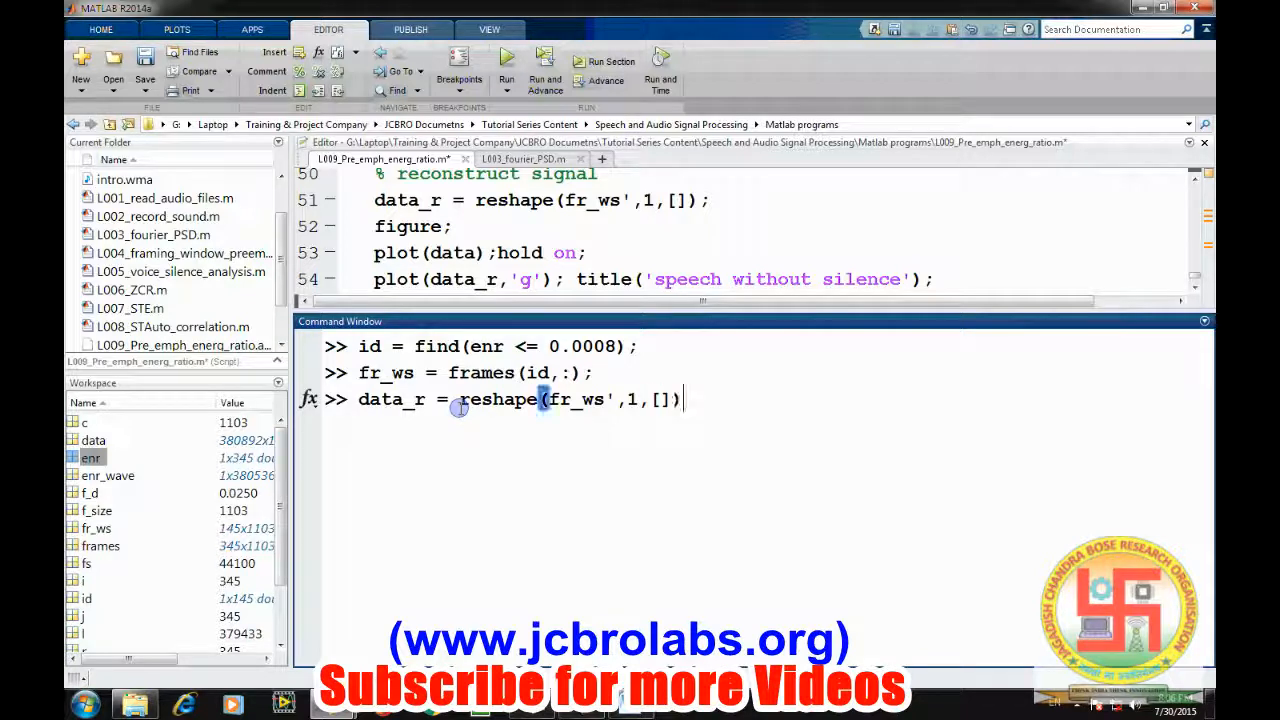
{"action": "key", "text": "Return"}
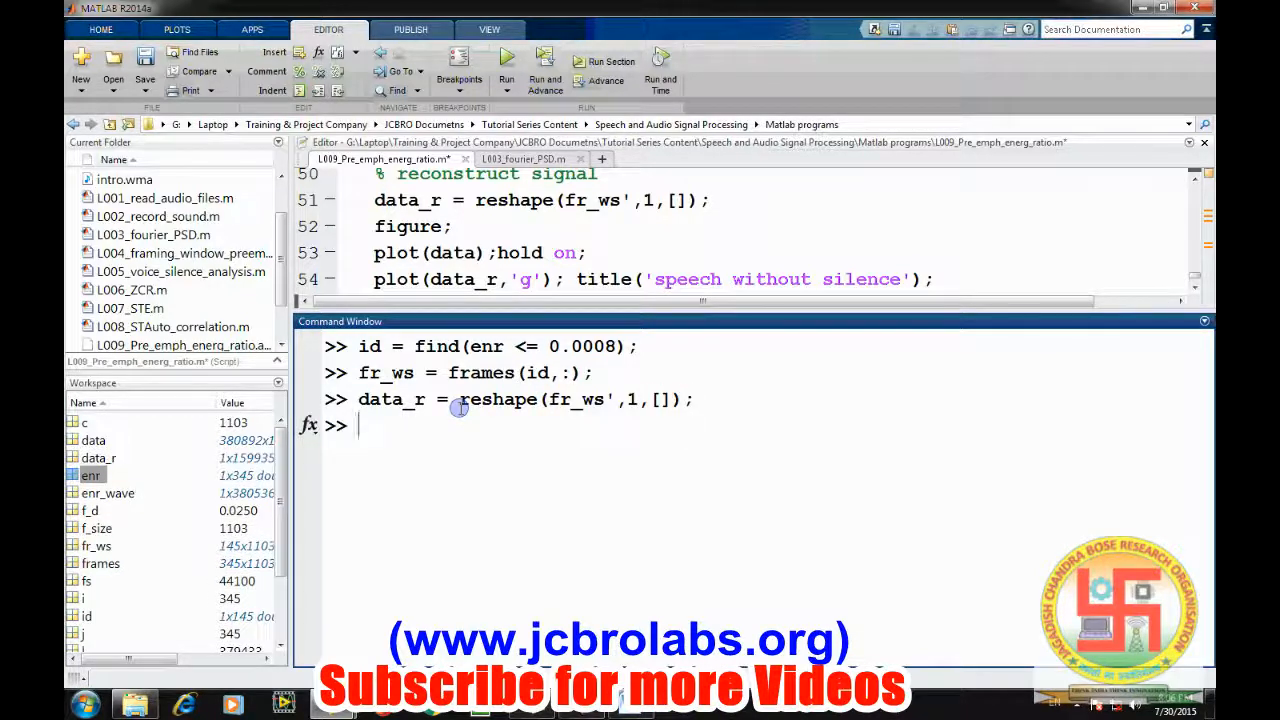
Plot the reconstructed data_r waveform and return to the command window.
{"action": "type", "text": "plot(data"}
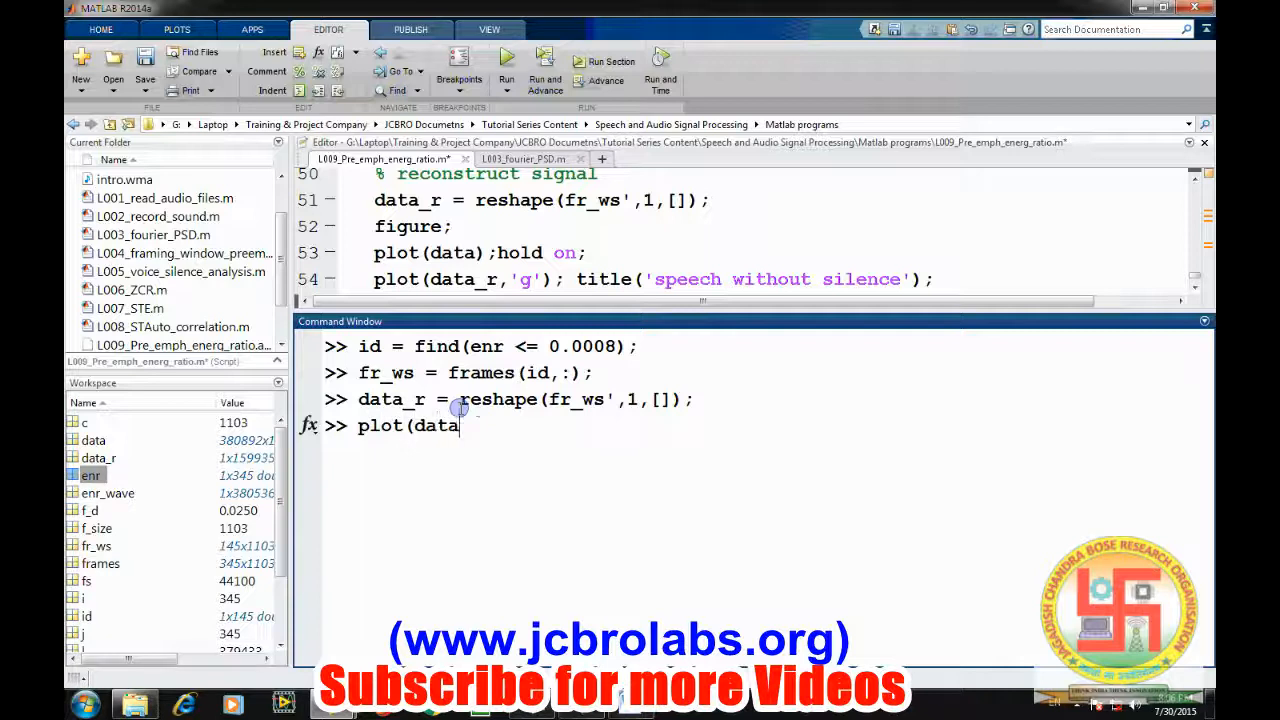
{"action": "key", "text": "Return"}
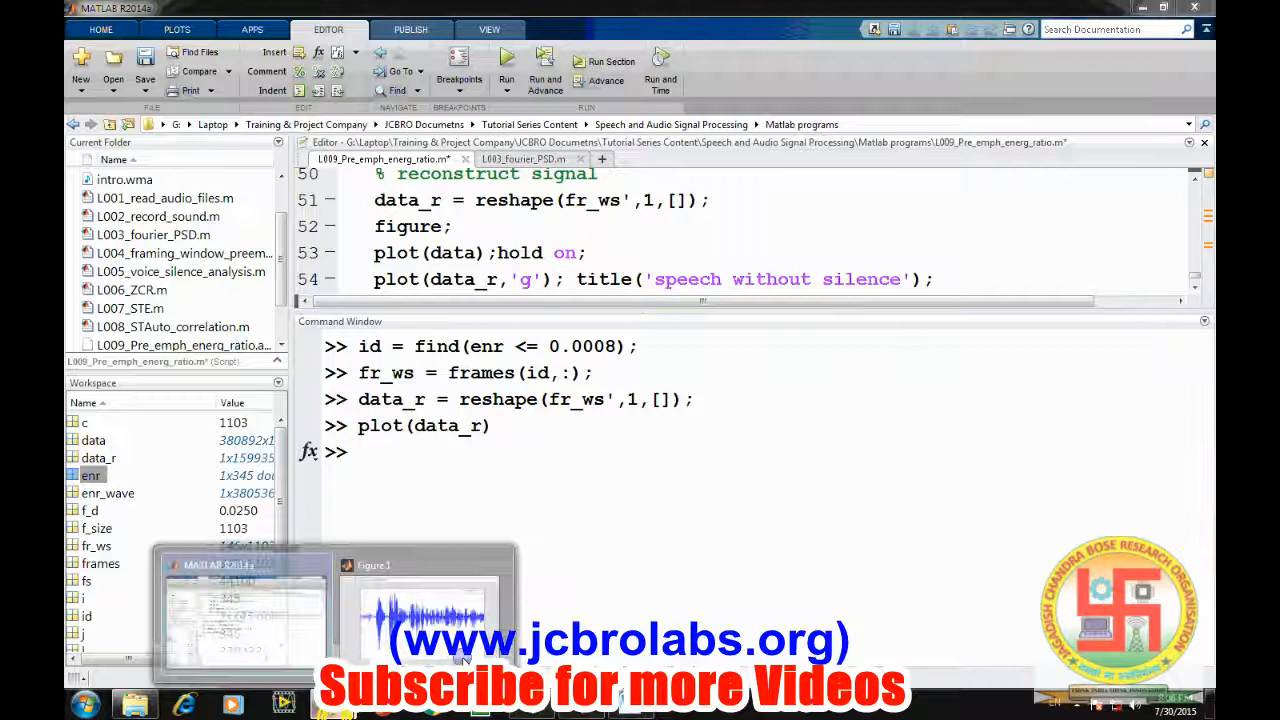
{"action": "left_click", "coordinate": [420, 600]}
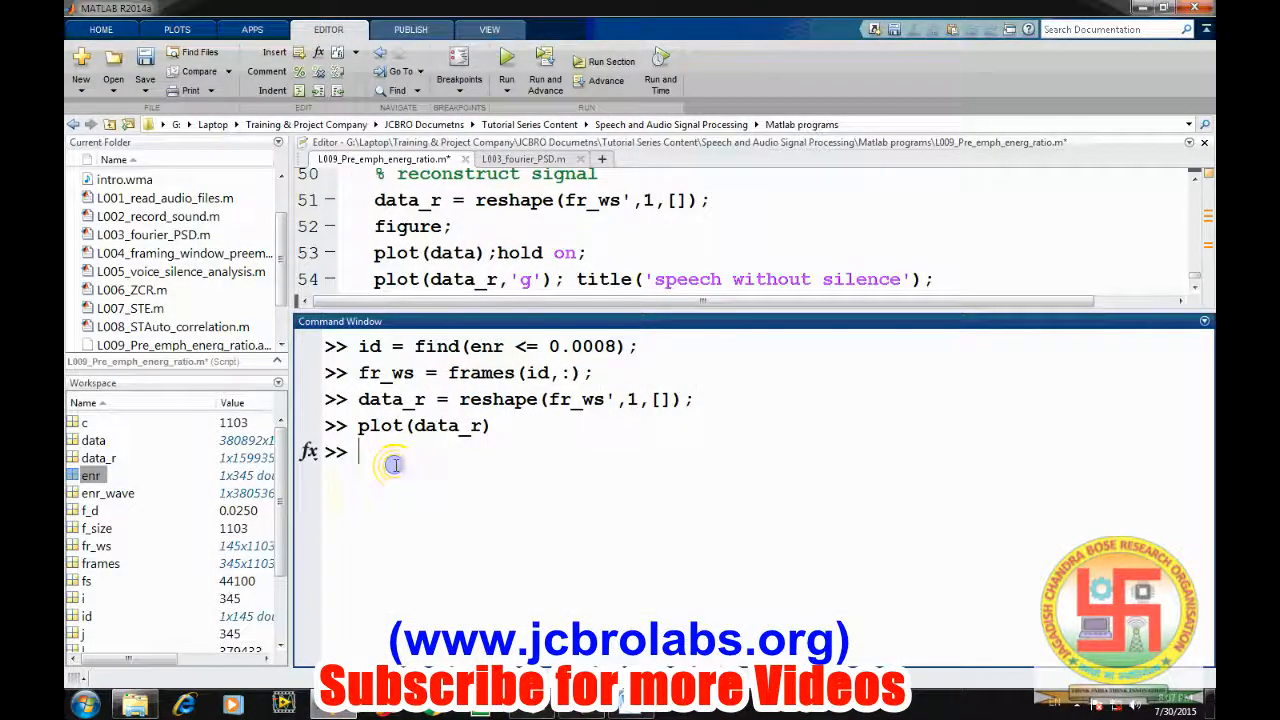
{"action": "key", "text": "Return"}
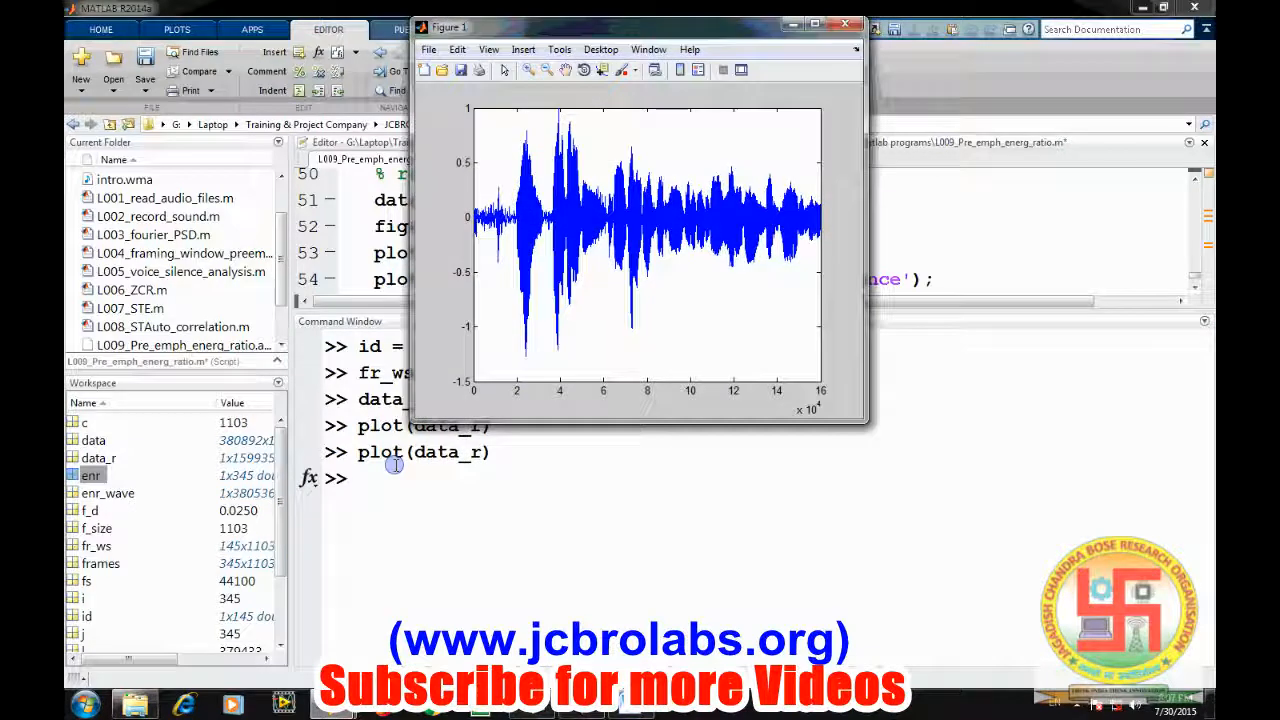
{"action": "mouse_move", "coordinate": [408, 492]}
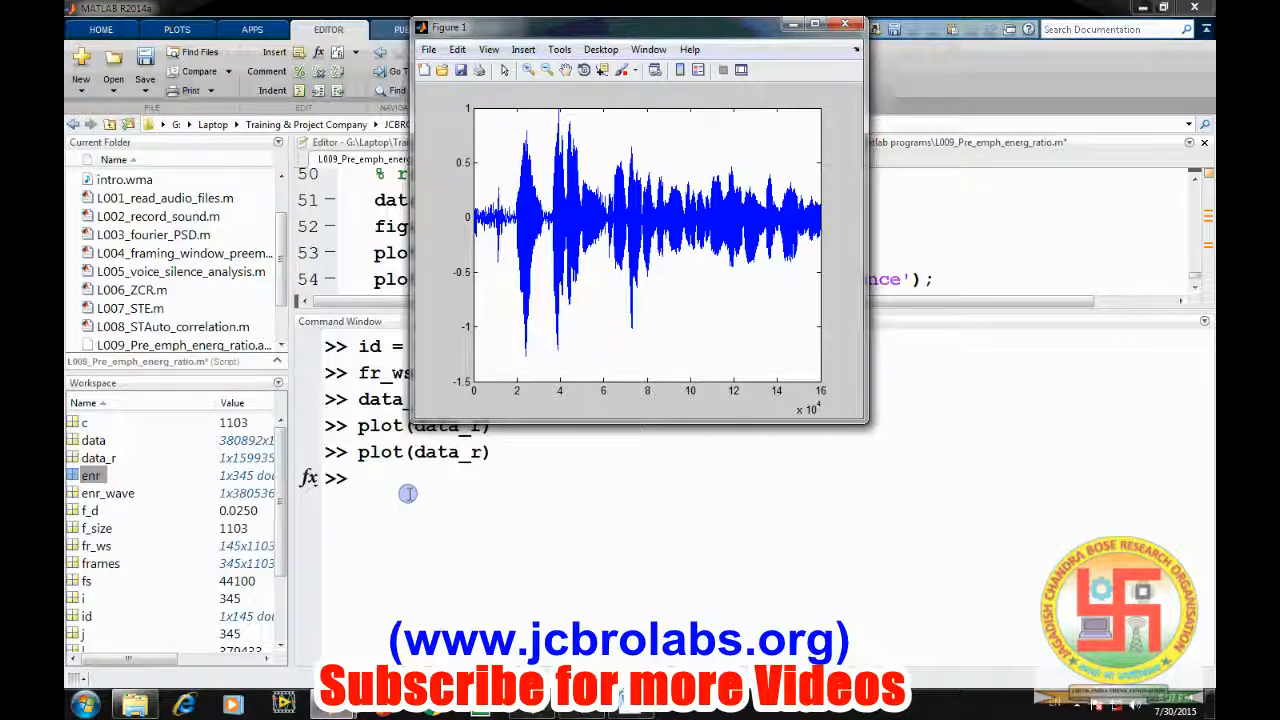
{"action": "left_click", "coordinate": [844, 24]}
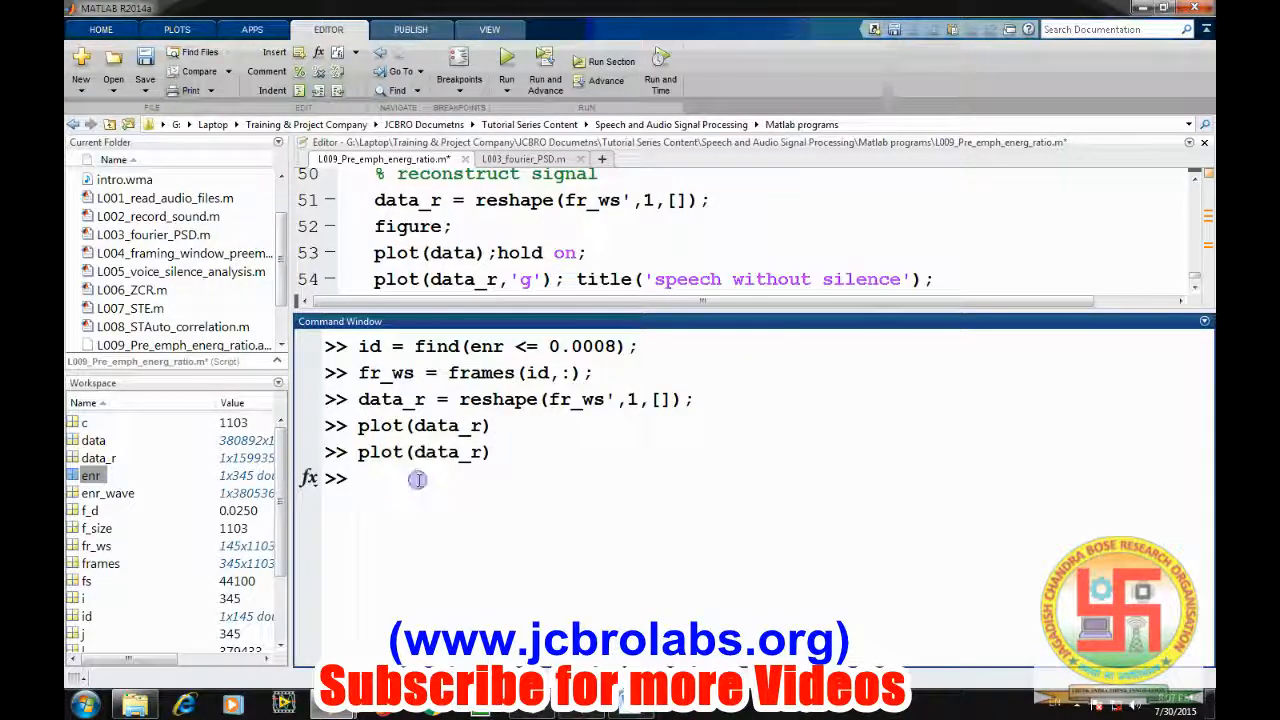
Play data_r with sound(data_r,fs), then clear the command window with clc.
{"action": "type", "text": "sound"}
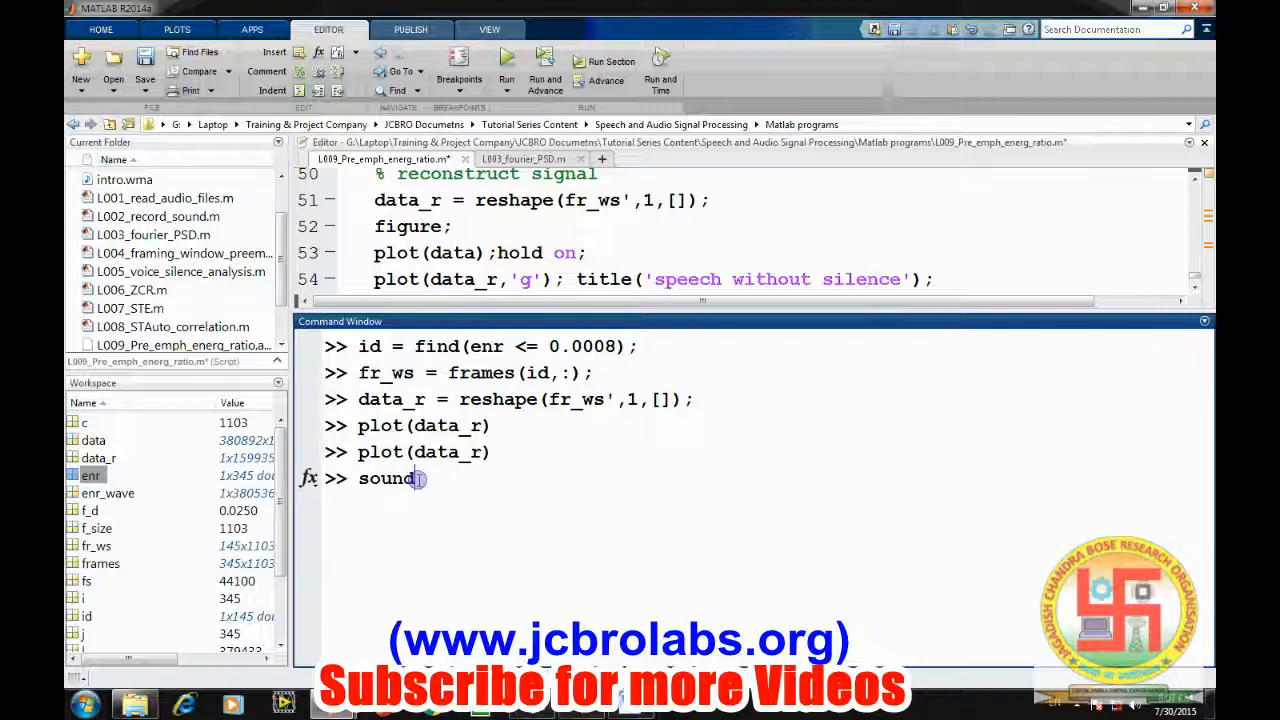
{"action": "type", "text": "(data_r,fs"}
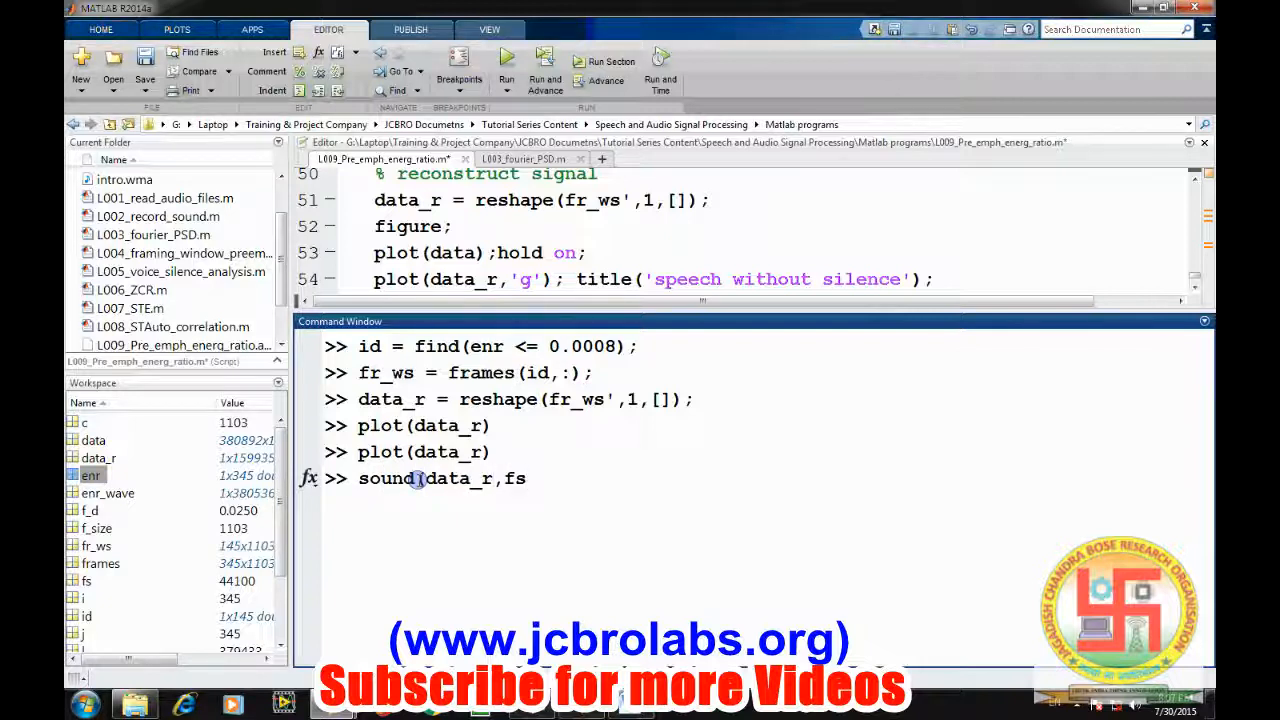
{"action": "key", "text": "Return"}
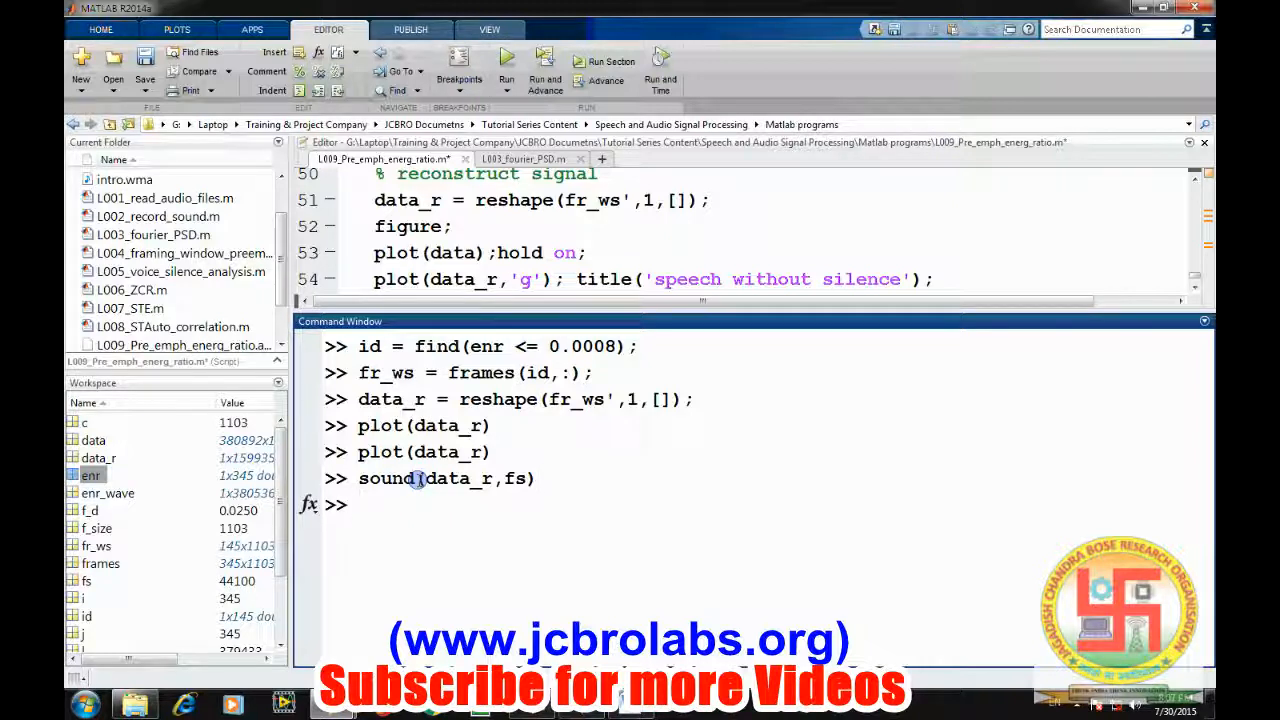
{"action": "type", "text": "clc"}
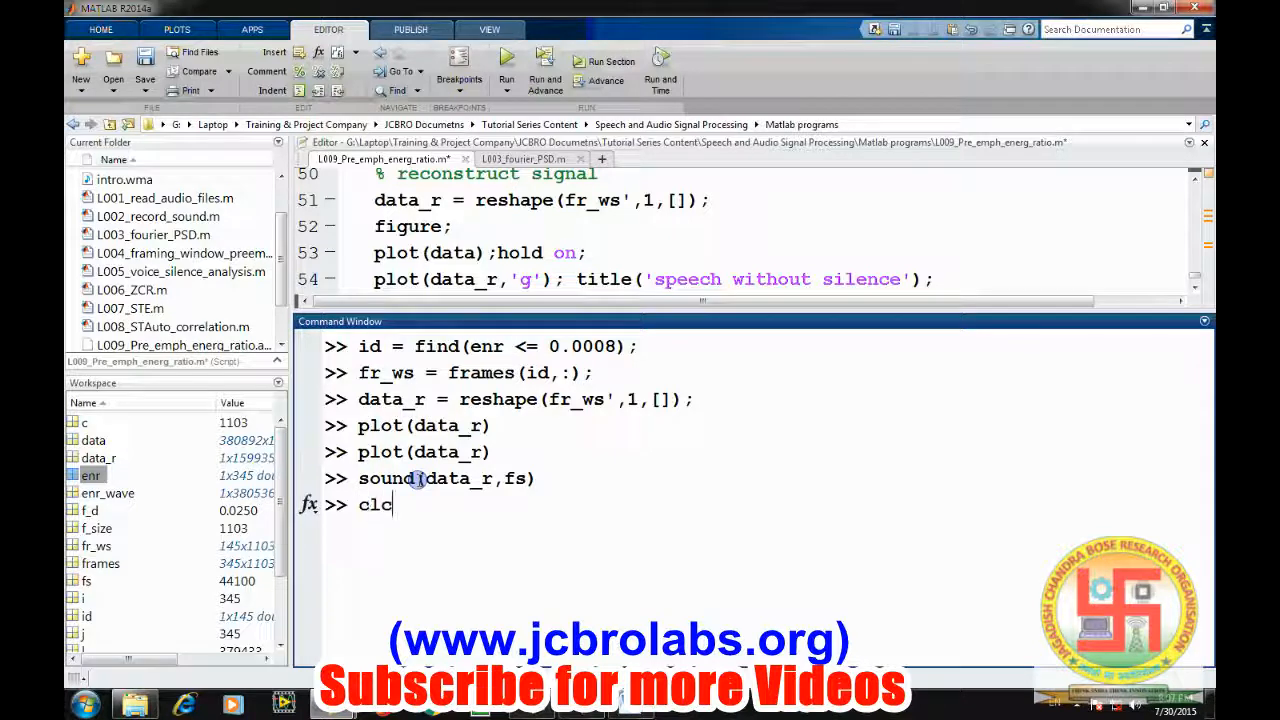
{"action": "key", "text": "Return"}
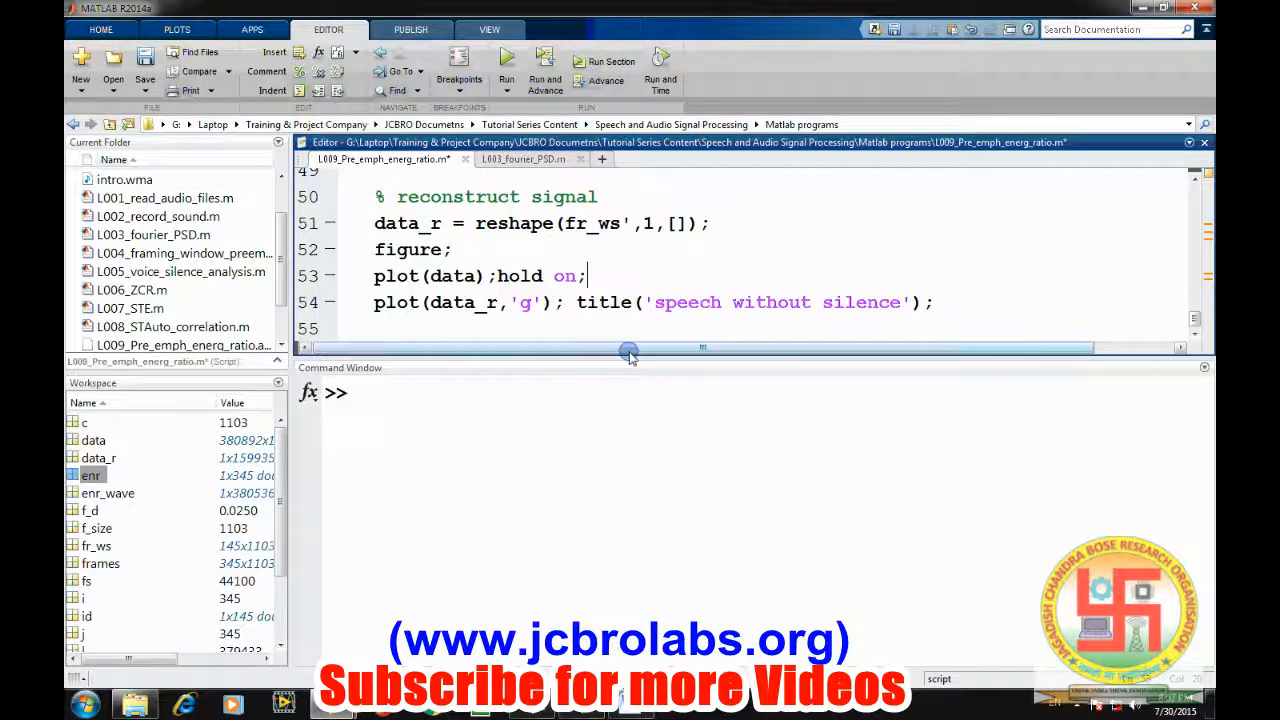
{"action": "scroll", "scroll_direction": "up", "scroll_amount": 3}
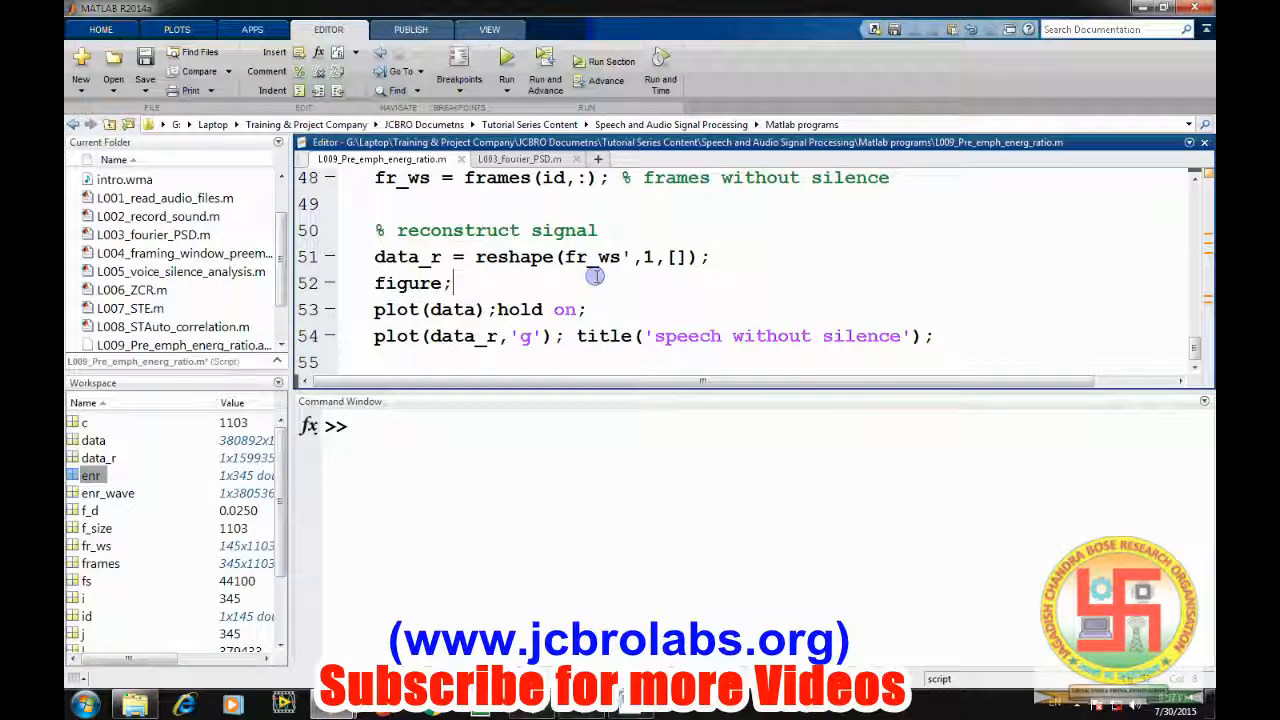
{"action": "scroll", "scroll_direction": "up", "scroll_amount": 3}
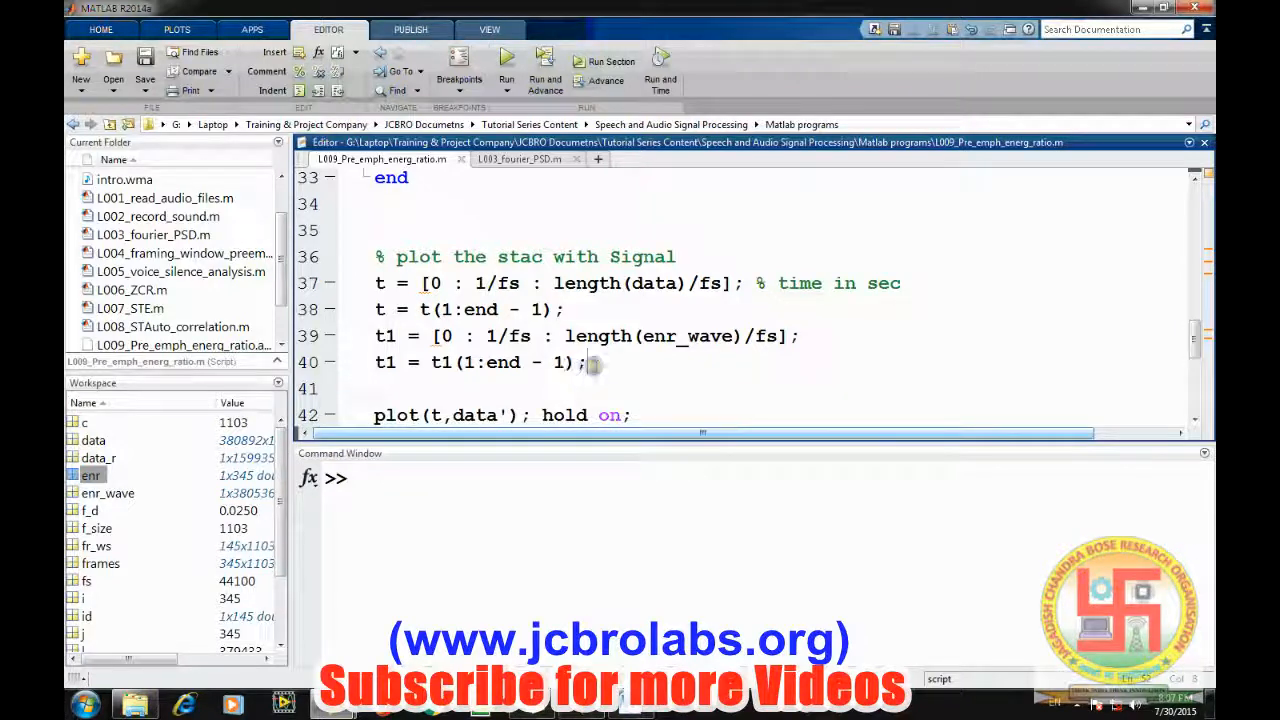
{"action": "scroll", "scroll_direction": "up", "scroll_amount": 3}
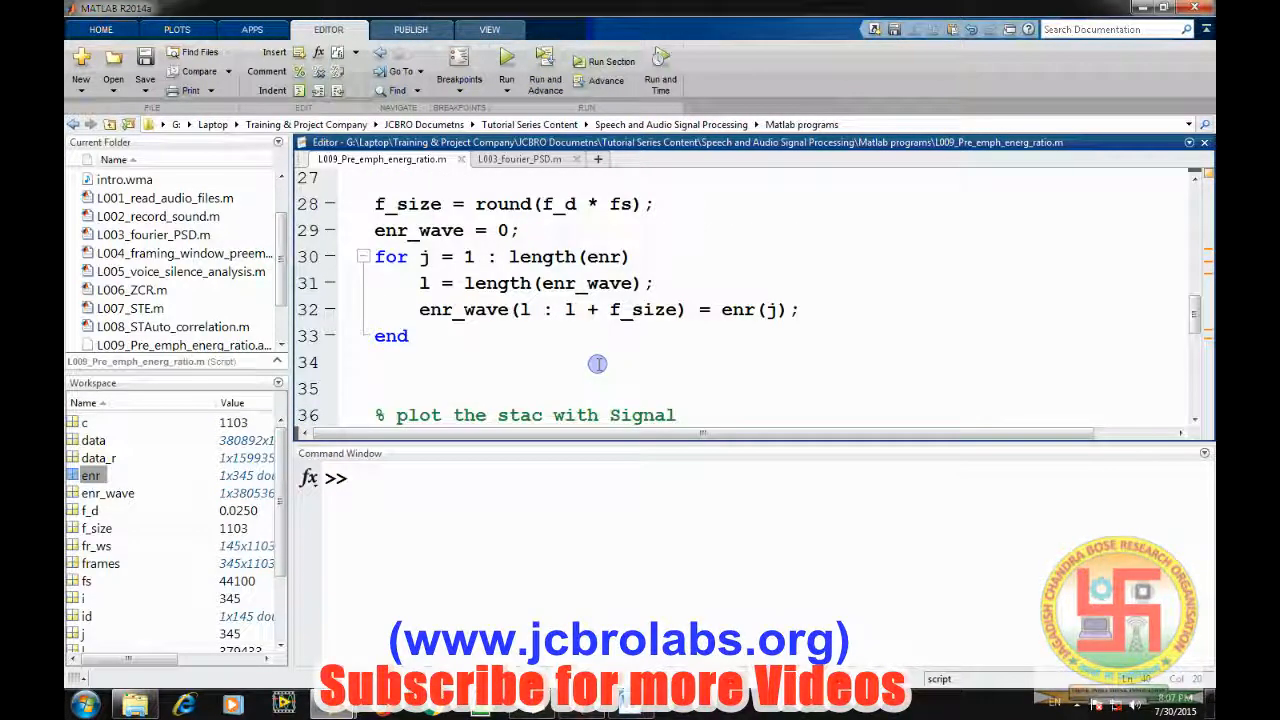
{"action": "mouse_move", "coordinate": [592, 272]}
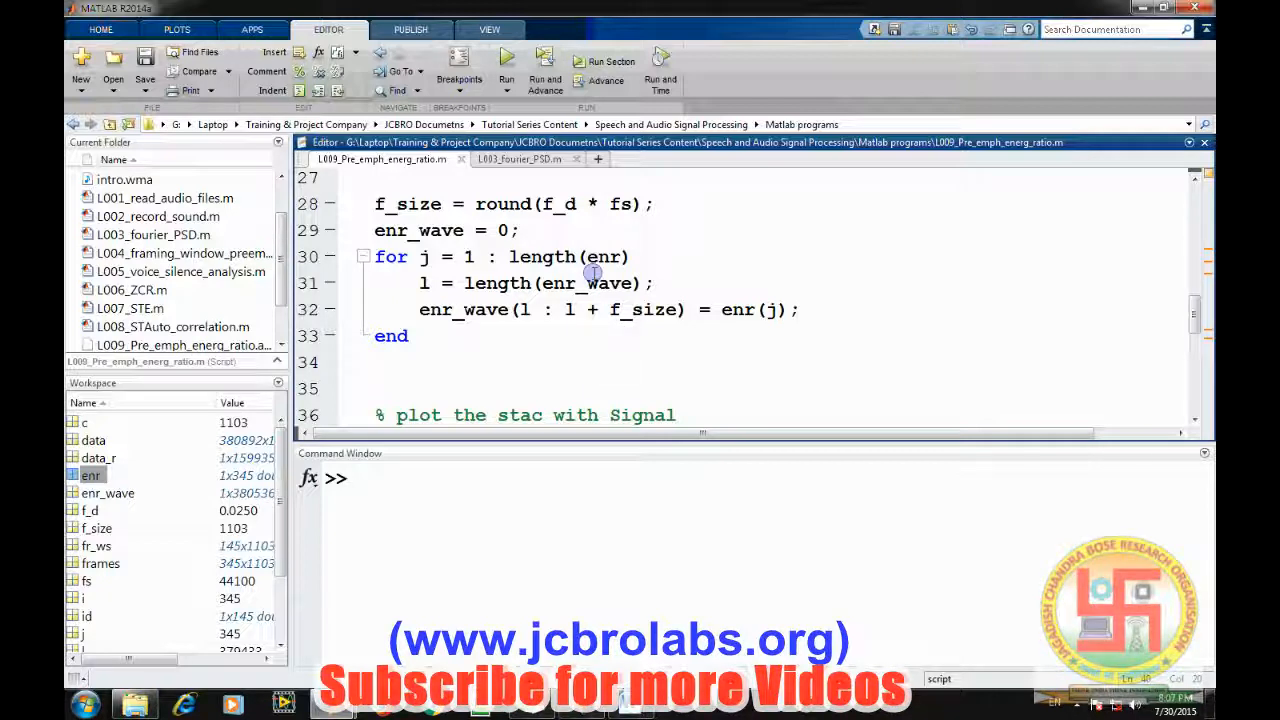
{"action": "left_click", "coordinate": [506, 60]}
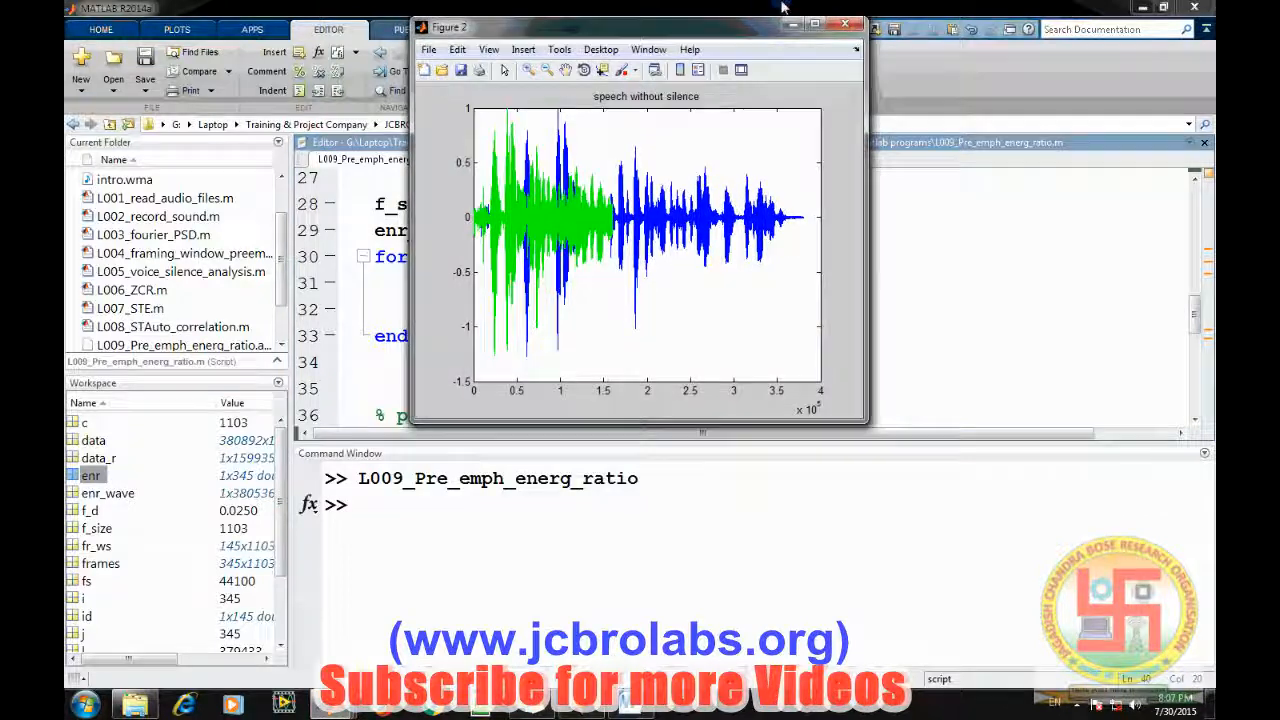
Maximize the 'speech without silence' figure to fill the screen.
{"action": "left_click", "coordinate": [830, 24]}
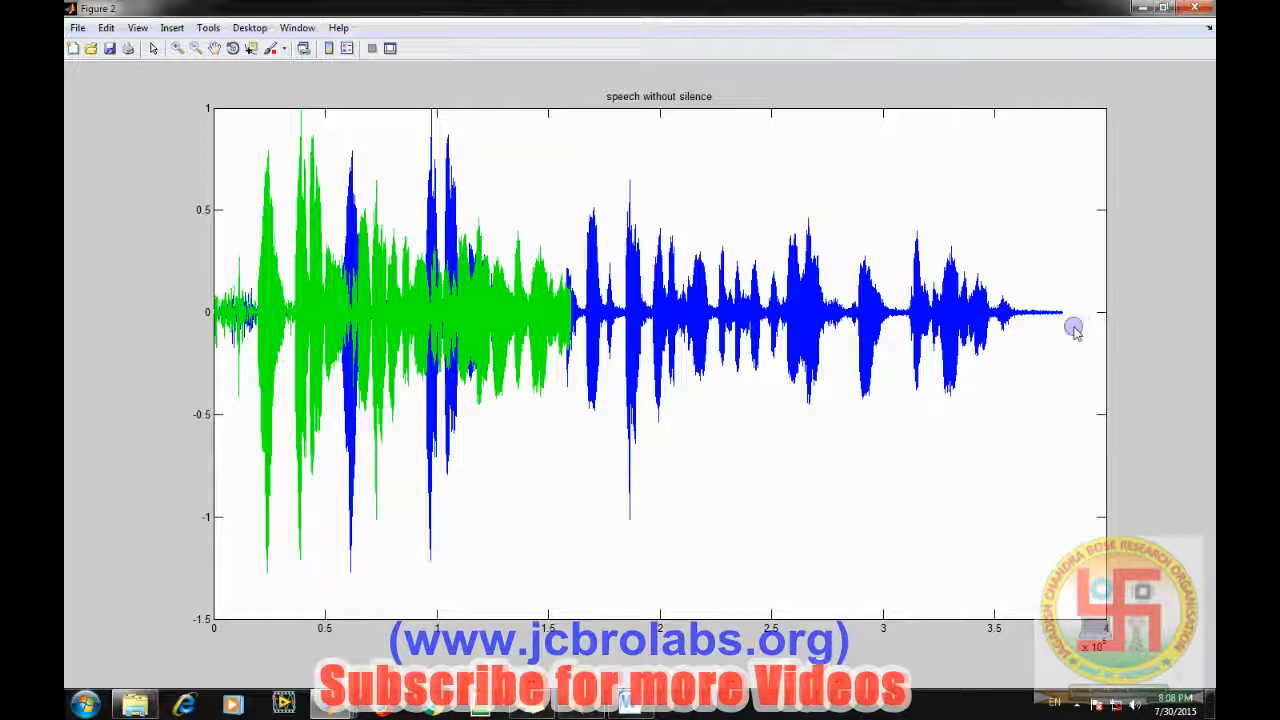
{"action": "mouse_move", "coordinate": [1142, 350]}
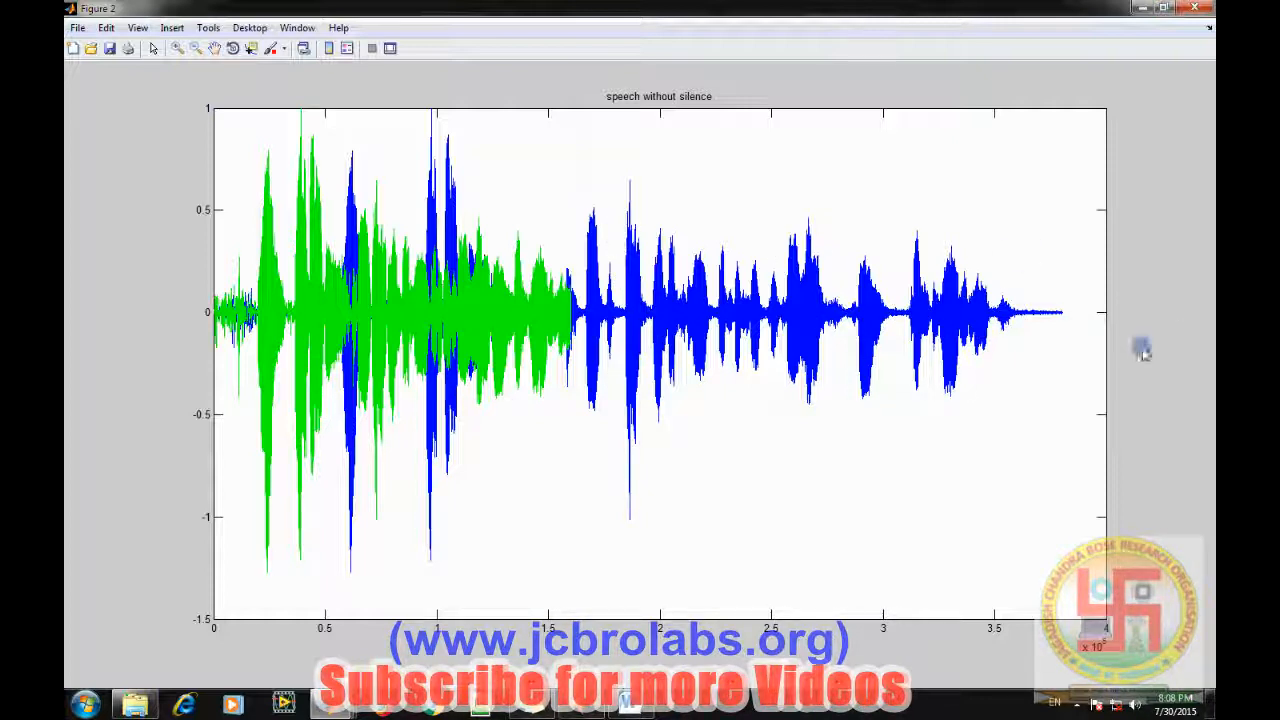
{"action": "mouse_move", "coordinate": [510, 358]}
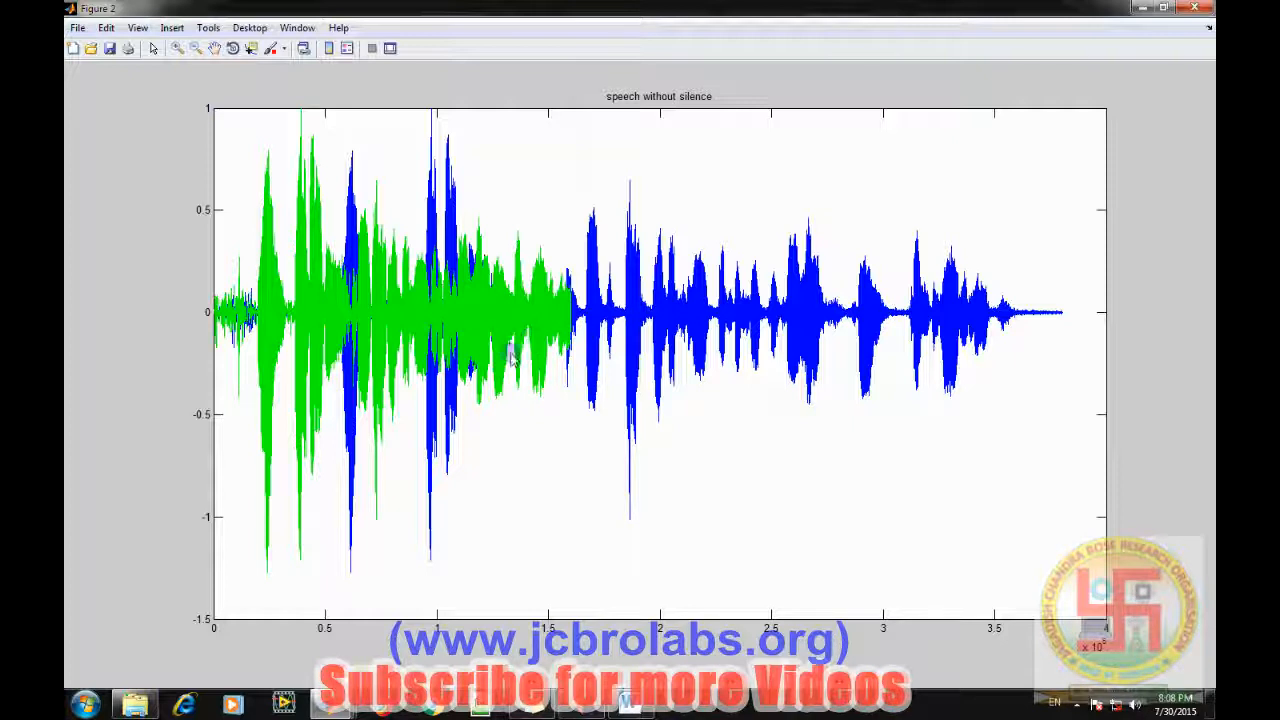